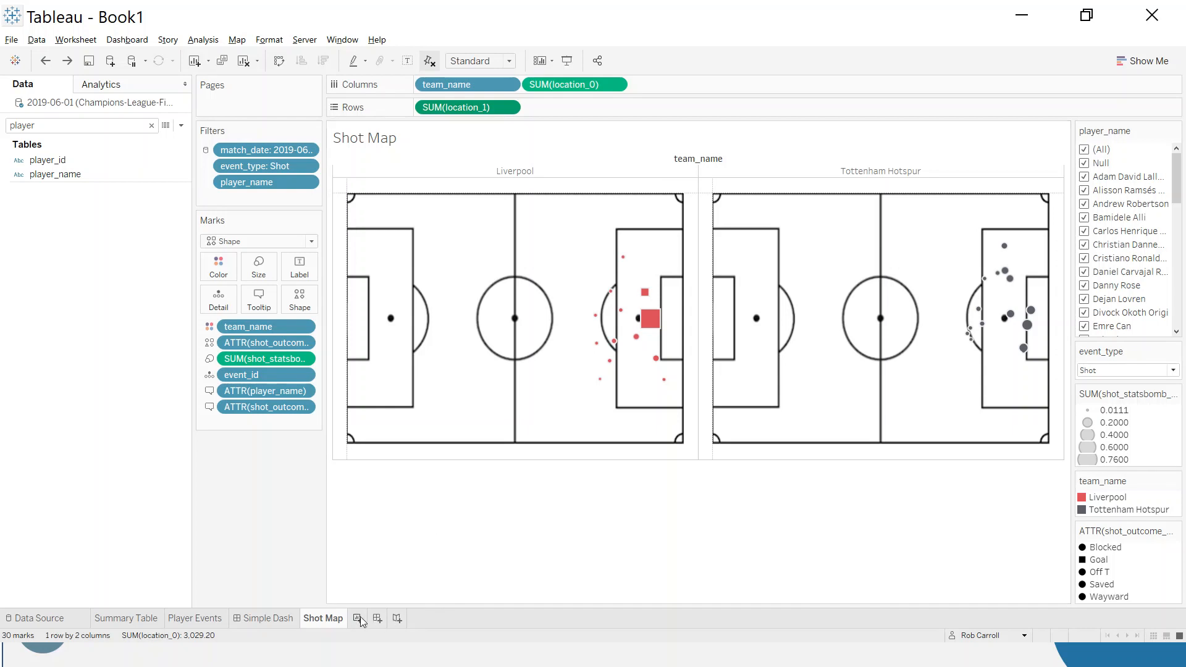
Create Sheet 4 and filter the Data pane with 'loca' to show location fields
{"action": "left_click", "coordinate": [396, 618]}
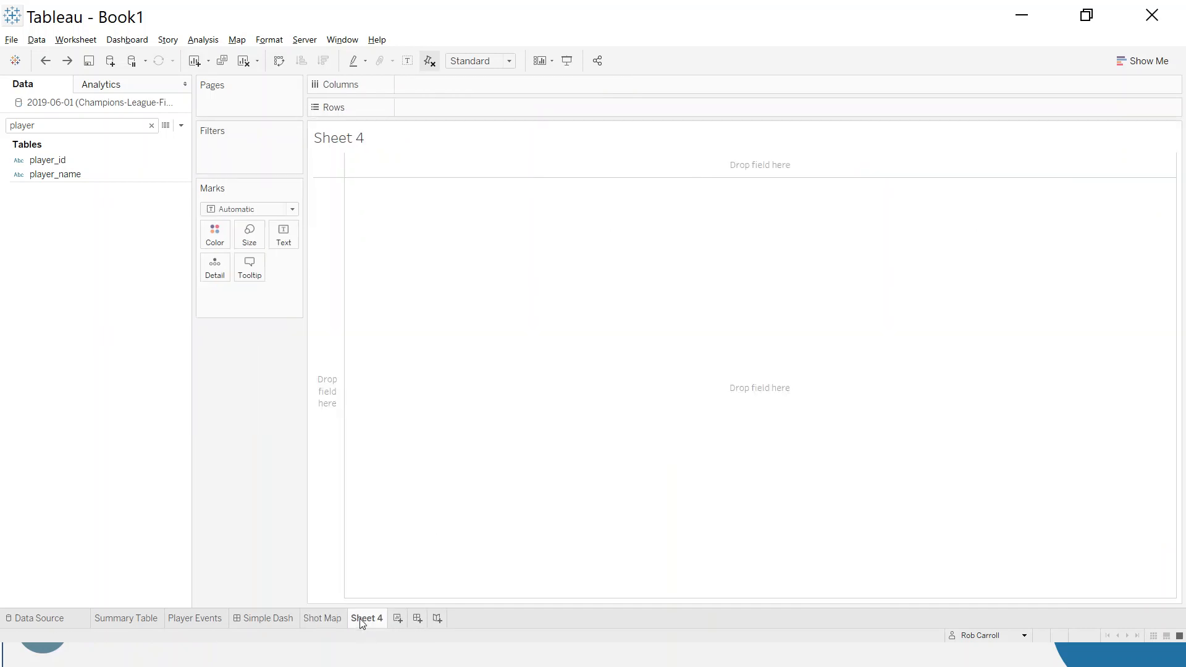
{"action": "mouse_move", "coordinate": [256, 526]}
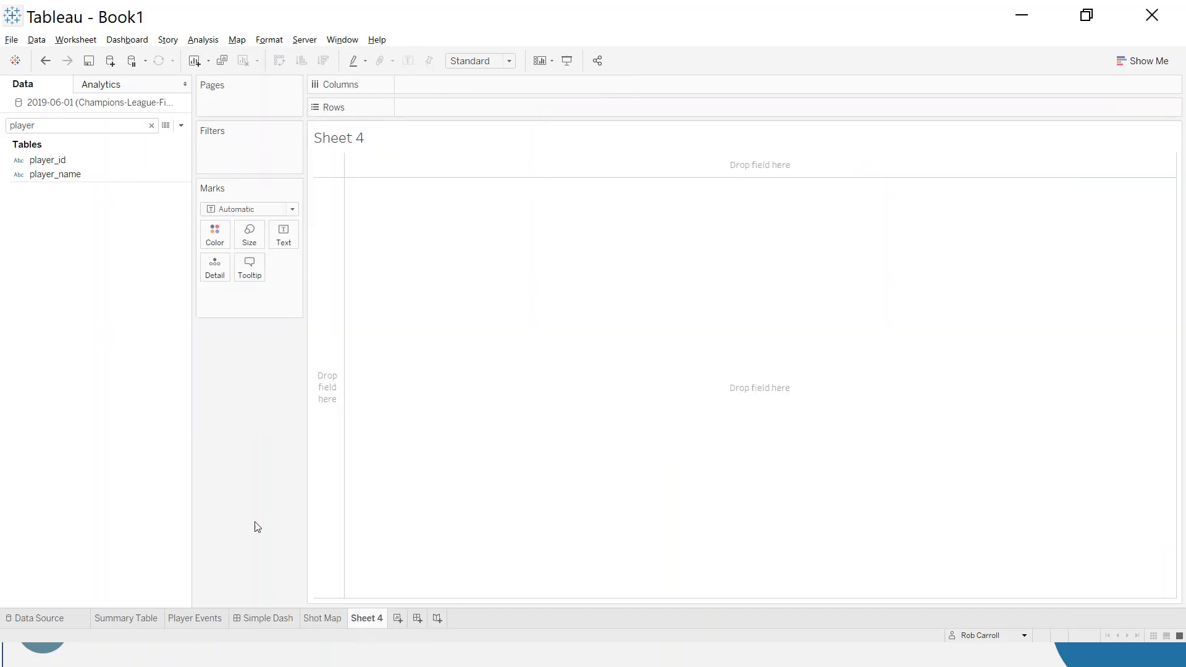
{"action": "left_click", "coordinate": [150, 125]}
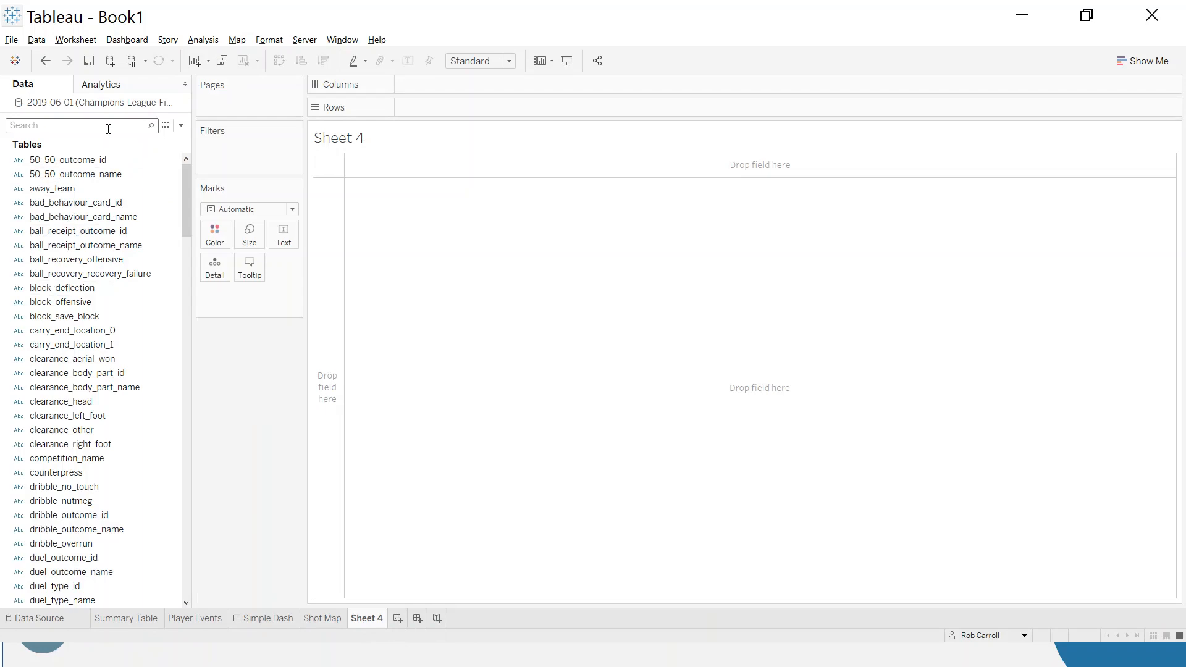
{"action": "type", "text": "loca"}
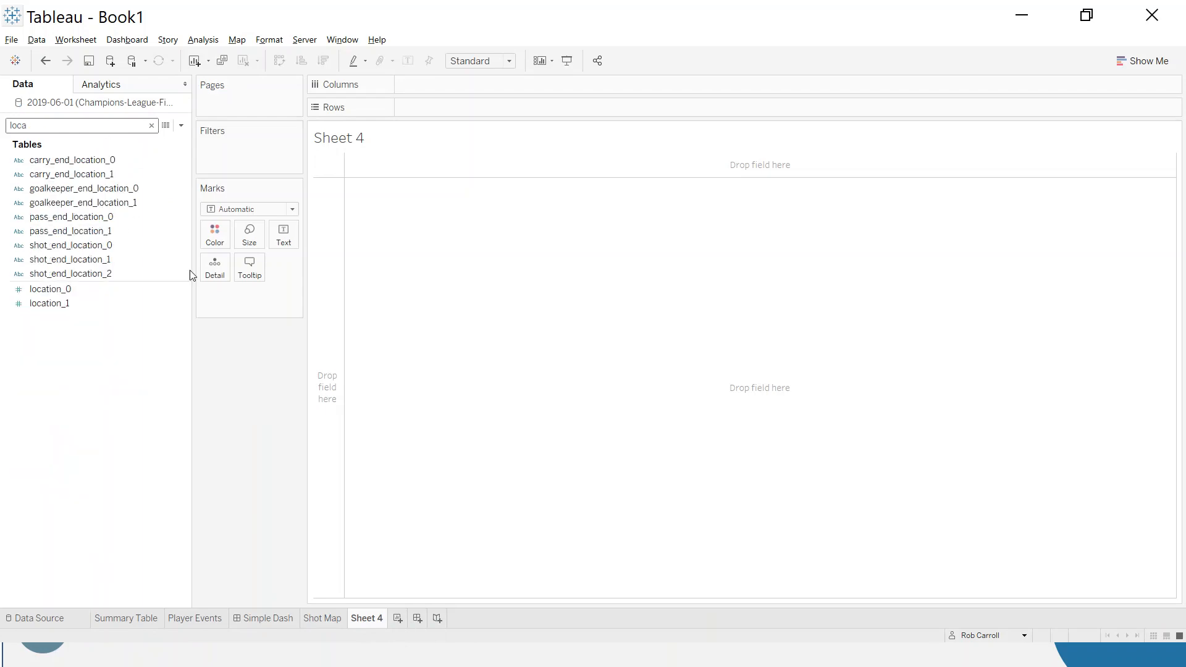
{"action": "left_click", "coordinate": [50, 304]}
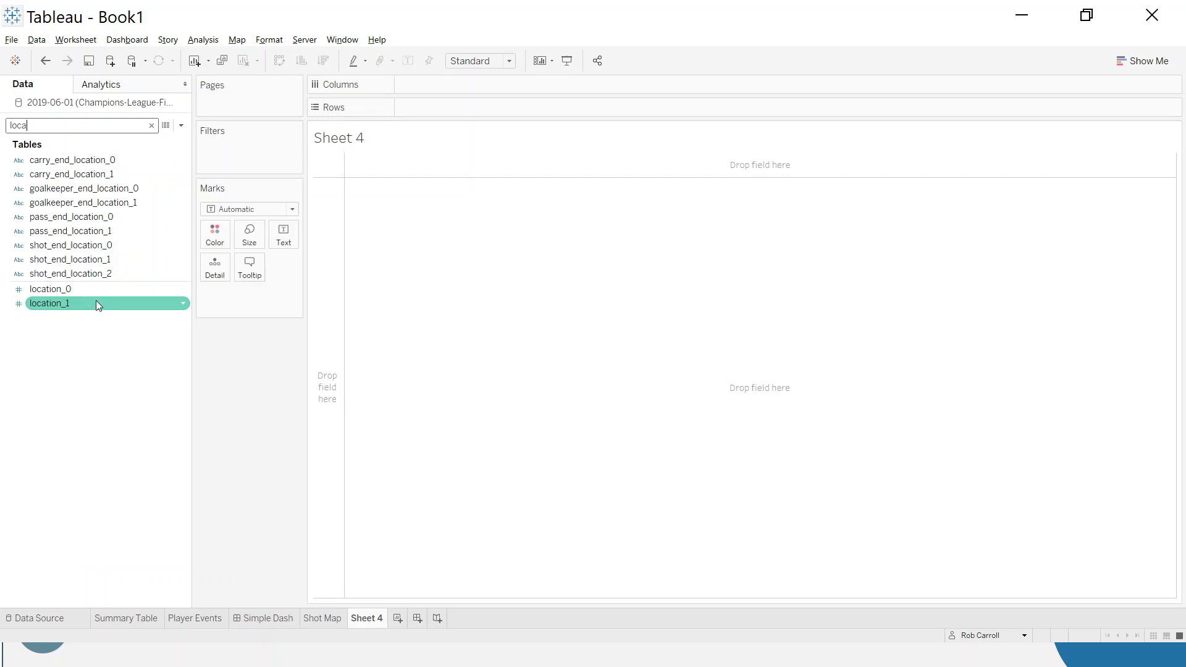
Plot location_0 against location_1, then search the fields for 'play' and 'tea'
{"action": "left_click_drag", "start_coordinate": [50, 289], "coordinate": [479, 81]}
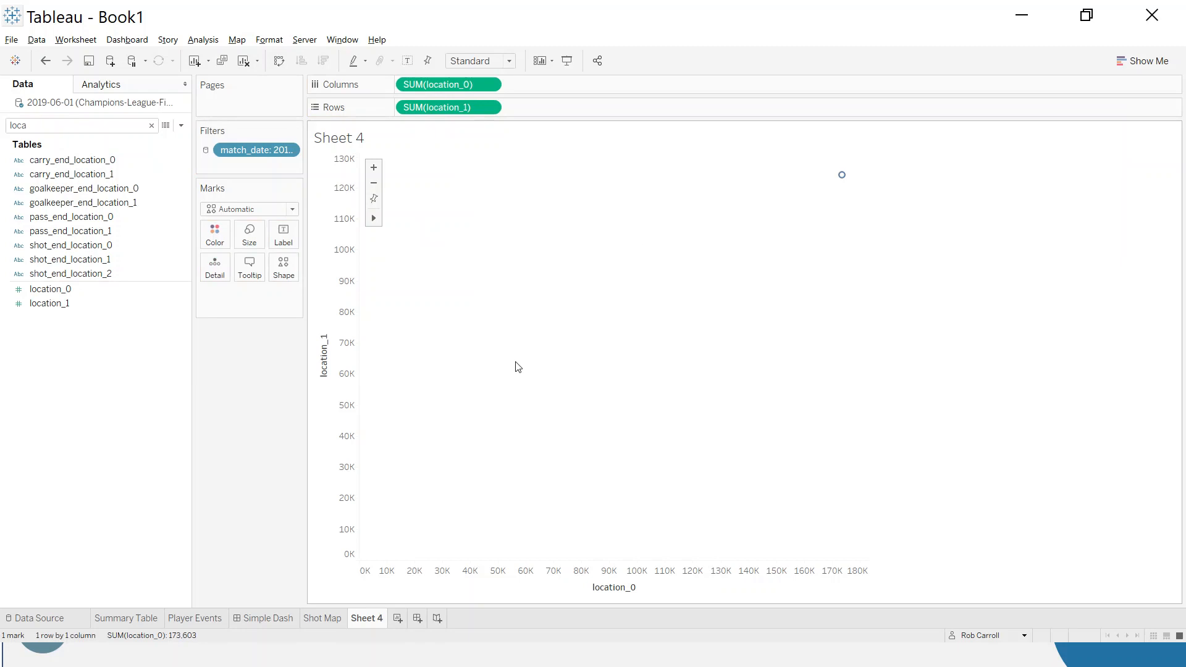
{"action": "left_click", "coordinate": [82, 125]}
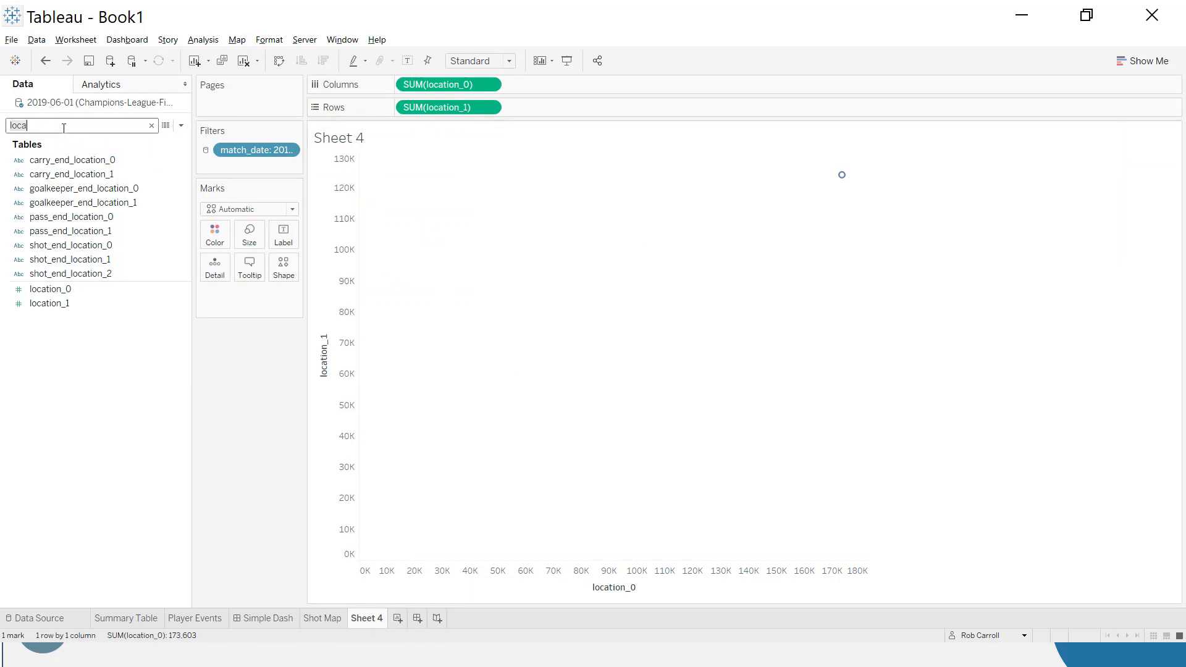
{"action": "type", "text": "play"}
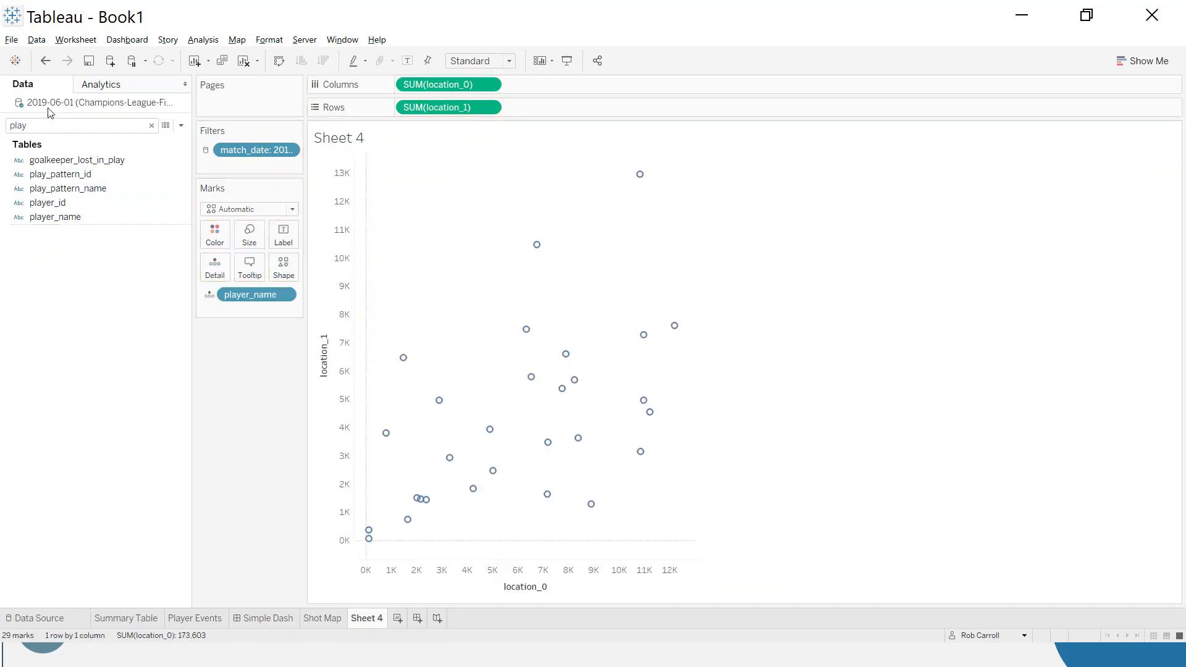
{"action": "type", "text": "team"}
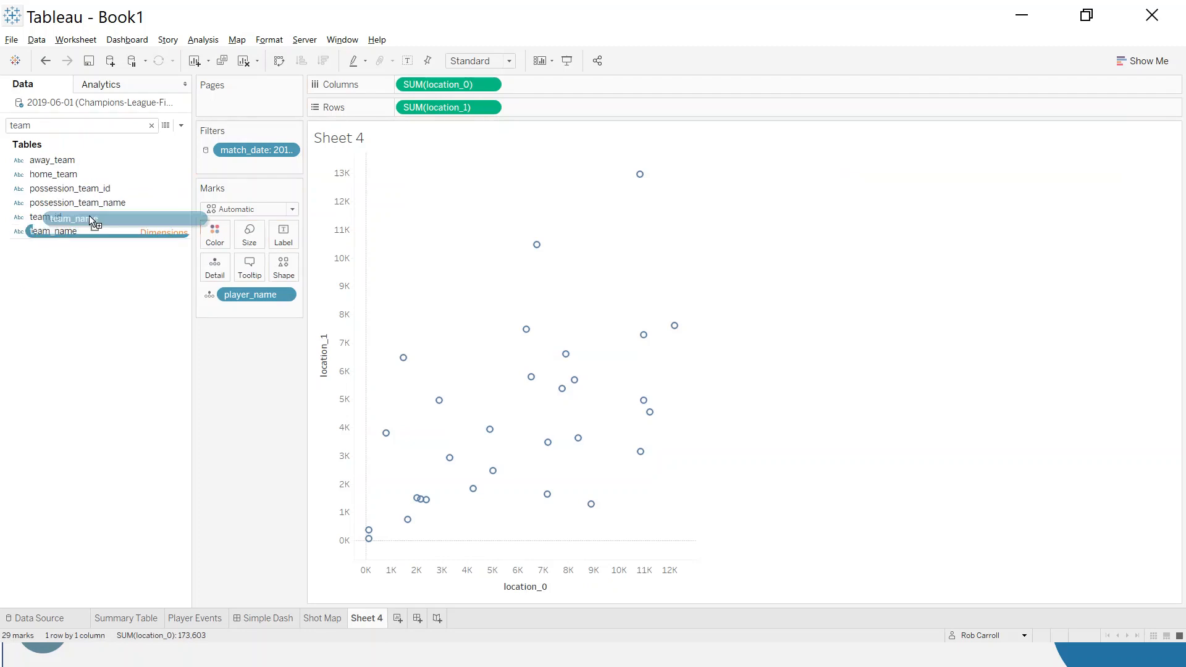
Add team_name to Columns to get Liverpool and Tottenham Hotspur panels
{"action": "left_click_drag", "start_coordinate": [67, 219], "coordinate": [428, 84]}
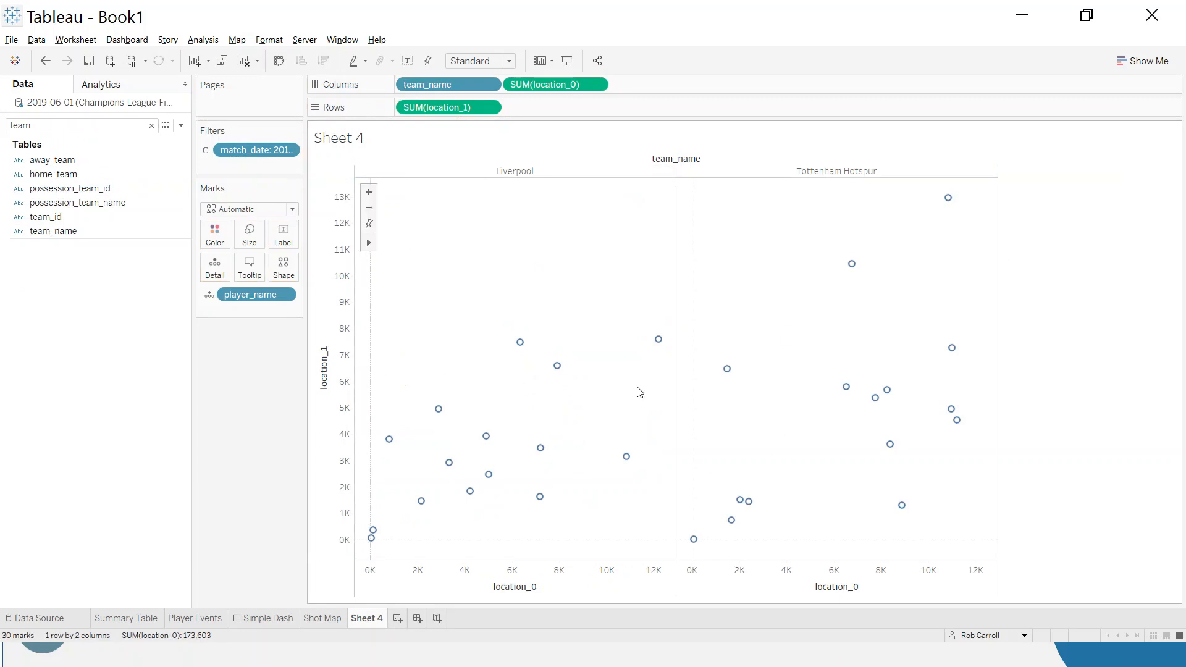
{"action": "mouse_move", "coordinate": [543, 428]}
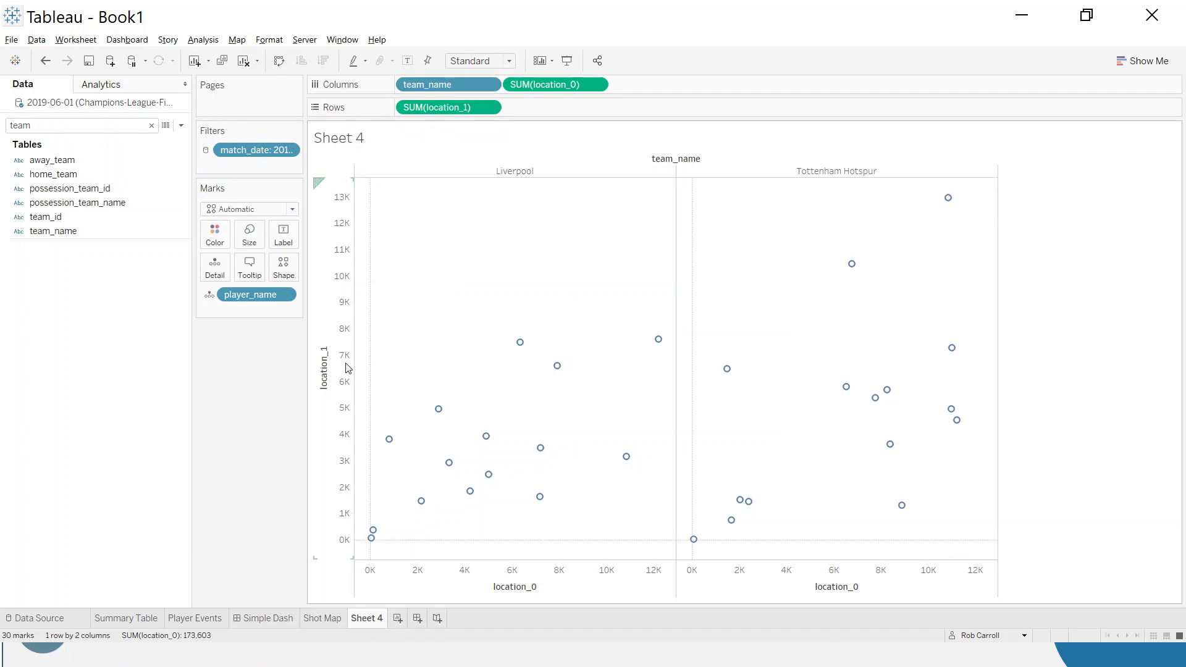
{"action": "mouse_move", "coordinate": [350, 446]}
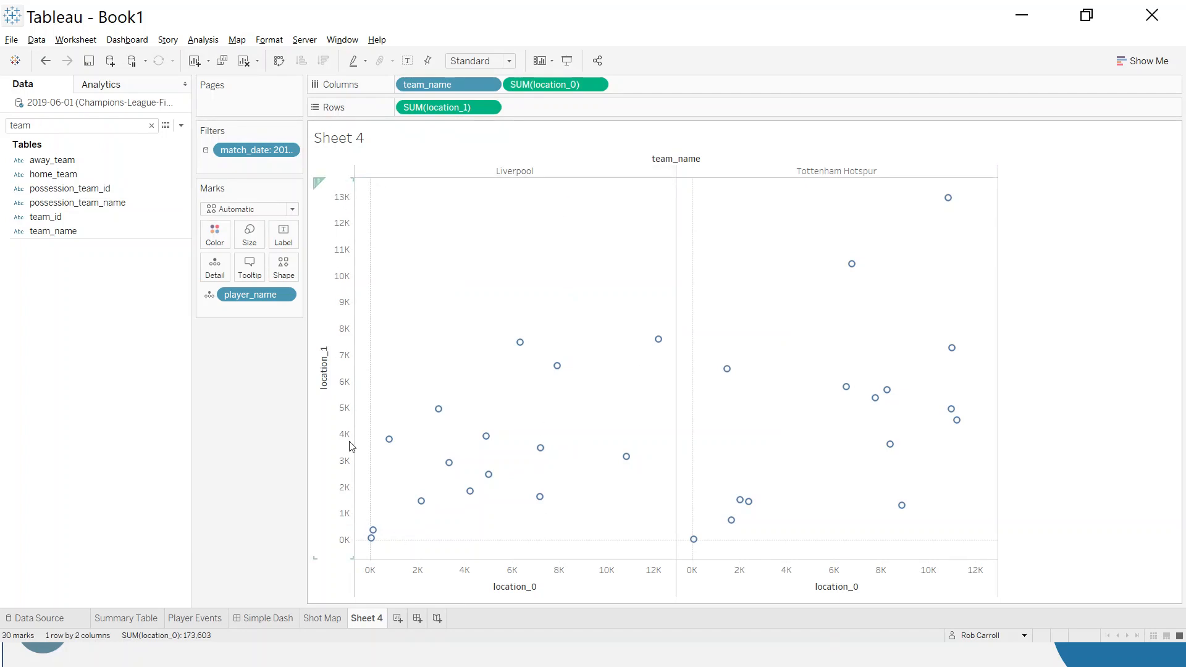
{"action": "mouse_move", "coordinate": [658, 342]}
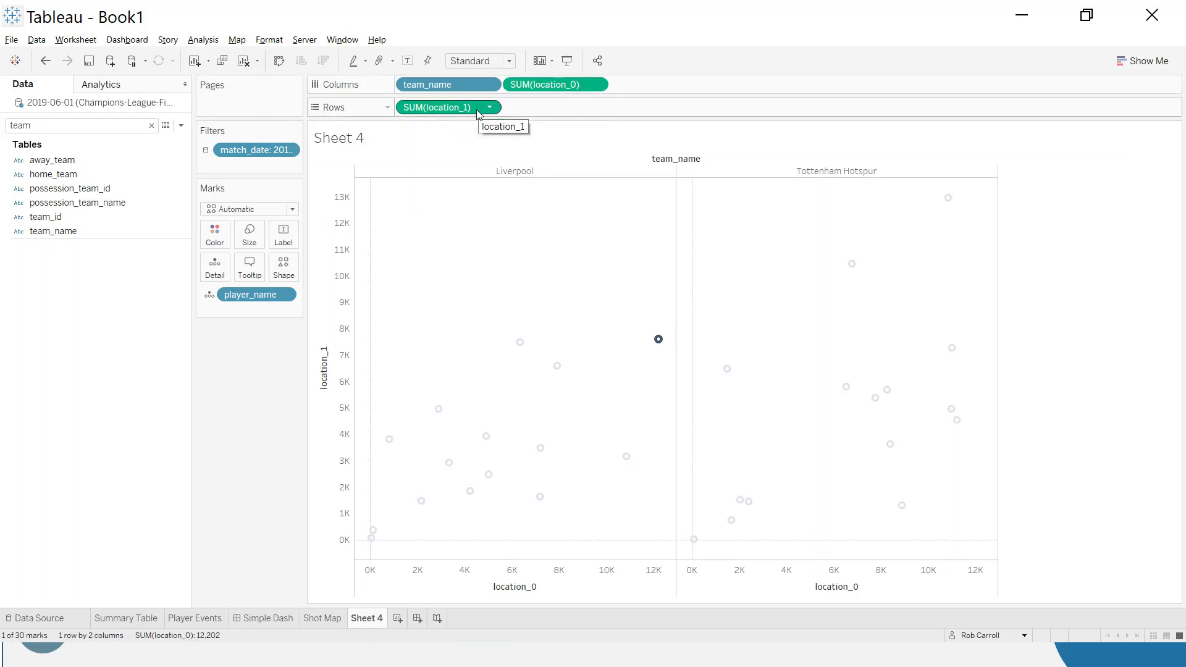
{"action": "mouse_move", "coordinate": [495, 118]}
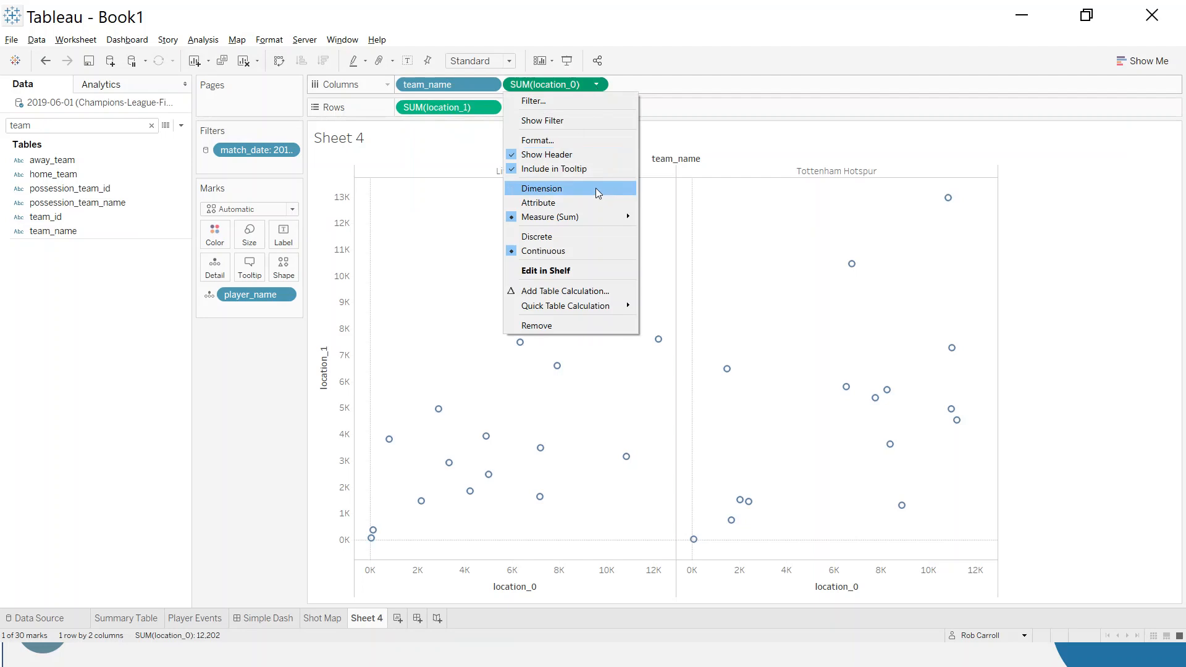
Change location_0's aggregation from Sum to Average
{"action": "left_click", "coordinate": [542, 189]}
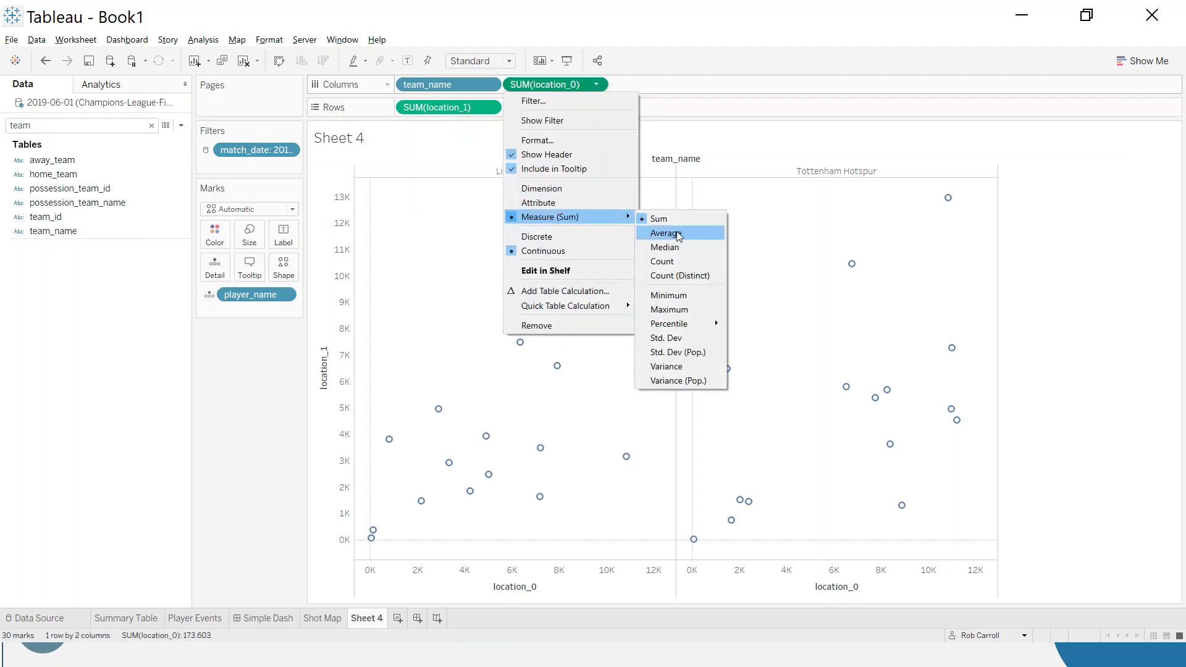
{"action": "left_click", "coordinate": [666, 233]}
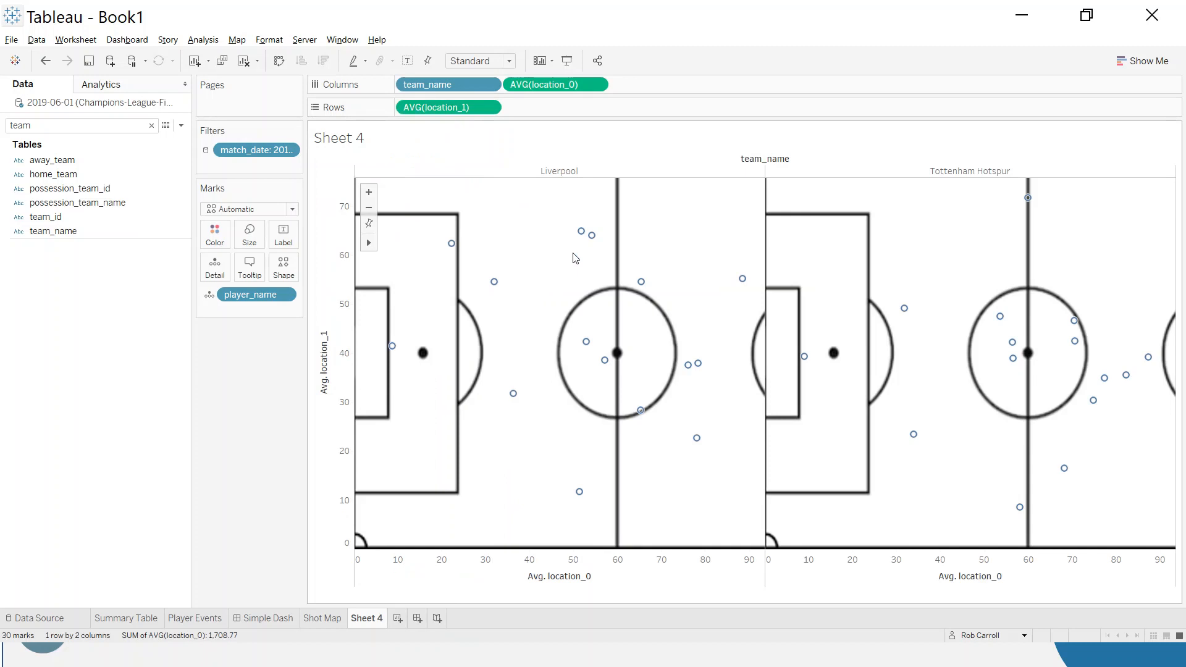
{"action": "mouse_move", "coordinate": [485, 179]}
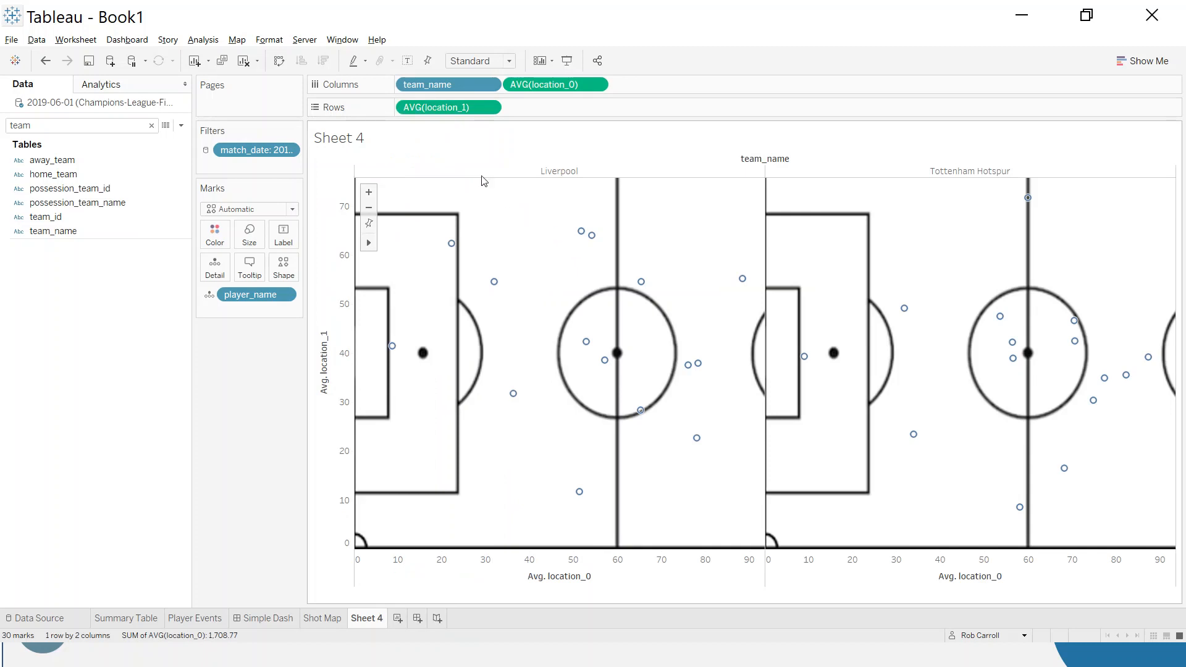
{"action": "mouse_move", "coordinate": [237, 39]}
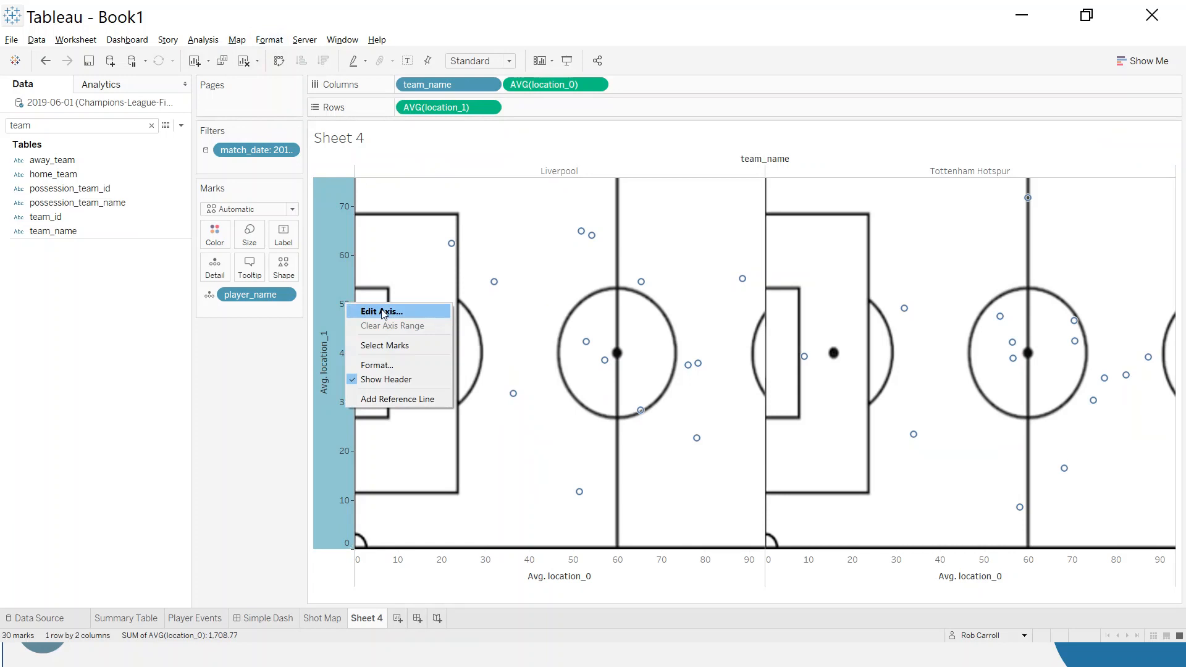
Fix the Avg. location_1 axis range to -5 through 85 and reverse it
{"action": "left_click", "coordinate": [380, 311]}
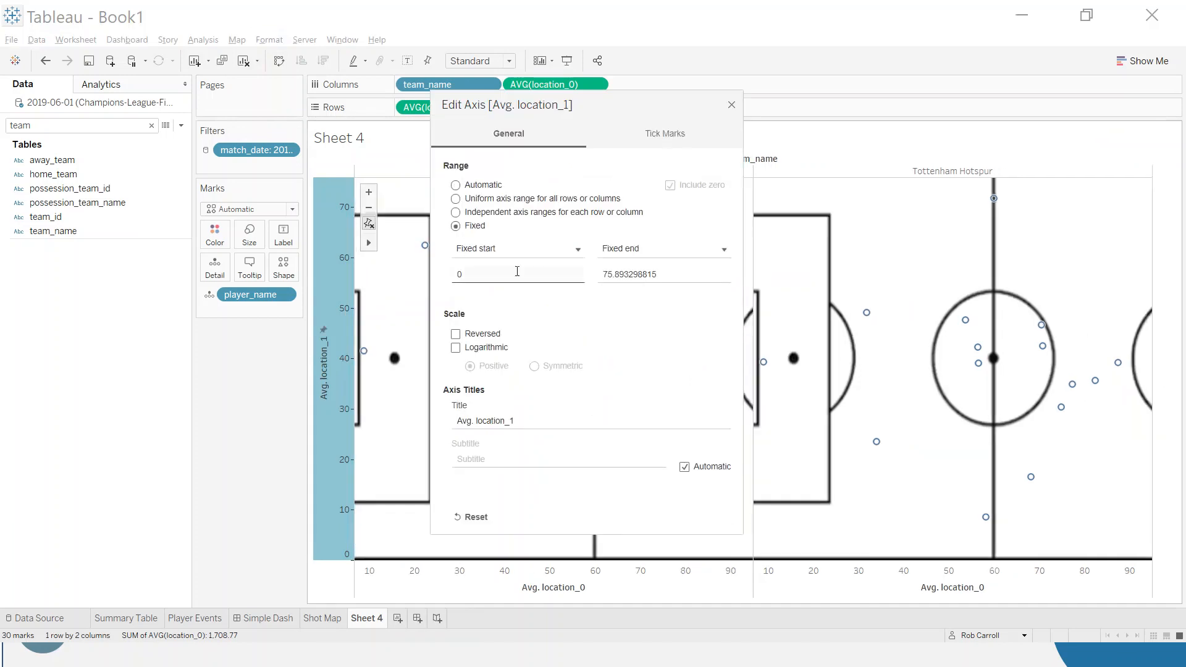
{"action": "type", "text": "-5"}
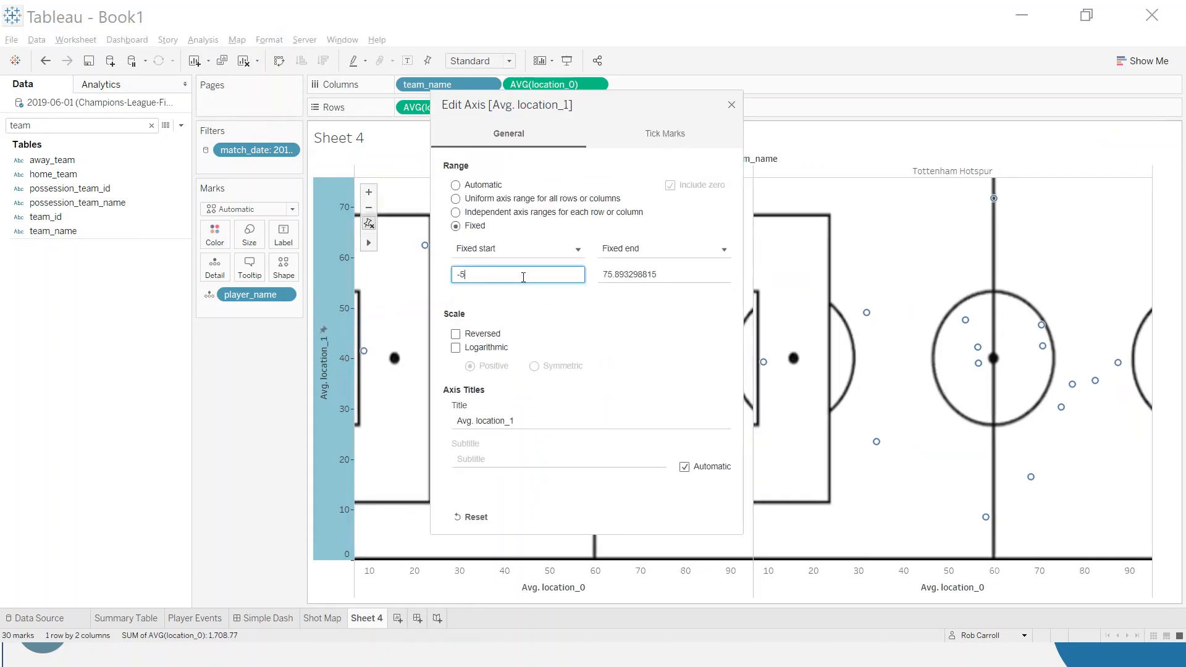
{"action": "left_click", "coordinate": [663, 273]}
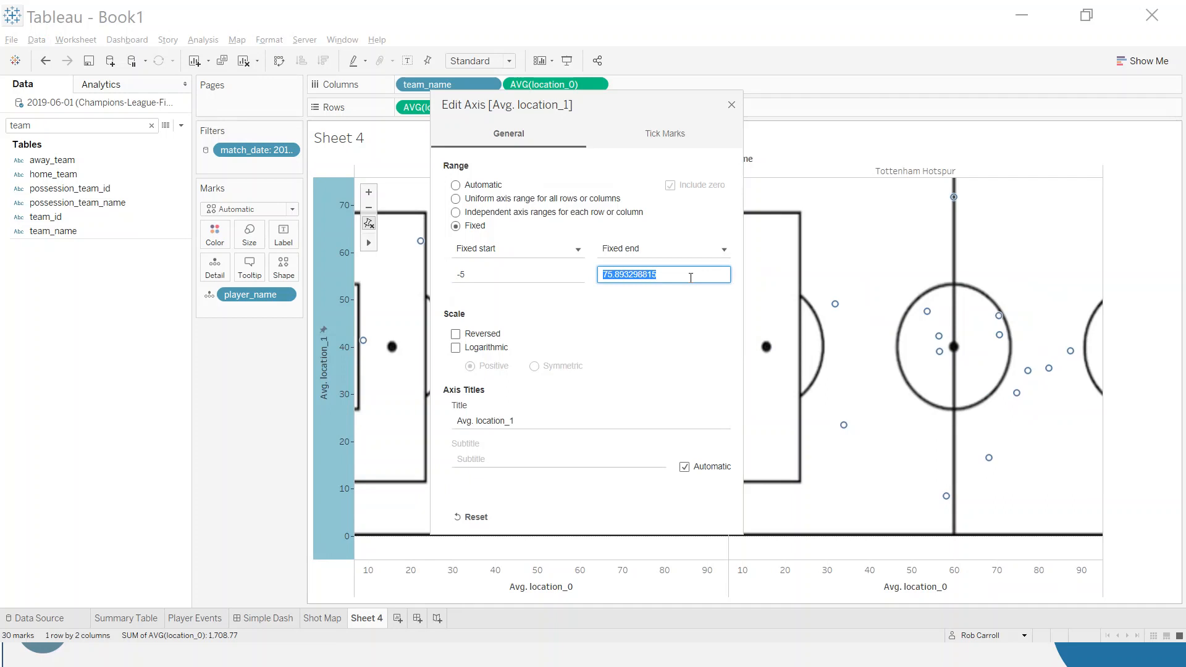
{"action": "left_click", "coordinate": [455, 333]}
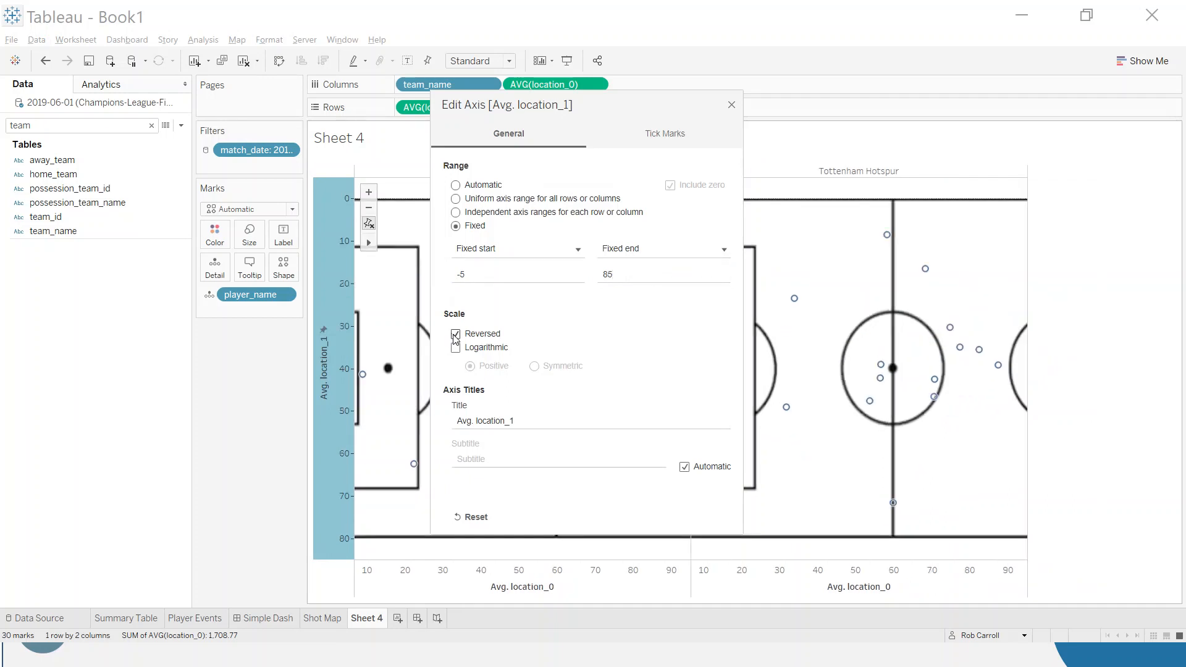
{"action": "left_click", "coordinate": [455, 347]}
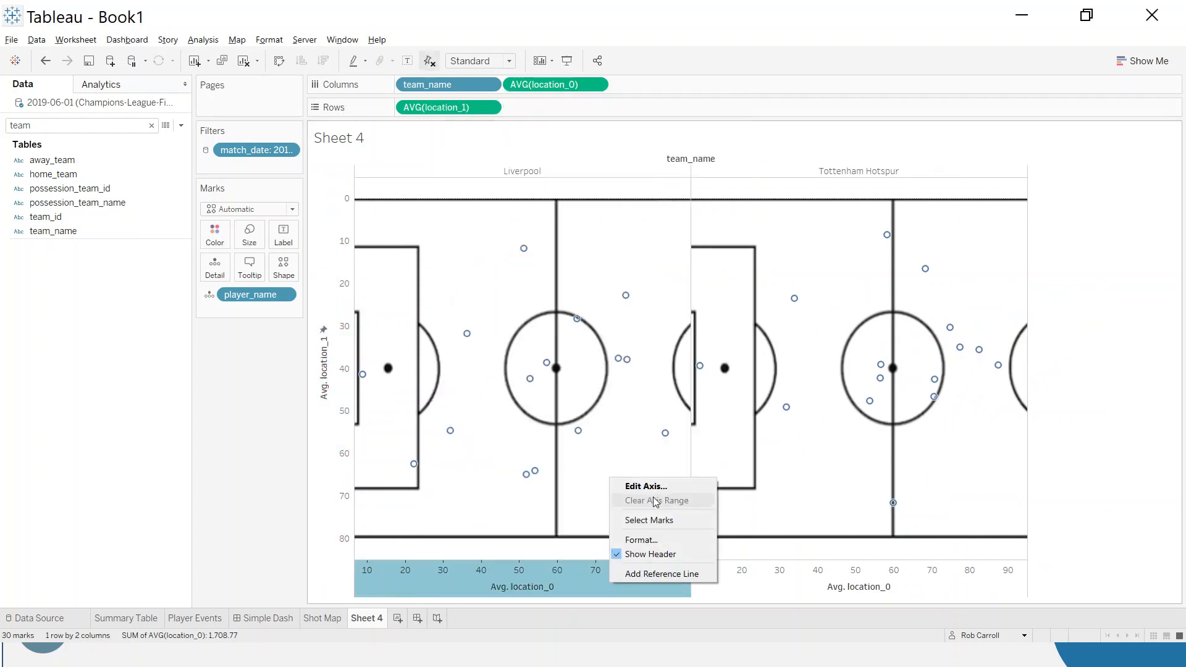
Set the Avg. location_0 axis start to 12 and hide the axis headers
{"action": "left_click", "coordinate": [644, 485]}
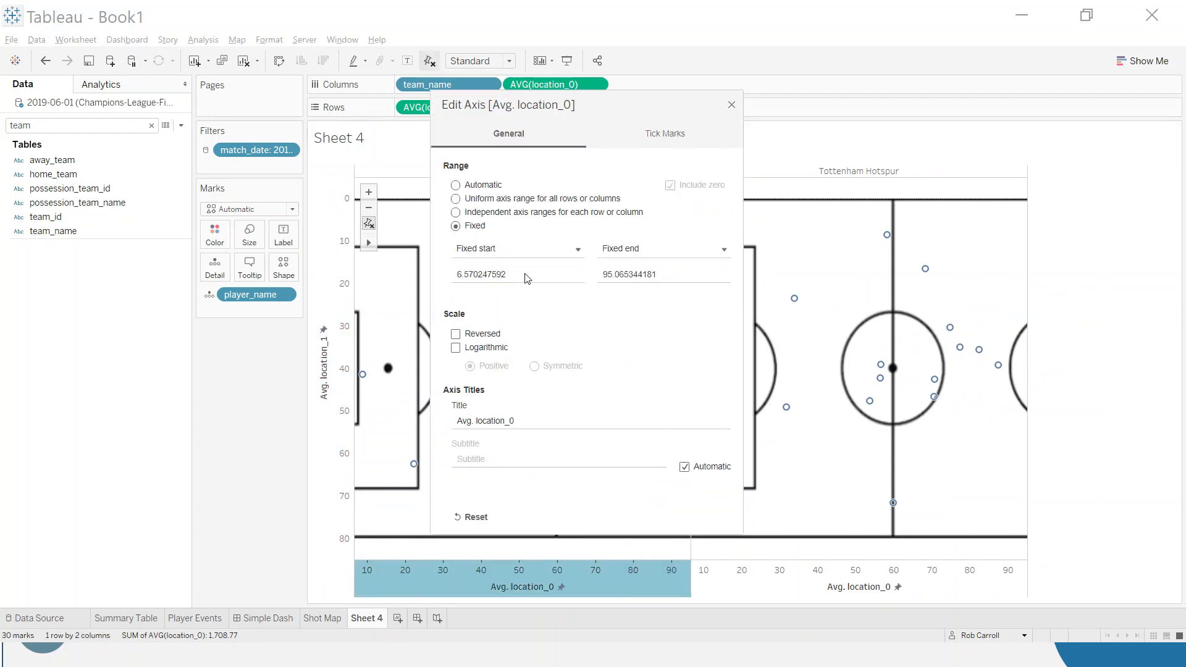
{"action": "left_click", "coordinate": [517, 274]}
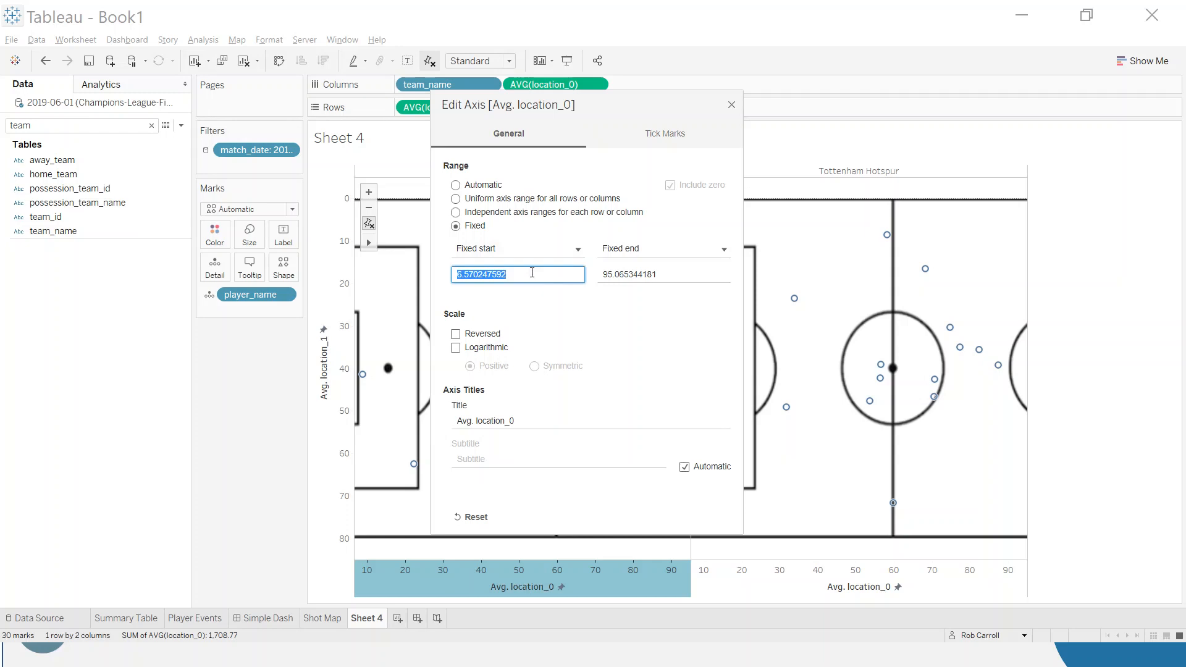
{"action": "type", "text": "12"}
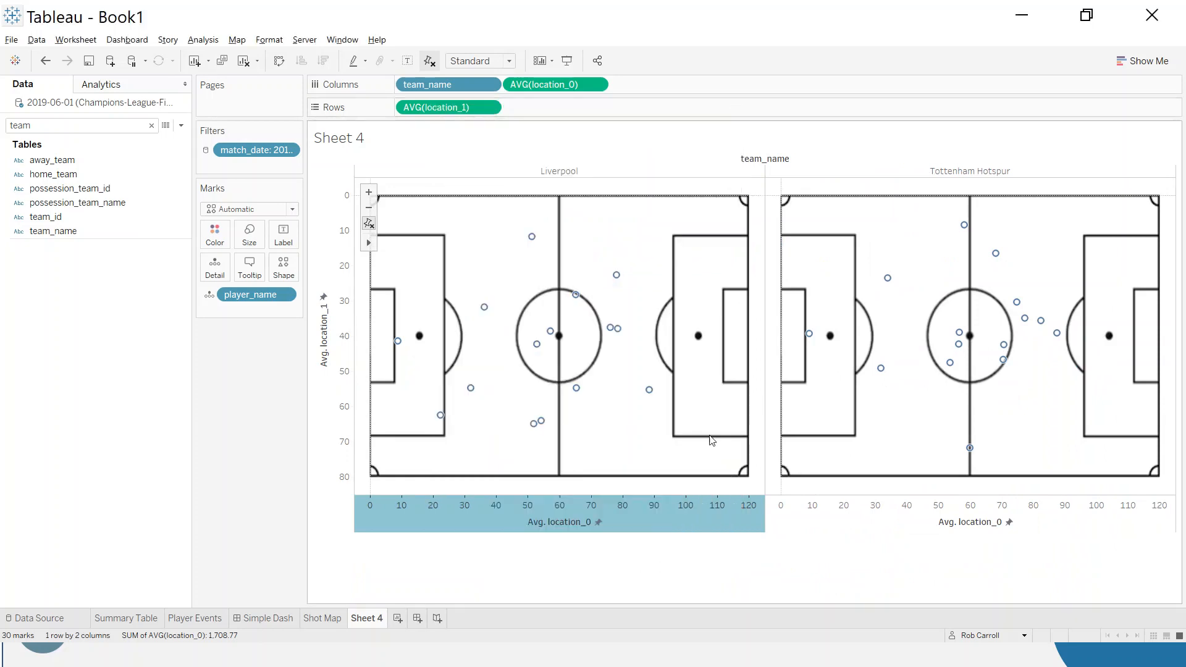
{"action": "right_click", "coordinate": [639, 522]}
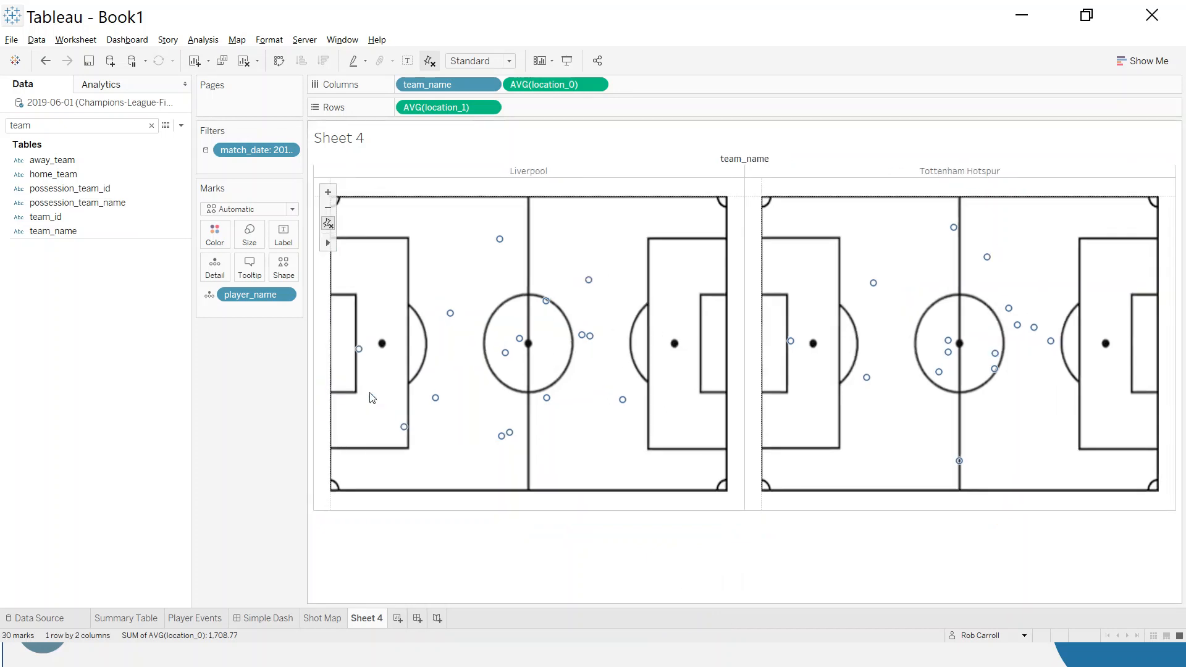
{"action": "mouse_move", "coordinate": [465, 515]}
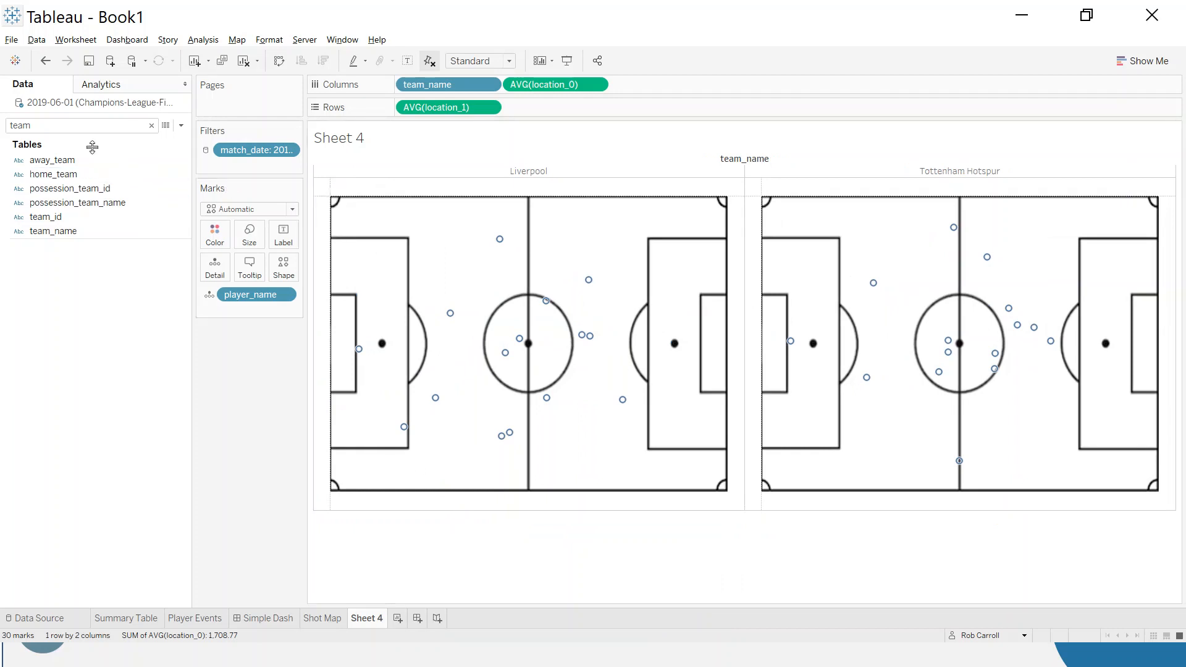
Colour marks by team_name and draw them as larger filled circles
{"action": "left_click", "coordinate": [53, 230]}
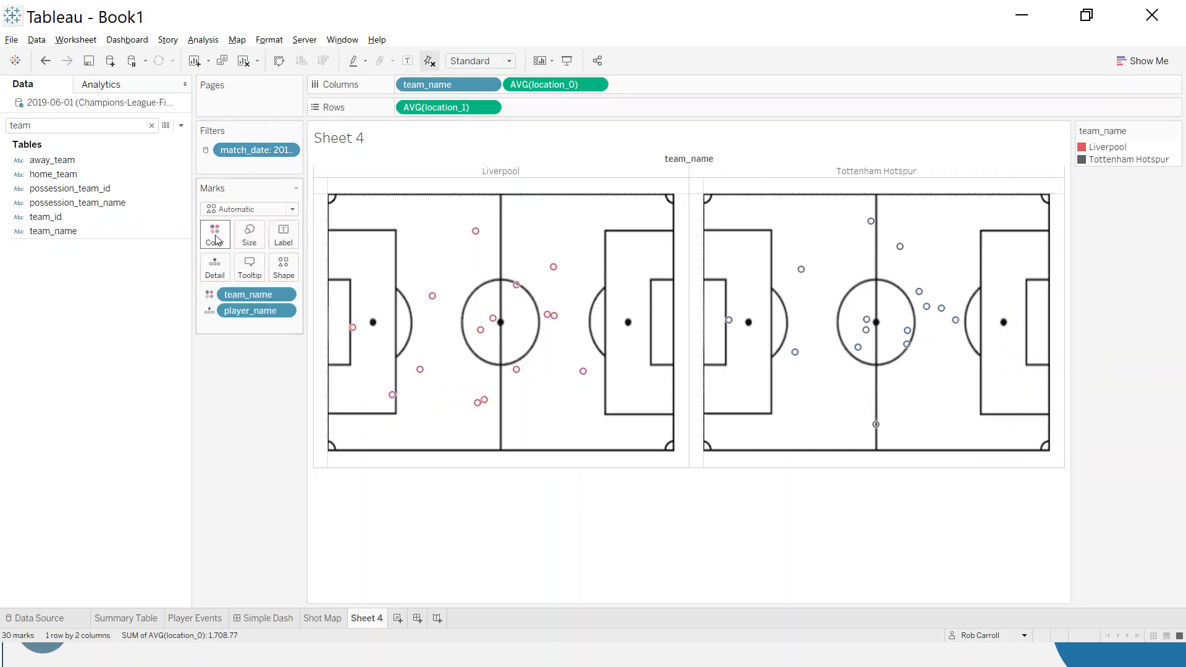
{"action": "left_click", "coordinate": [248, 209]}
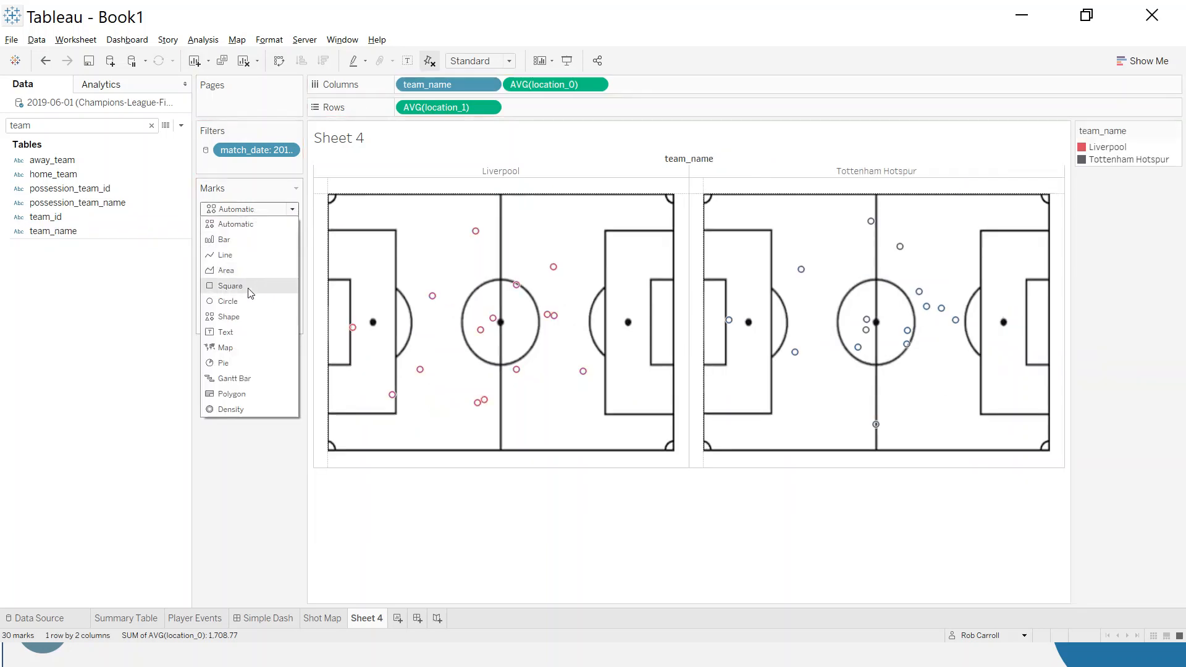
{"action": "left_click", "coordinate": [227, 301]}
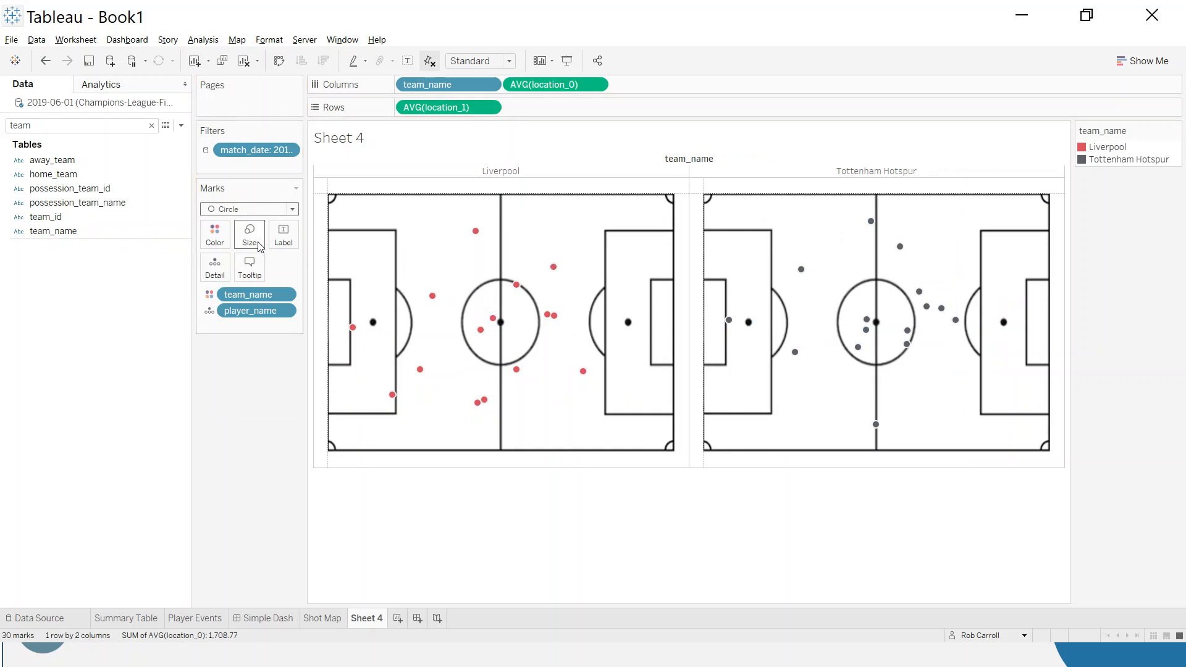
{"action": "left_click", "coordinate": [248, 233]}
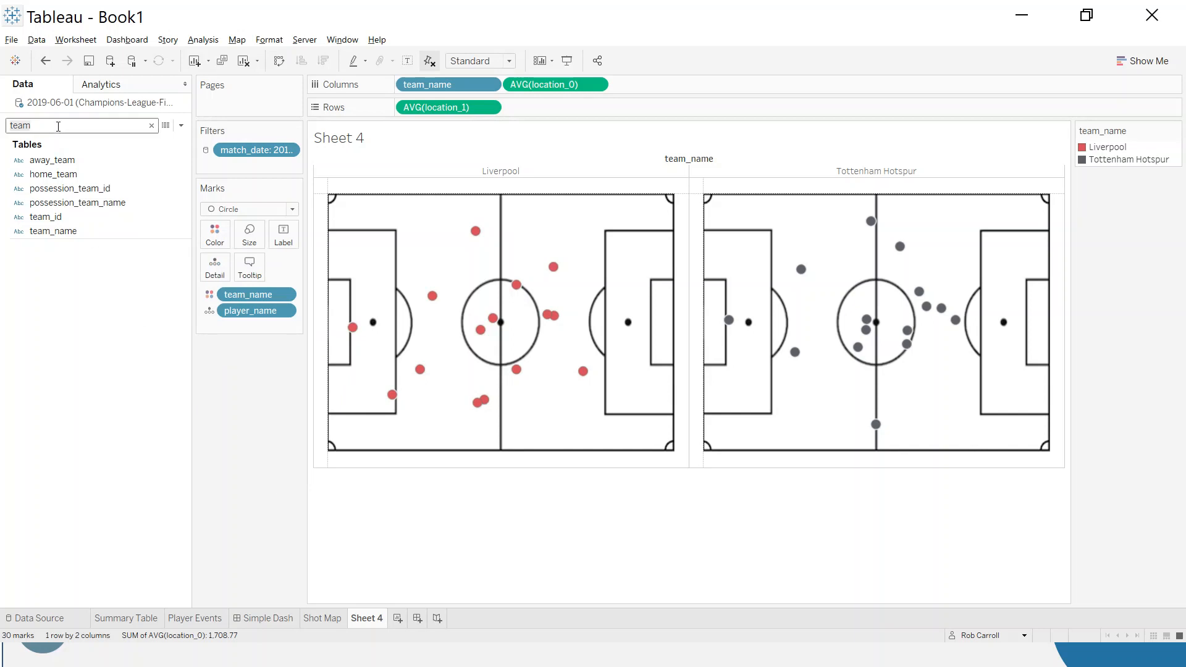
{"action": "type", "text": "player"}
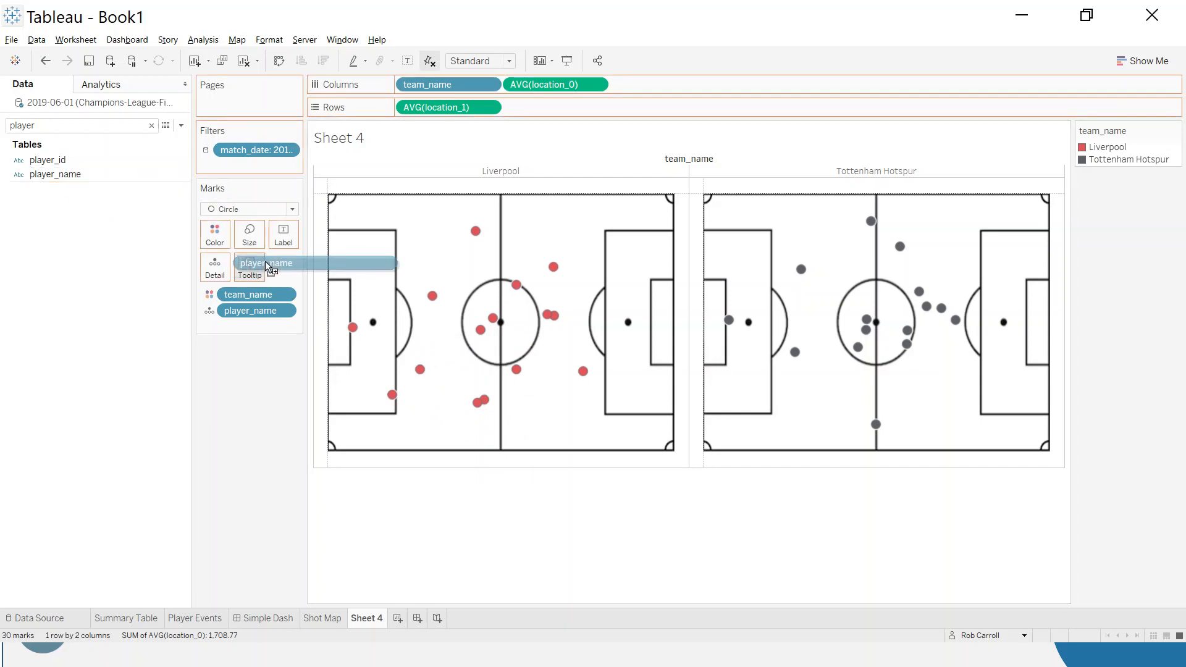
Put player_name on the Label card so each dot shows the player's name
{"action": "left_click", "coordinate": [283, 233]}
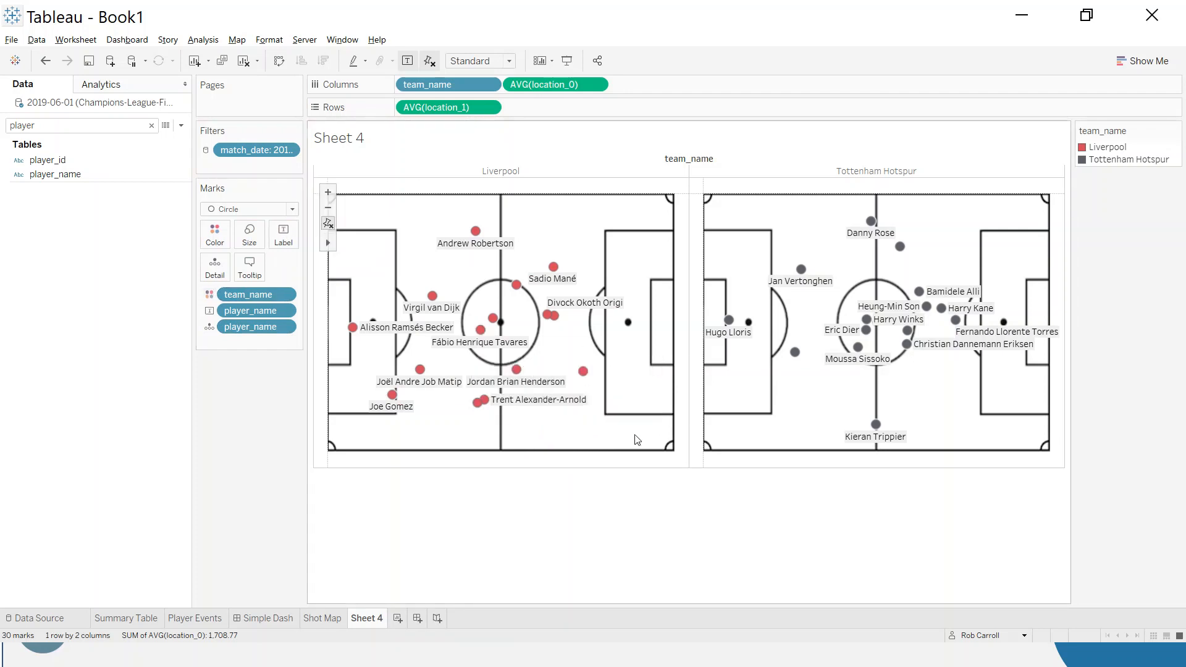
{"action": "mouse_move", "coordinate": [507, 447]}
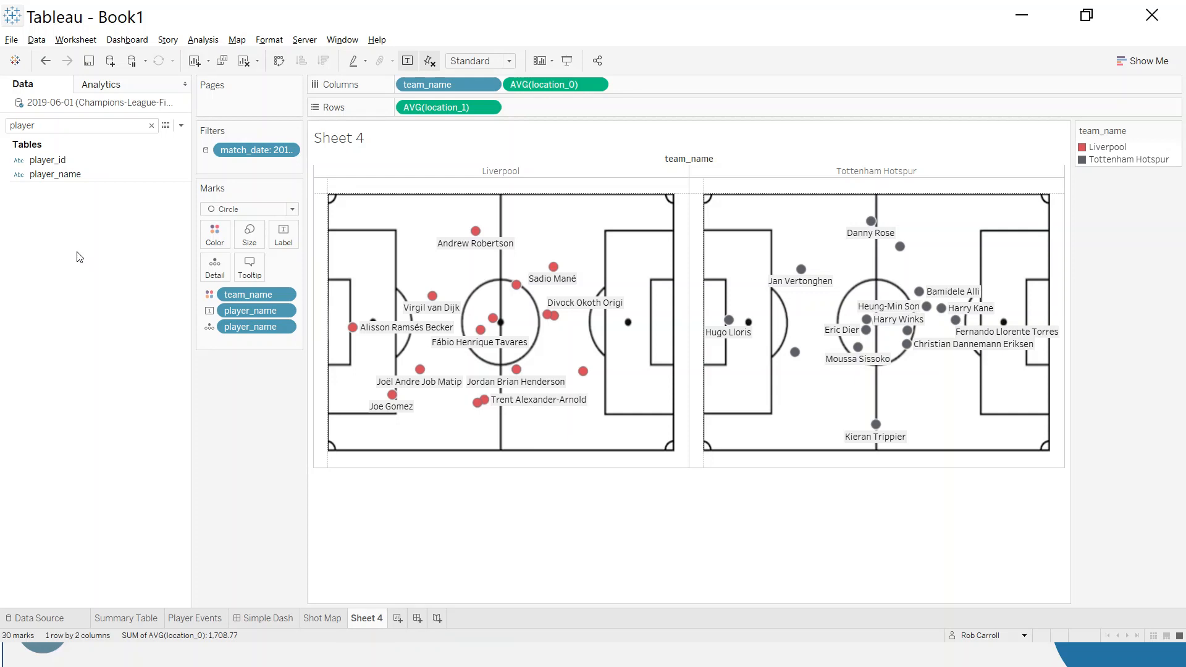
{"action": "left_click", "coordinate": [54, 174]}
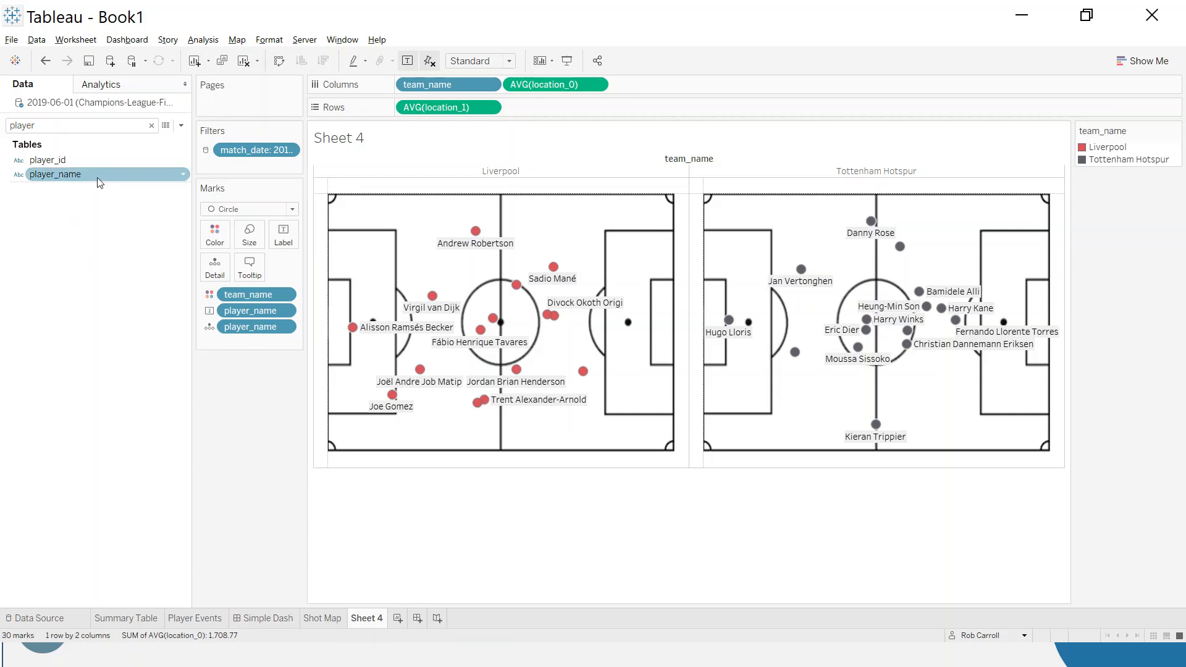
{"action": "mouse_move", "coordinate": [475, 232]}
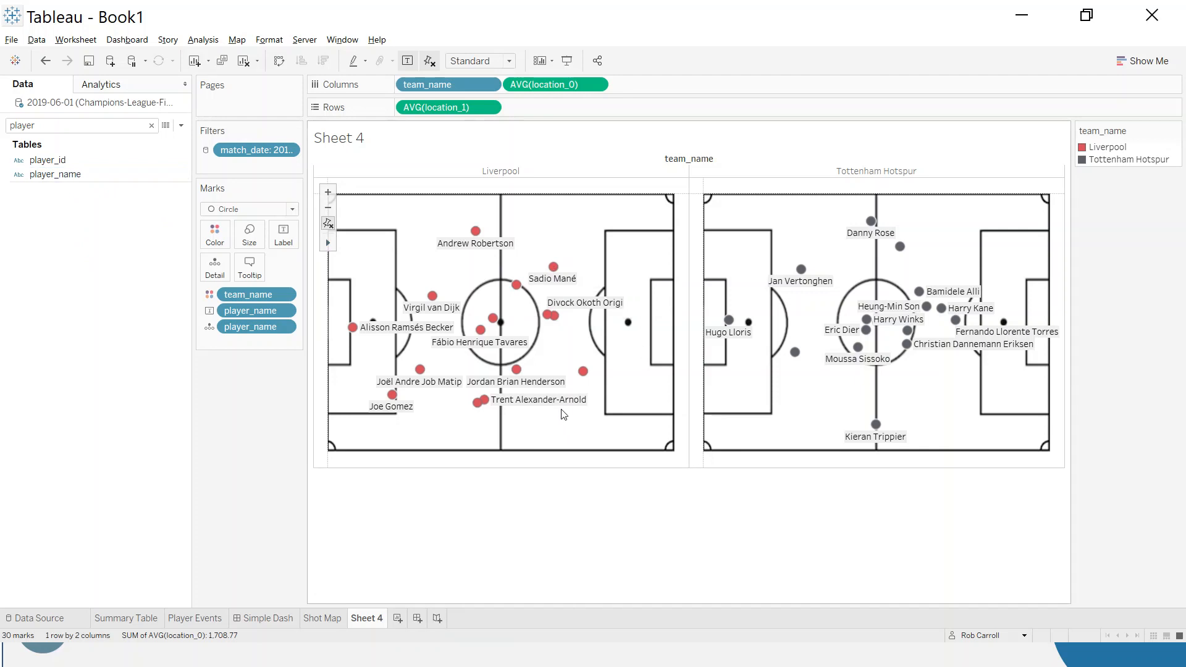
{"action": "mouse_move", "coordinate": [558, 417]}
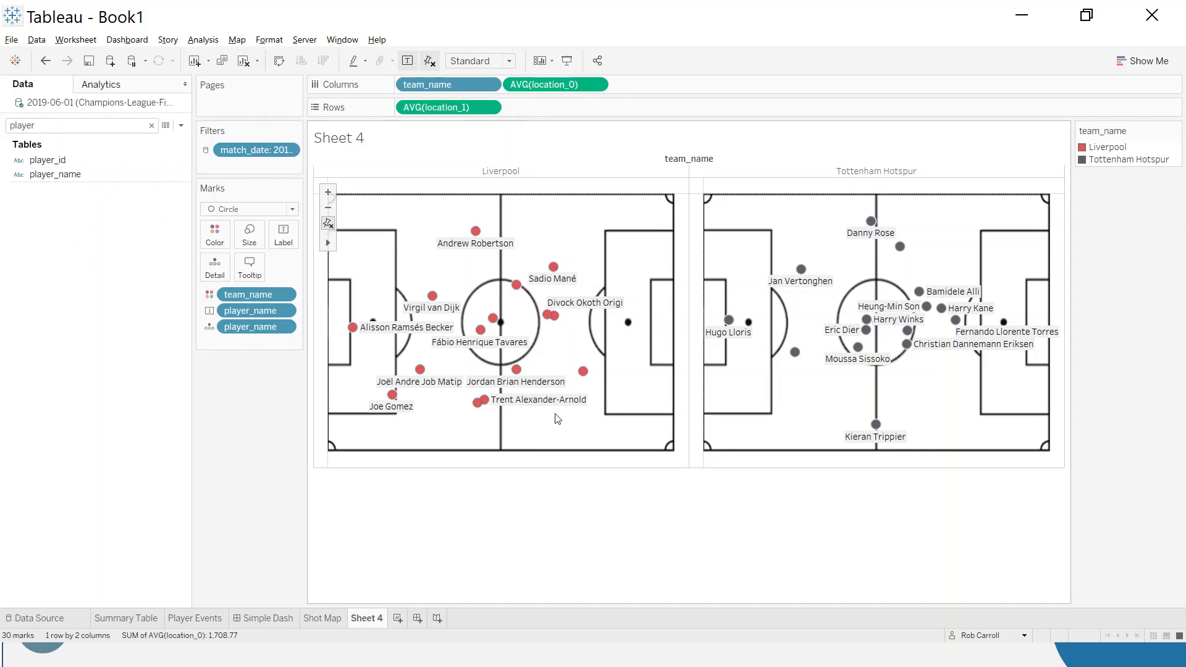
{"action": "mouse_move", "coordinate": [444, 411]}
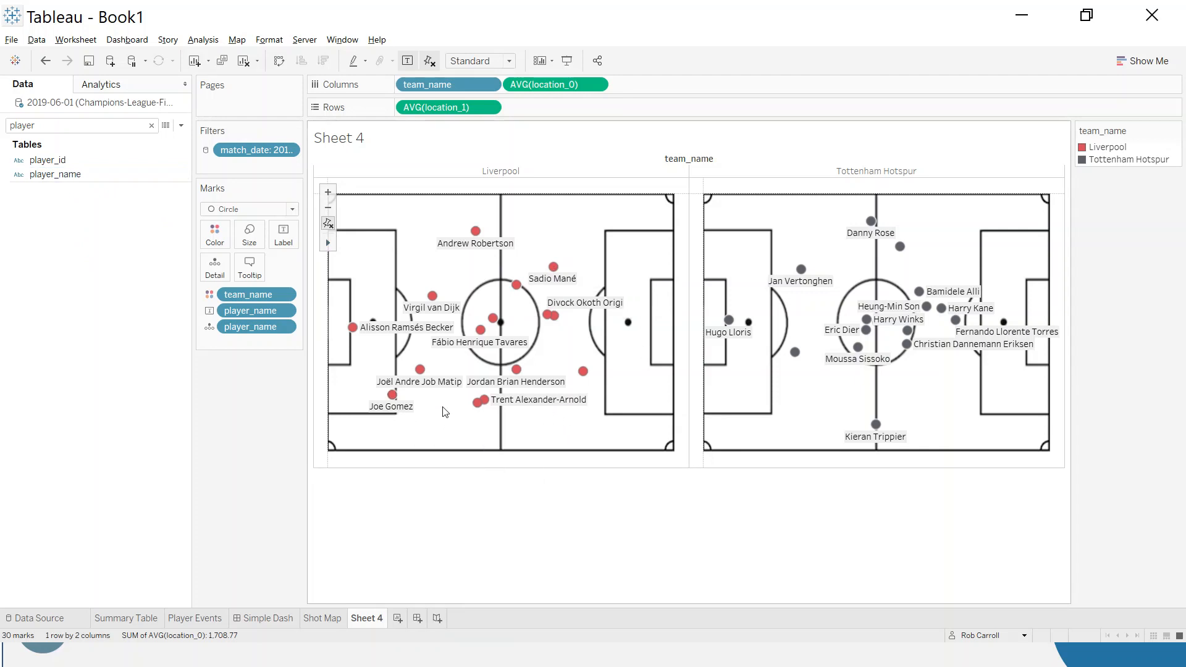
{"action": "mouse_move", "coordinate": [440, 405]}
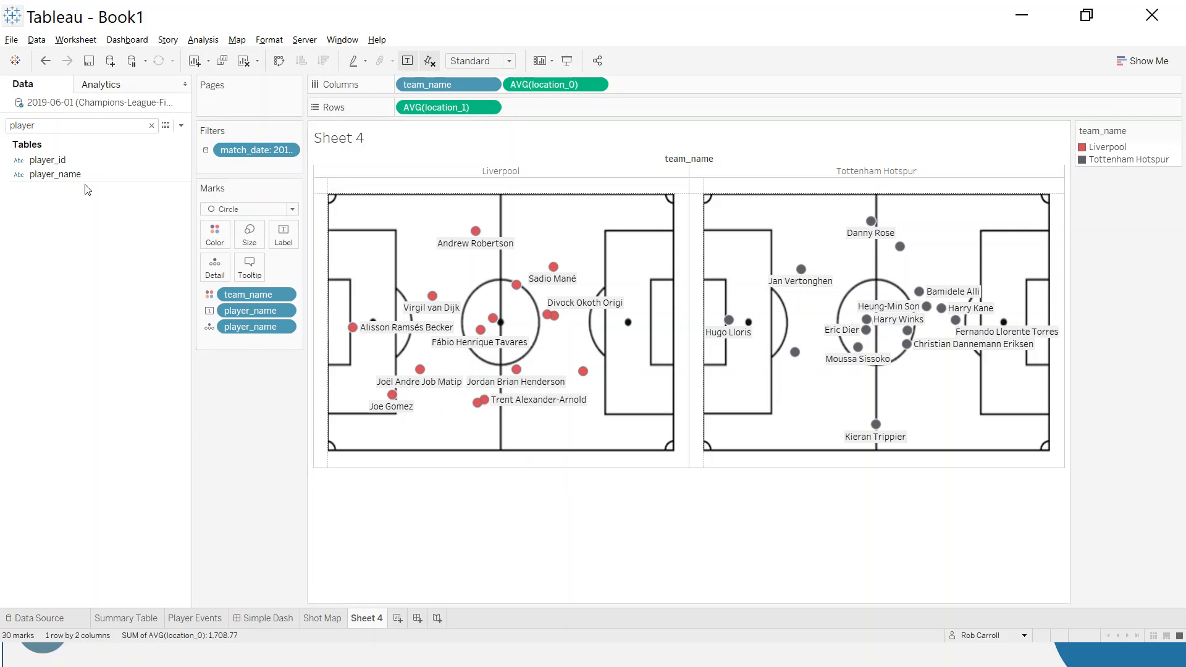
{"action": "left_click", "coordinate": [54, 174]}
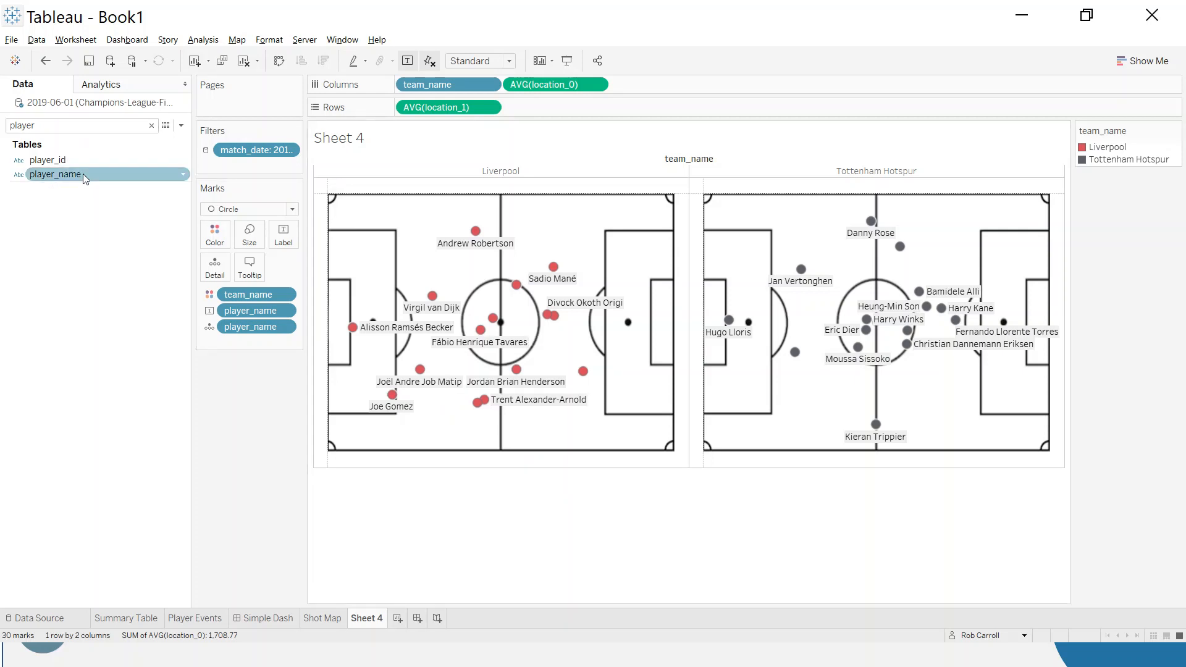
Custom-split player_name, keeping only the last part of each name
{"action": "right_click", "coordinate": [55, 175]}
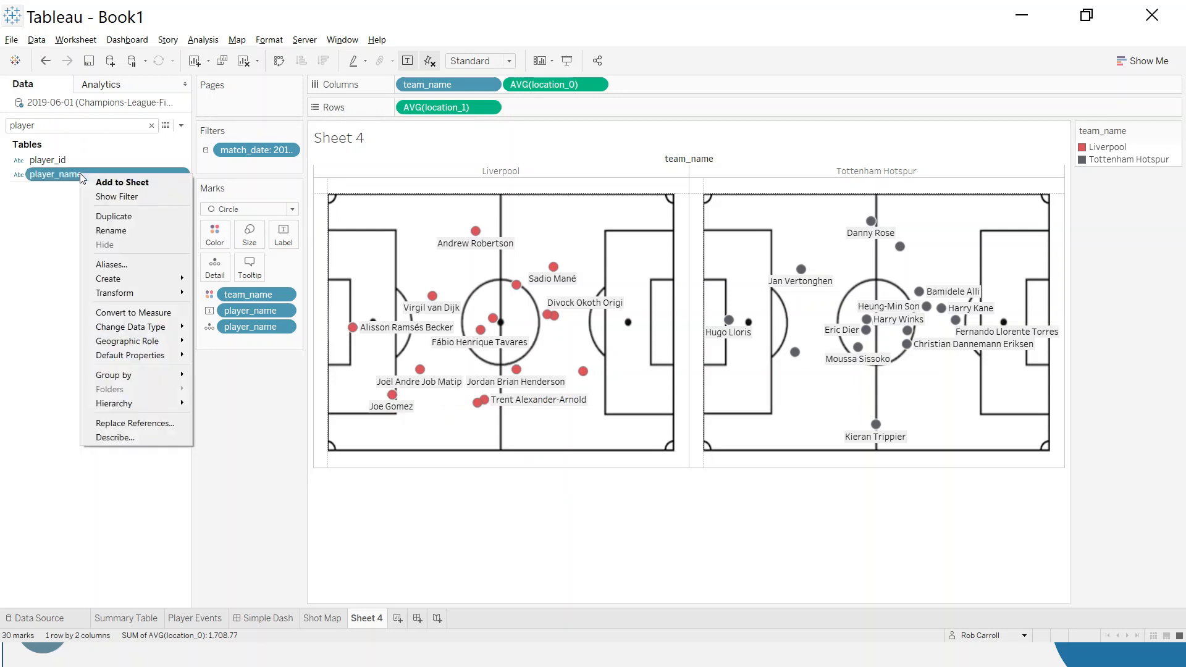
{"action": "mouse_move", "coordinate": [128, 256]}
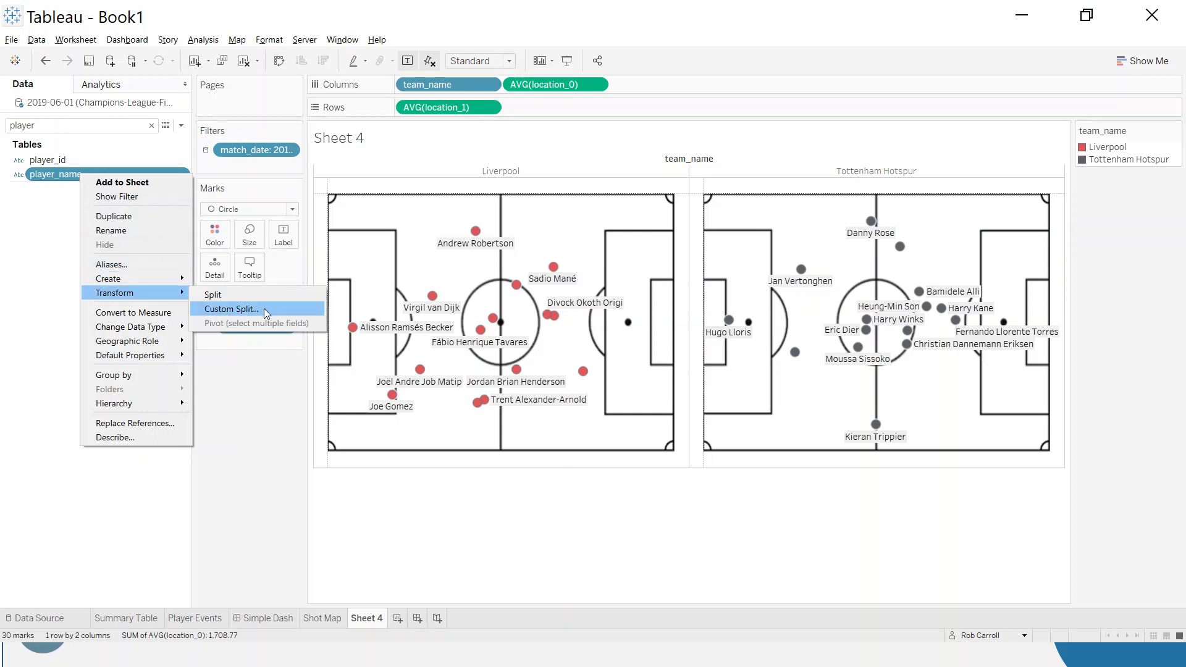
{"action": "left_click", "coordinate": [232, 309]}
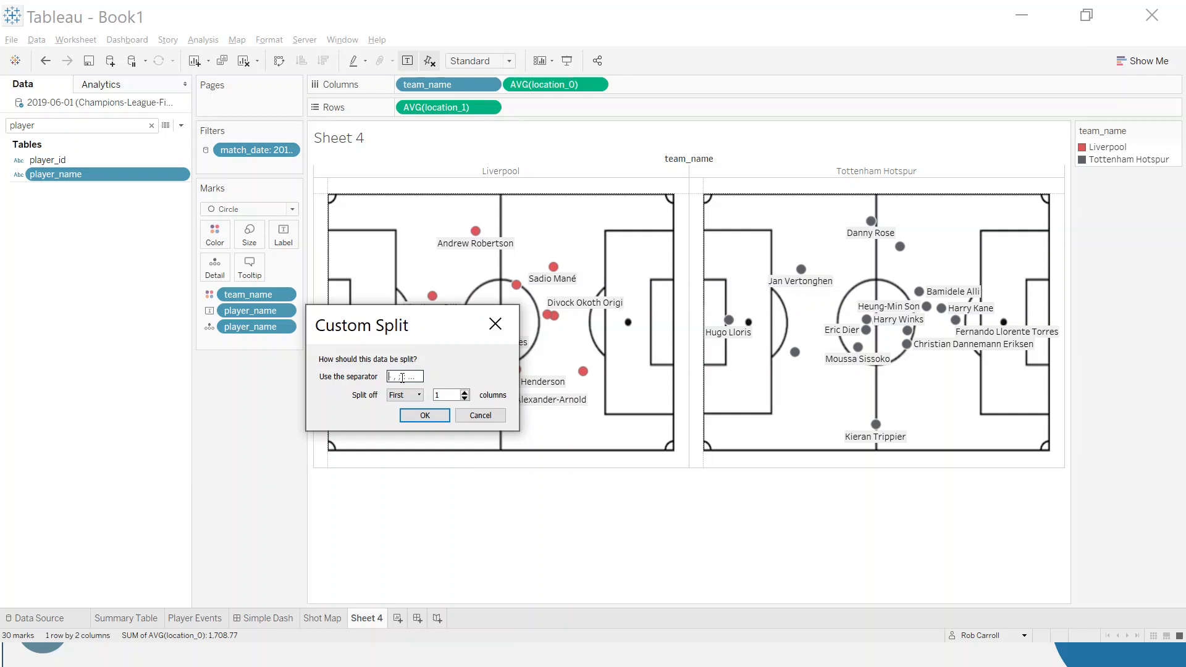
{"action": "left_click", "coordinate": [404, 394]}
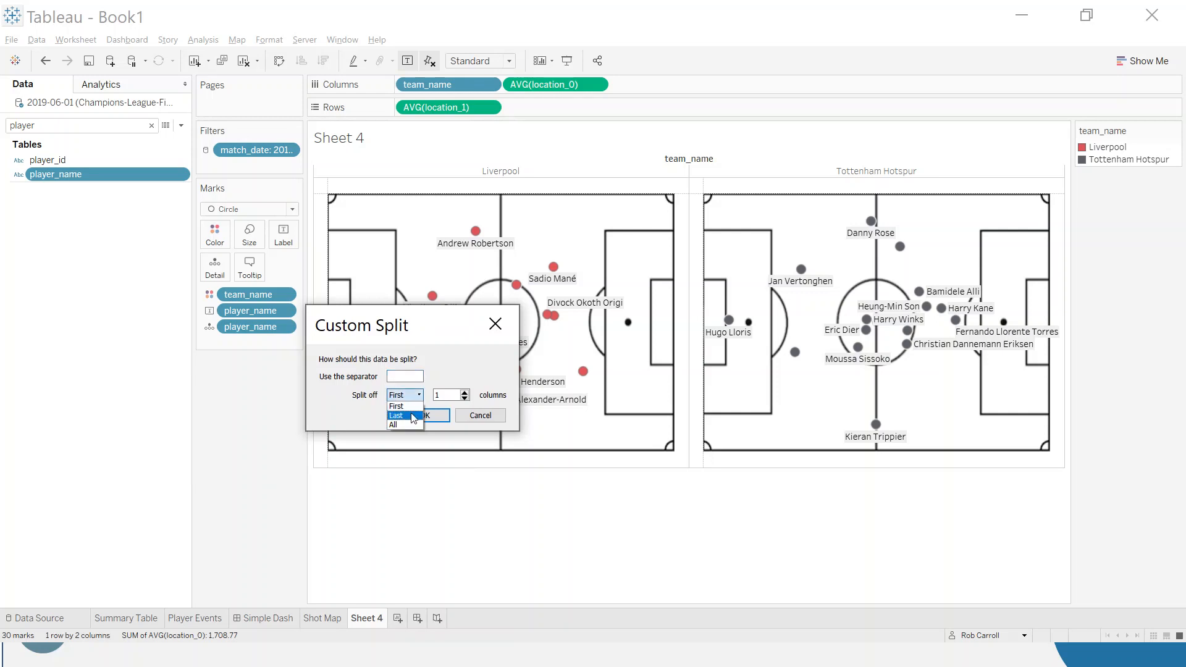
{"action": "left_click", "coordinate": [396, 415]}
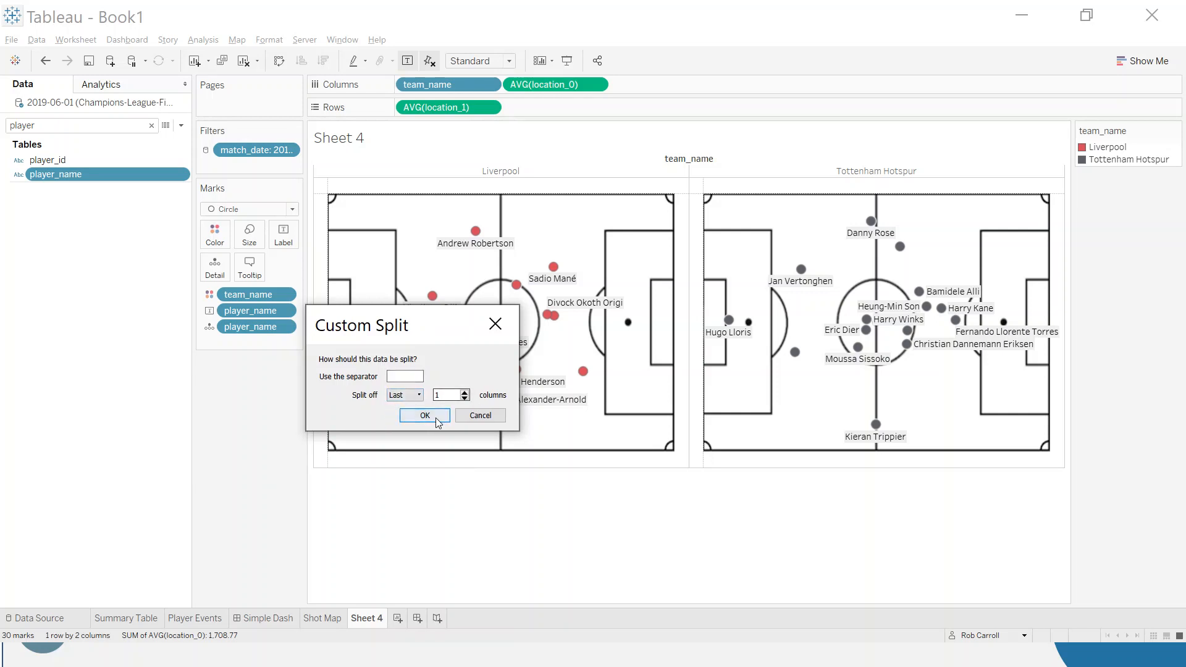
{"action": "left_click", "coordinate": [423, 415]}
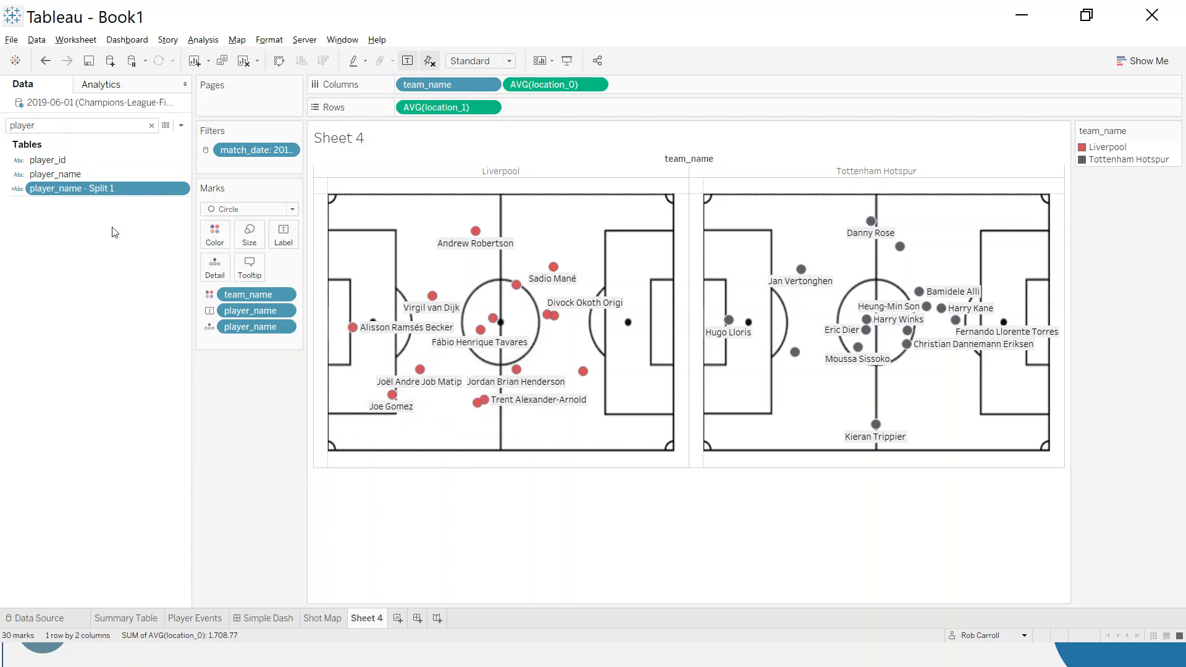
{"action": "mouse_move", "coordinate": [107, 220]}
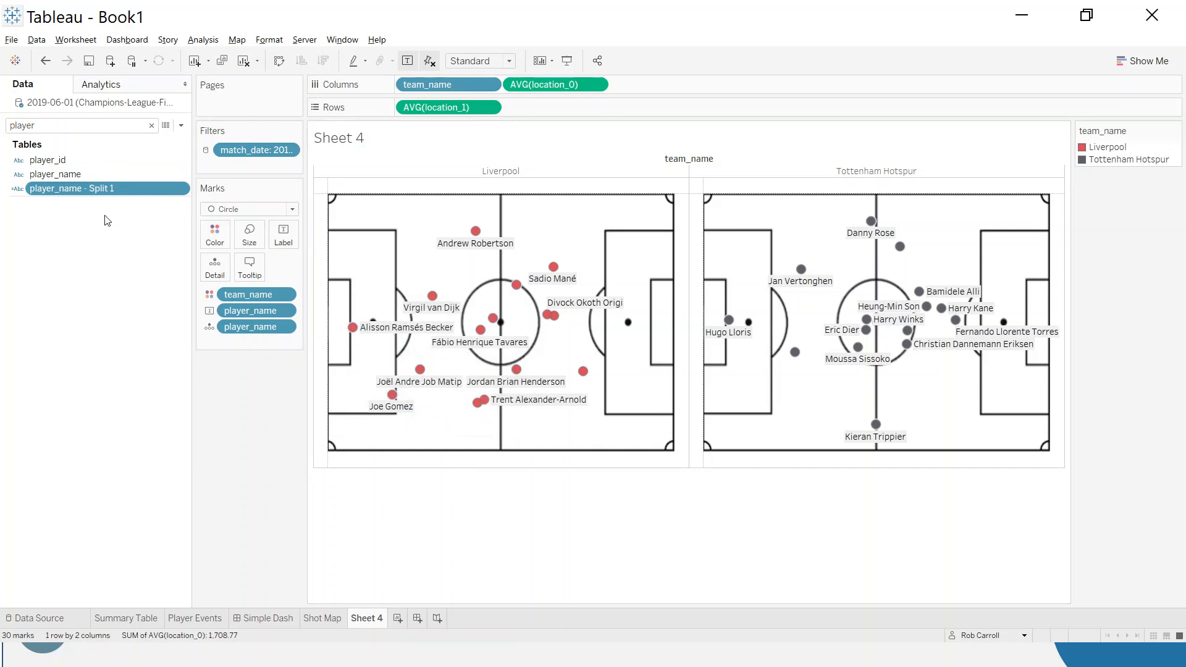
Rename the new split field to 'Player Name - Surname'
{"action": "right_click", "coordinate": [72, 188]}
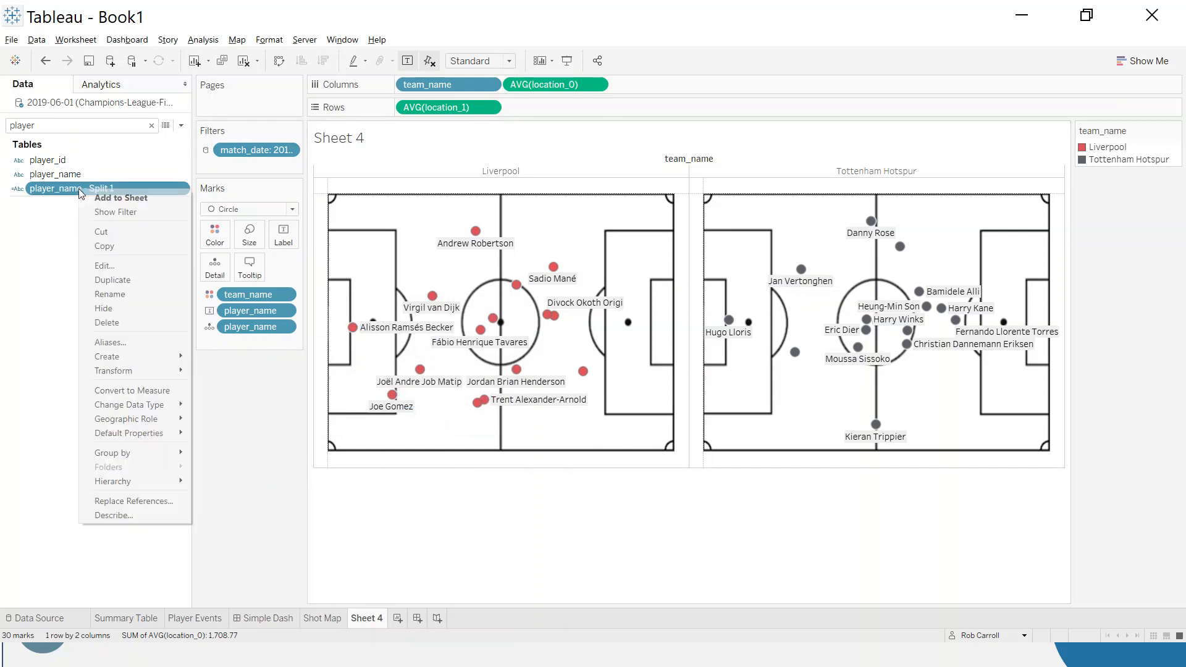
{"action": "left_click", "coordinate": [119, 297]}
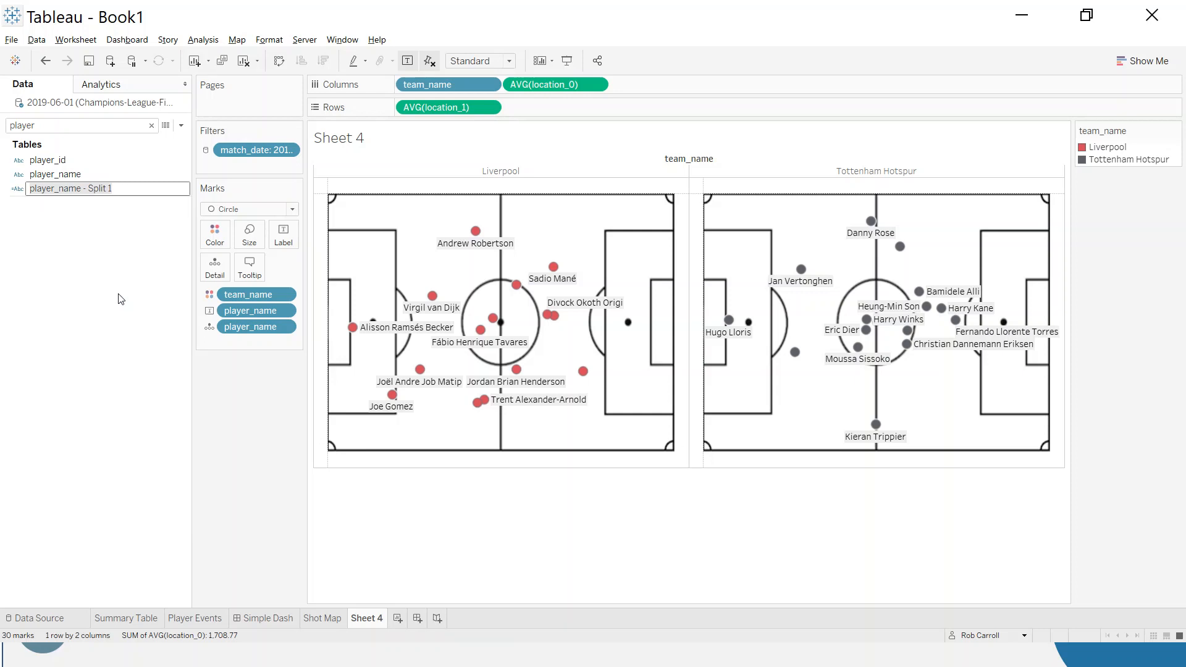
{"action": "type", "text": "Player"}
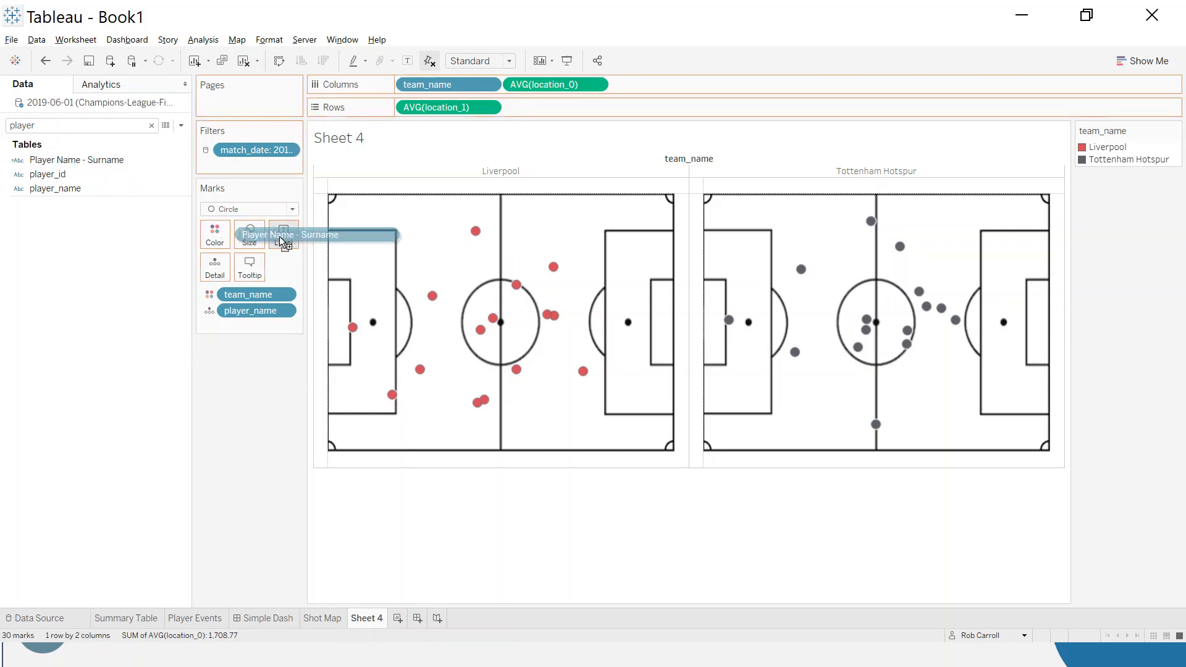
Replace the name labels with Player Name - Surname, showing surnames like Robertson and Kane
{"action": "left_click_drag", "start_coordinate": [314, 235], "coordinate": [283, 234]}
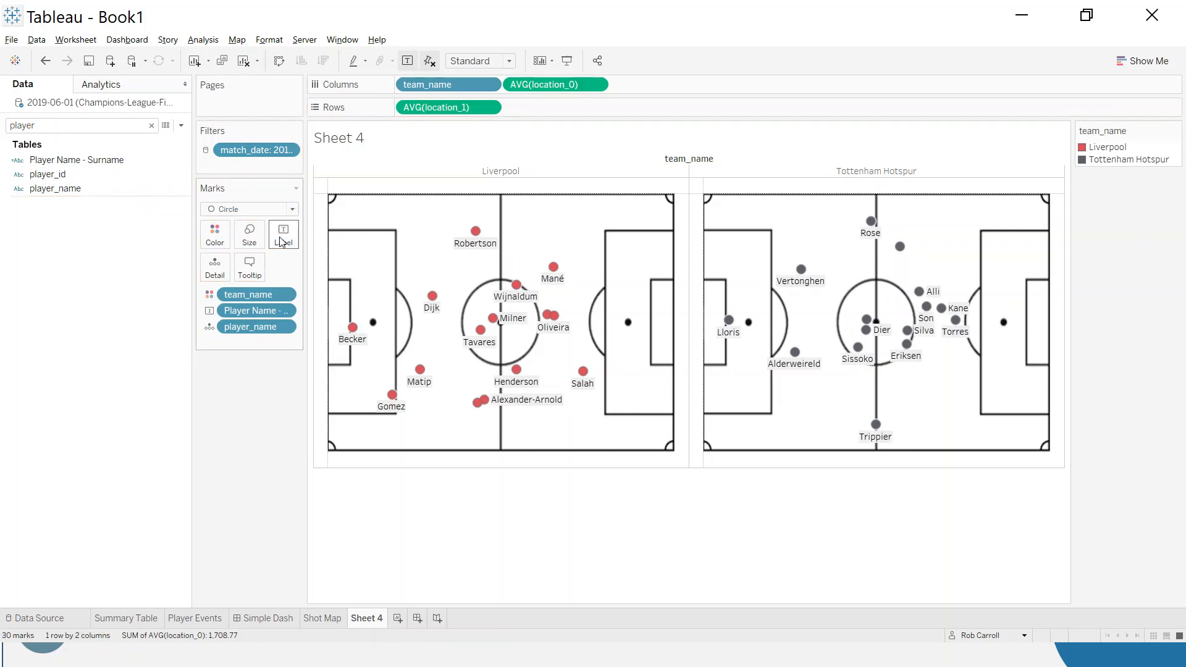
{"action": "mouse_move", "coordinate": [943, 304]}
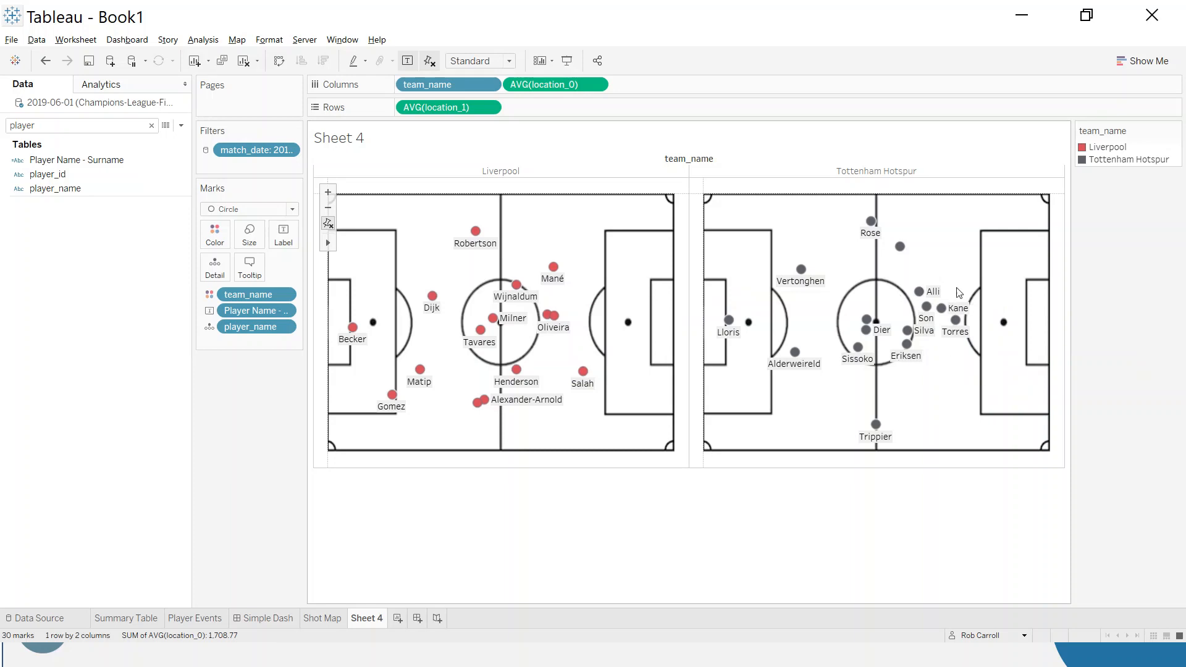
{"action": "mouse_move", "coordinate": [644, 364]}
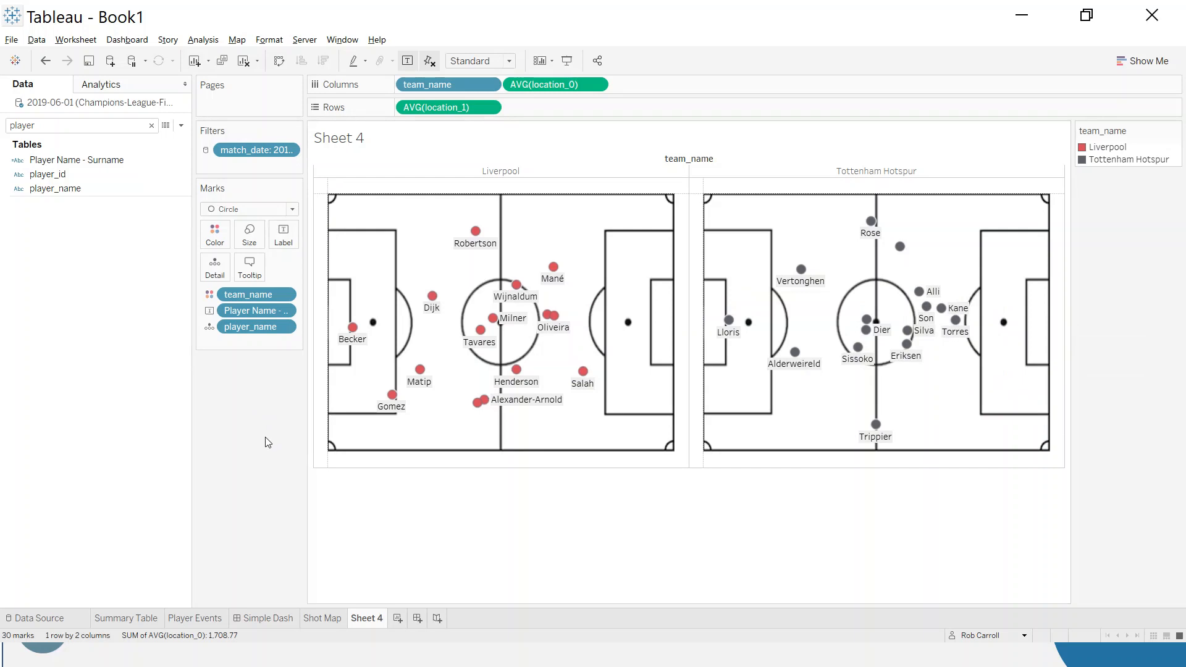
{"action": "mouse_move", "coordinate": [216, 374]}
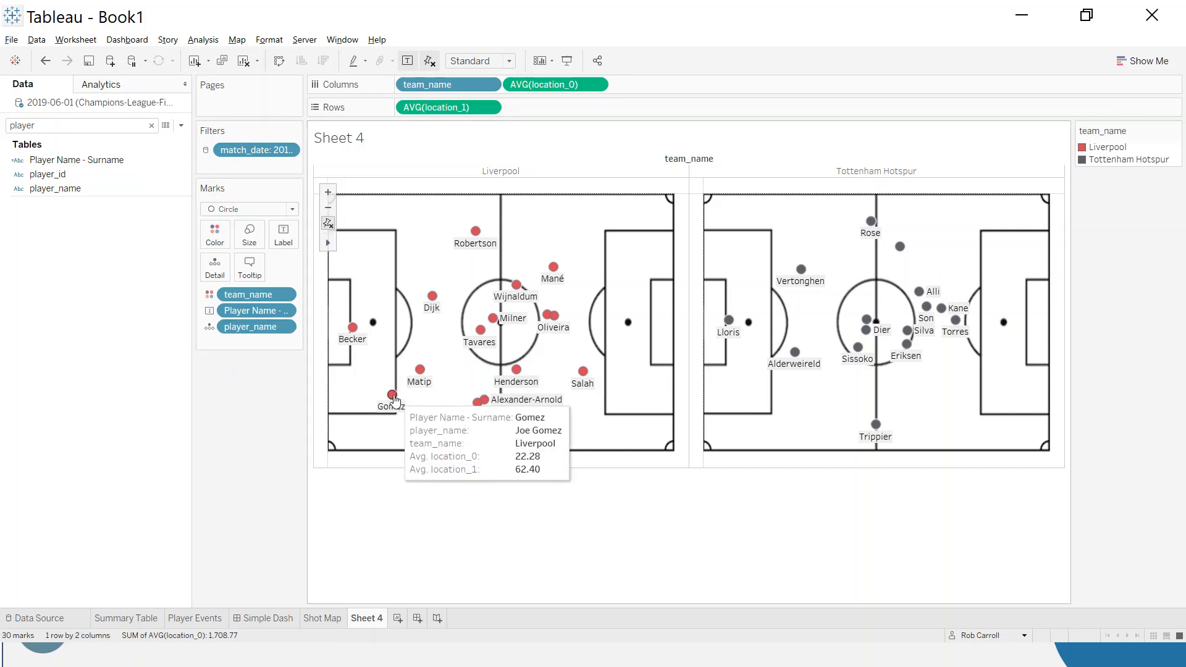
{"action": "mouse_move", "coordinate": [290, 407]}
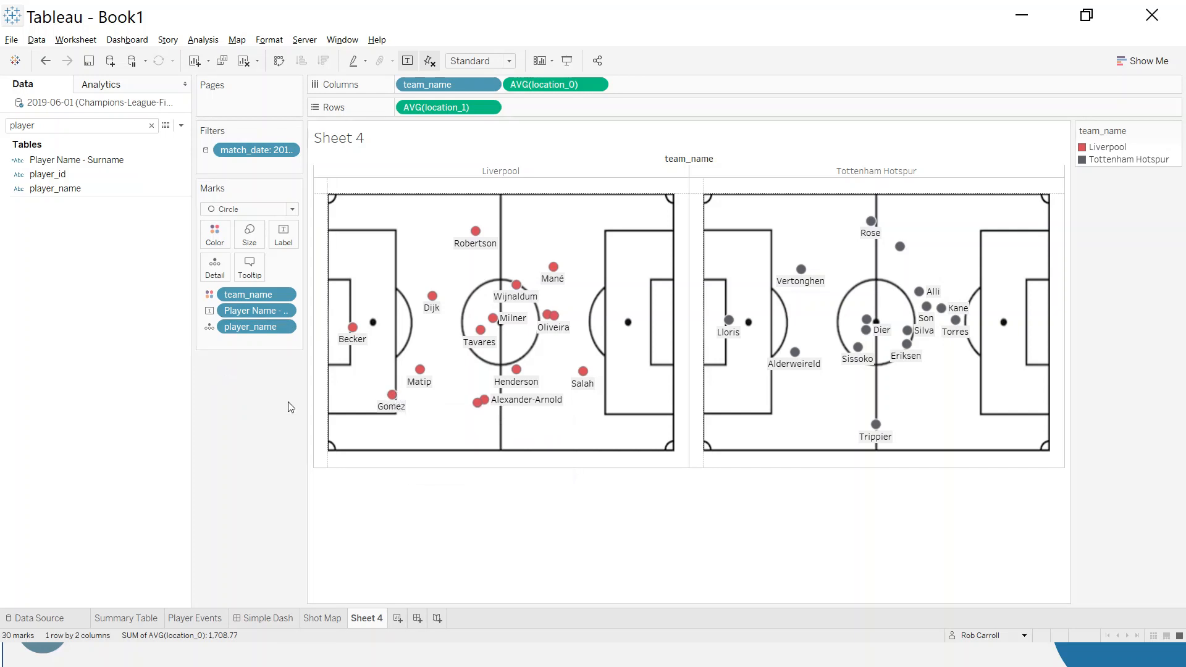
Filter on event count with a minimum of 10, dropping low-activity players like Gomez
{"action": "left_click", "coordinate": [75, 126]}
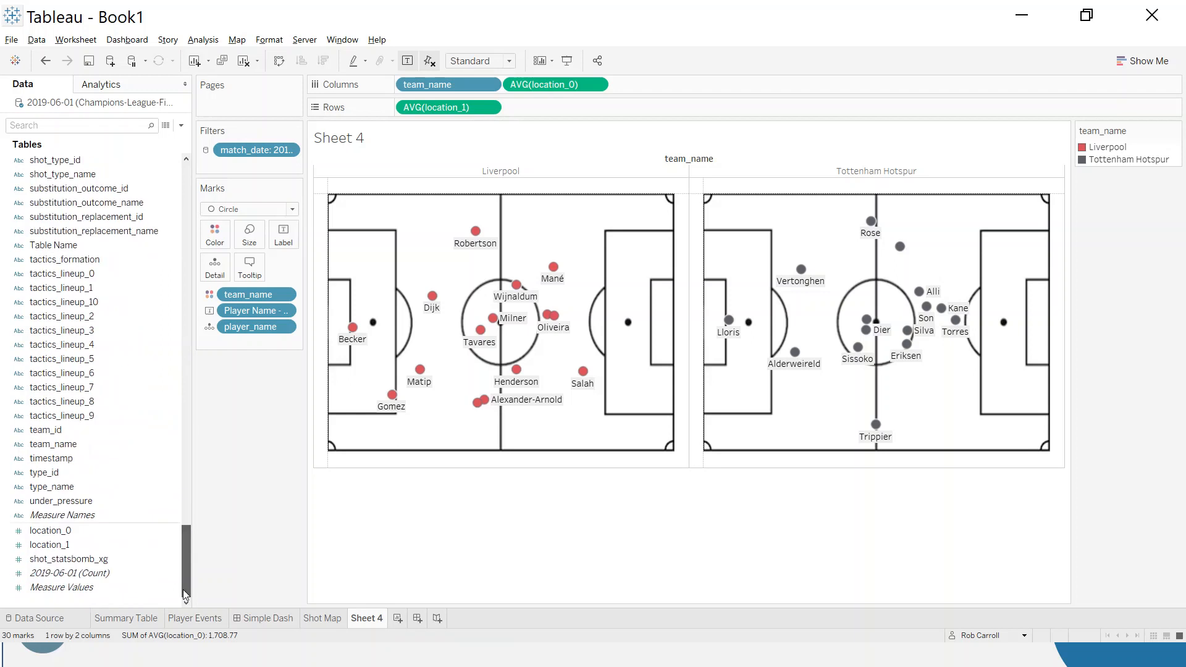
{"action": "left_click", "coordinate": [68, 572]}
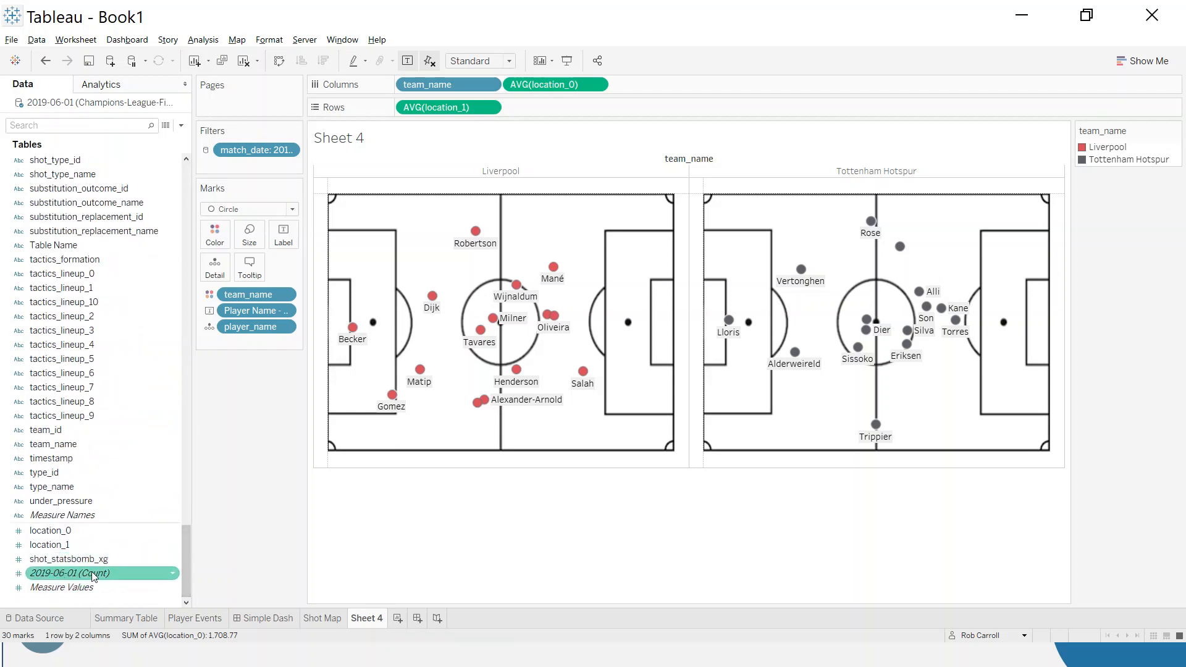
{"action": "mouse_move", "coordinate": [85, 572]}
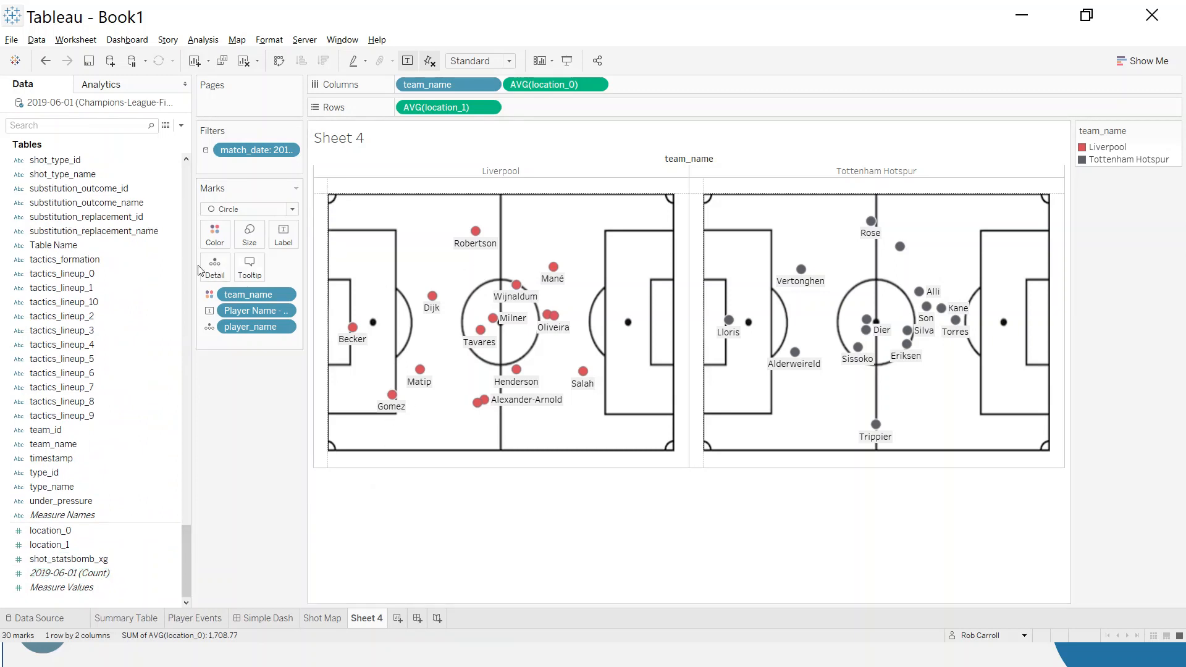
{"action": "mouse_move", "coordinate": [302, 344]}
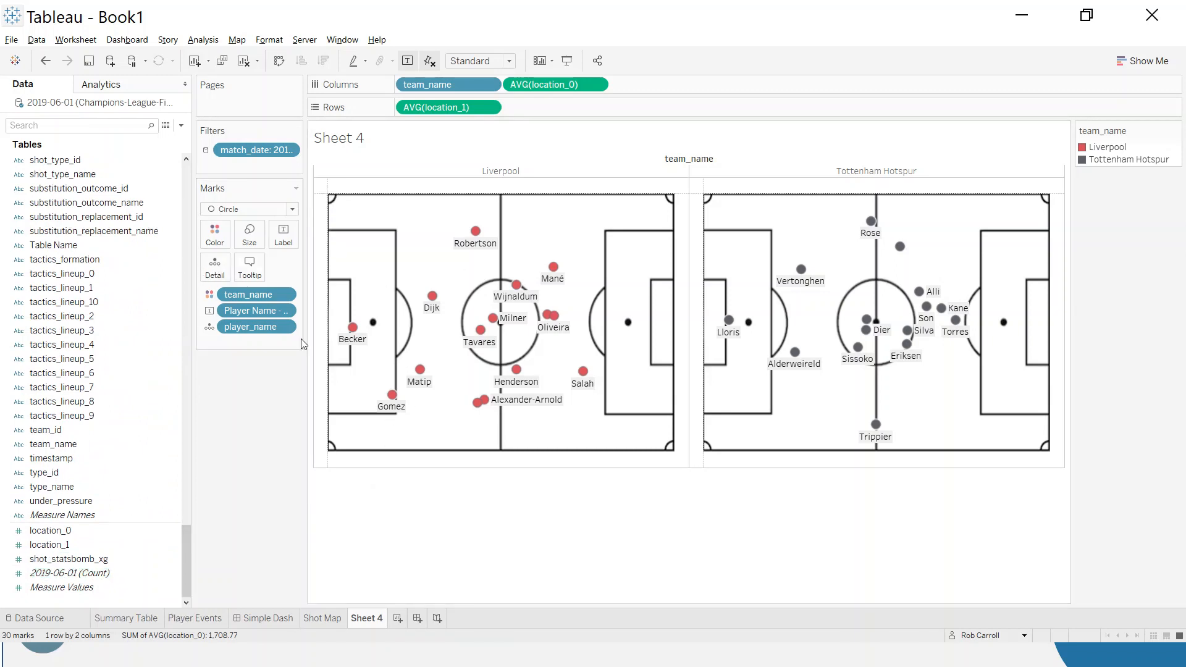
{"action": "mouse_move", "coordinate": [328, 502]}
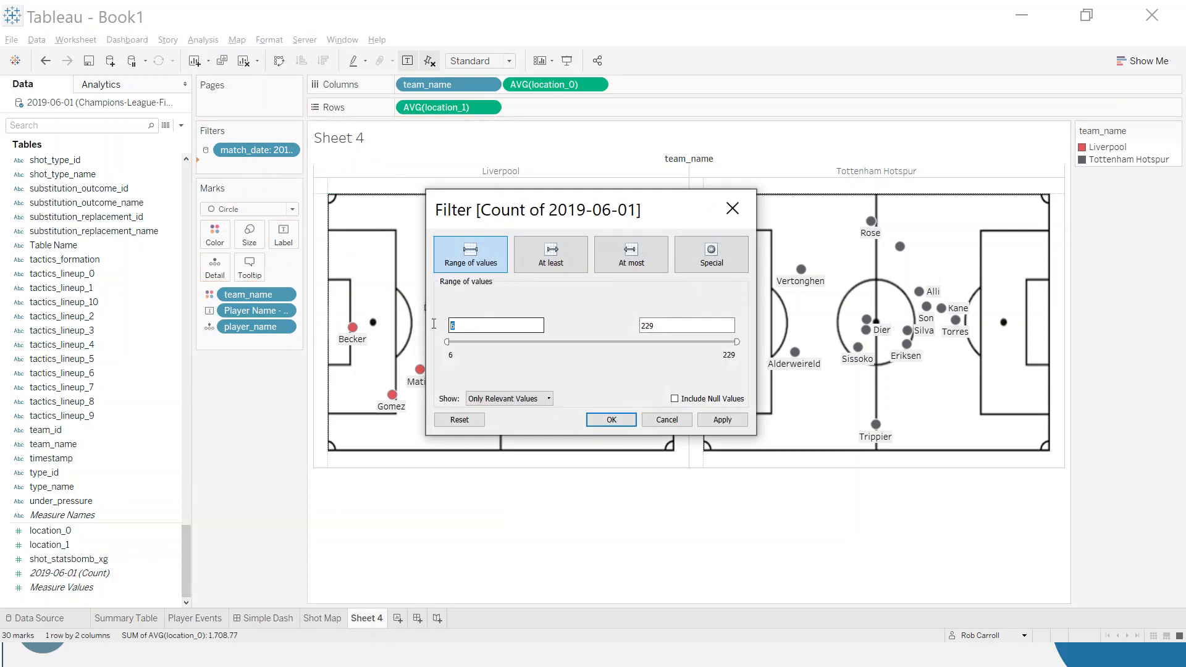
{"action": "type", "text": "10"}
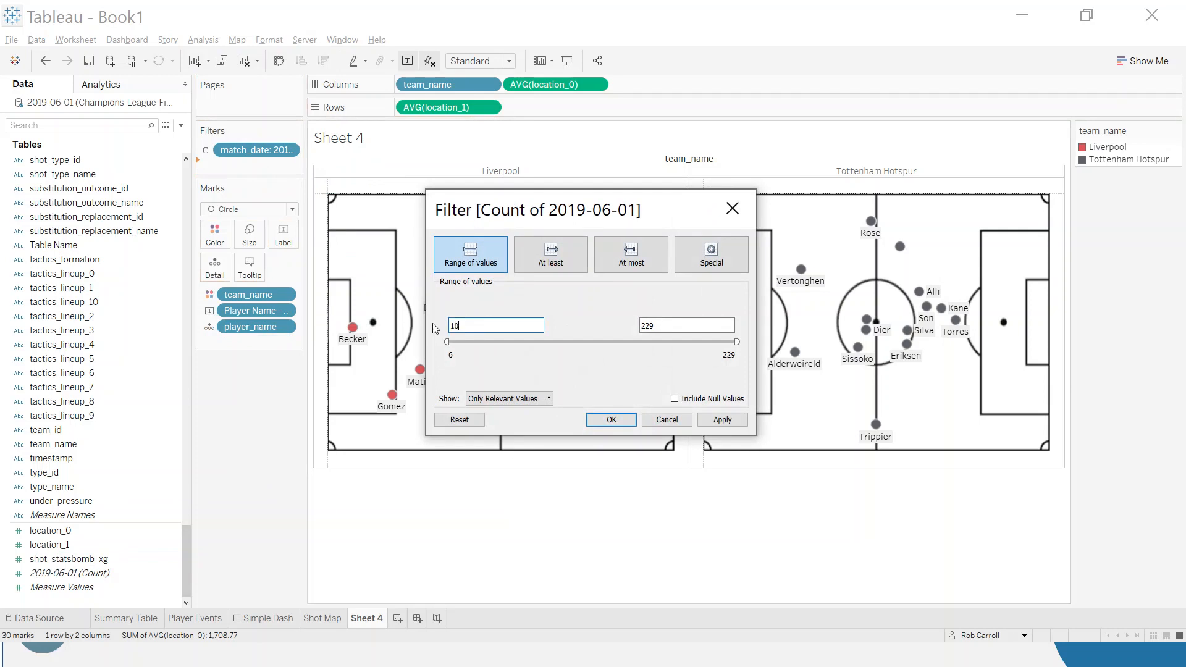
{"action": "mouse_move", "coordinate": [594, 403]}
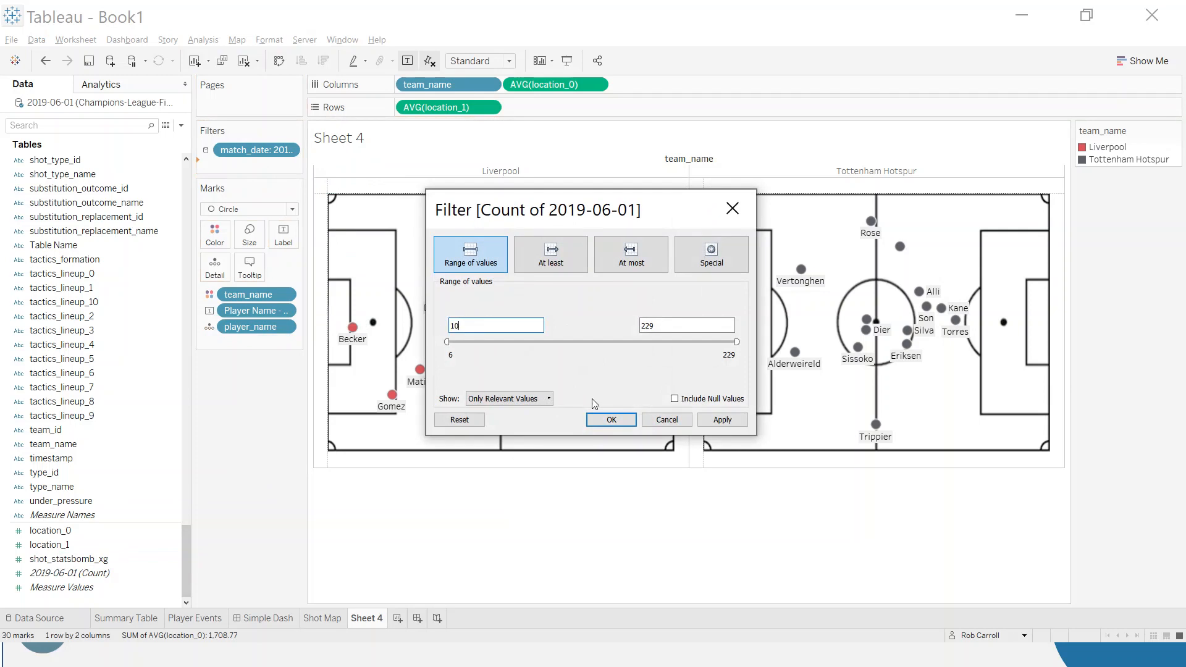
{"action": "left_click", "coordinate": [610, 420]}
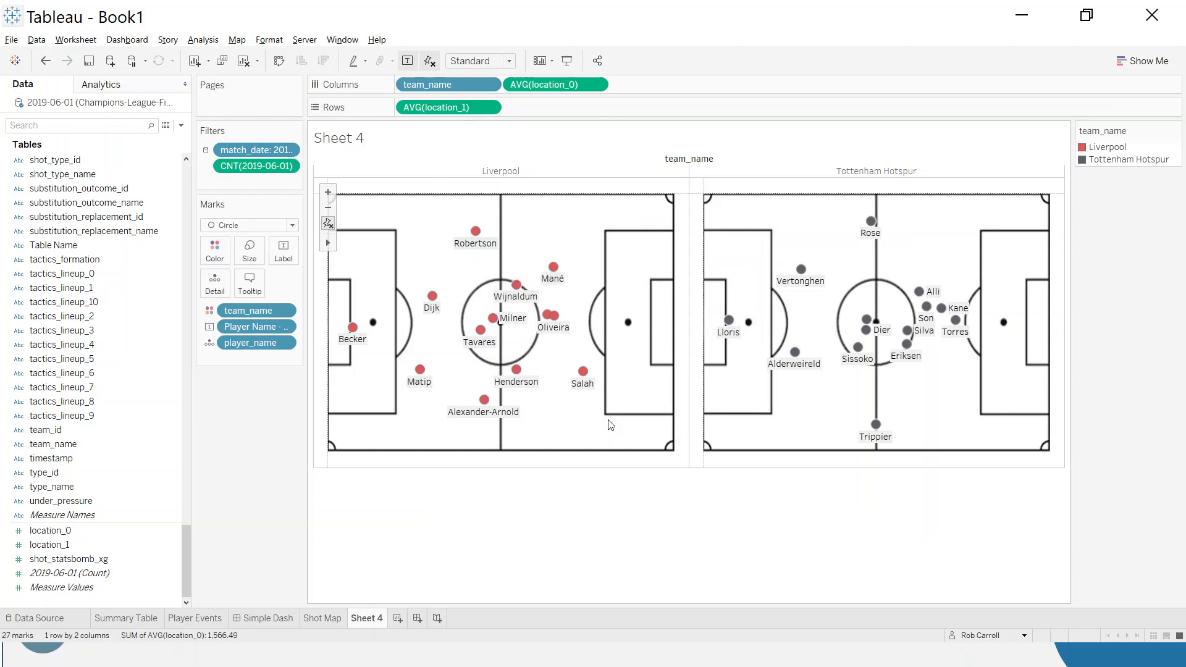
{"action": "mouse_move", "coordinate": [609, 424]}
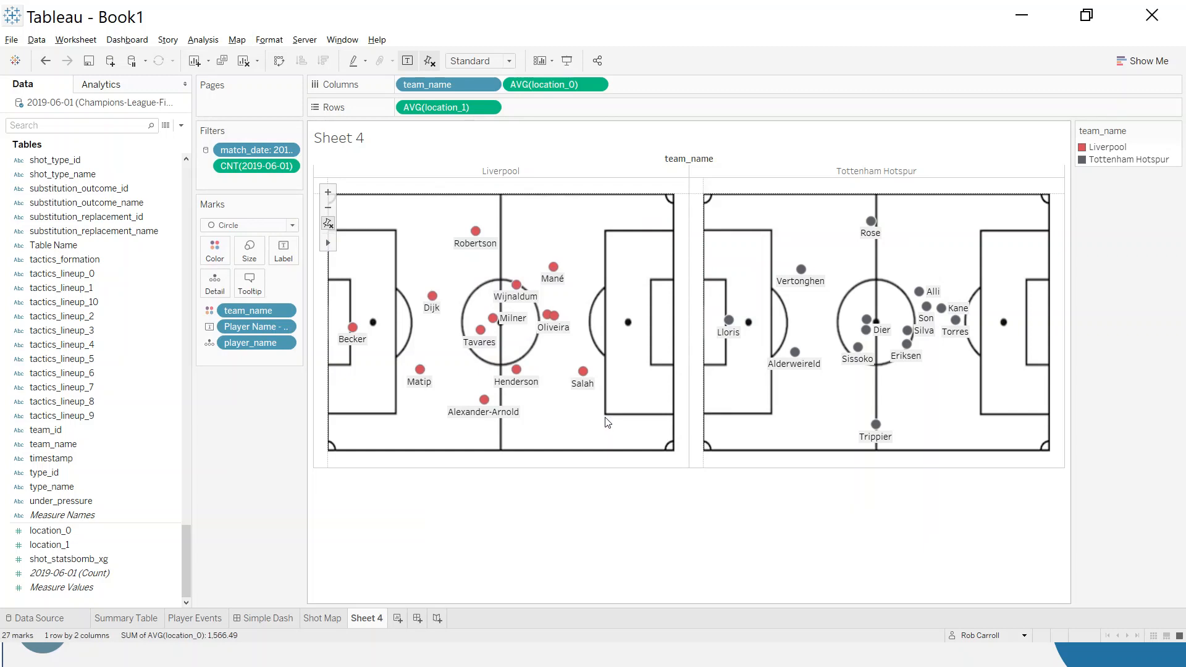
Add an event_type filter list and keep only Pass events checked
{"action": "left_click", "coordinate": [79, 125]}
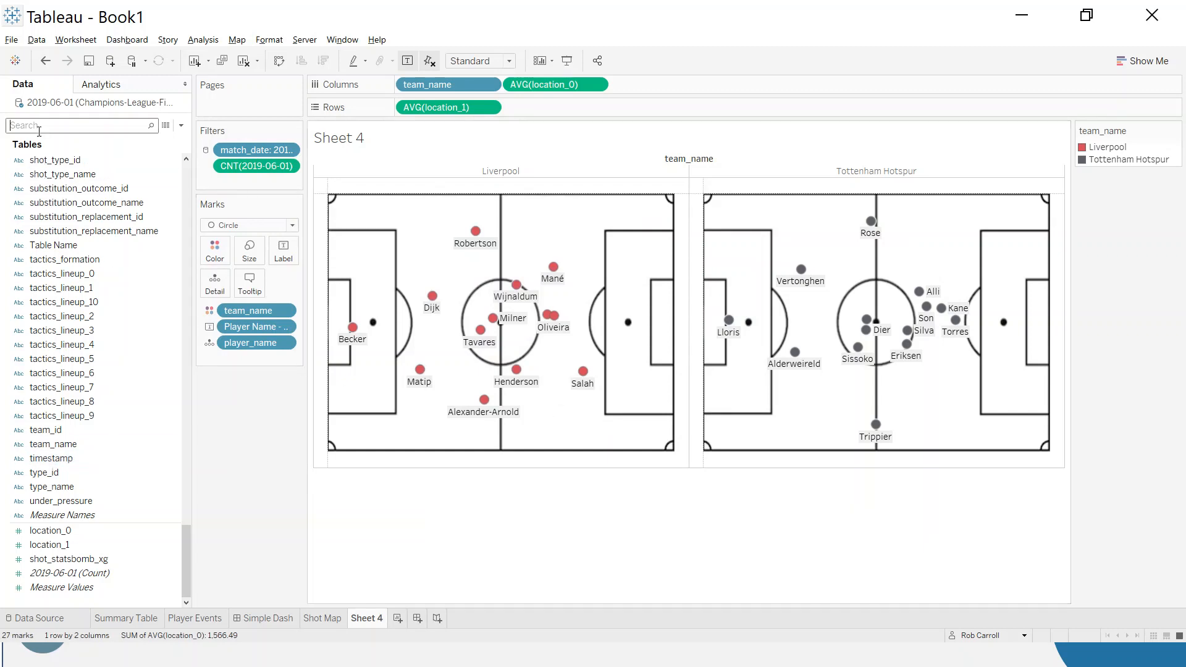
{"action": "type", "text": "eve"}
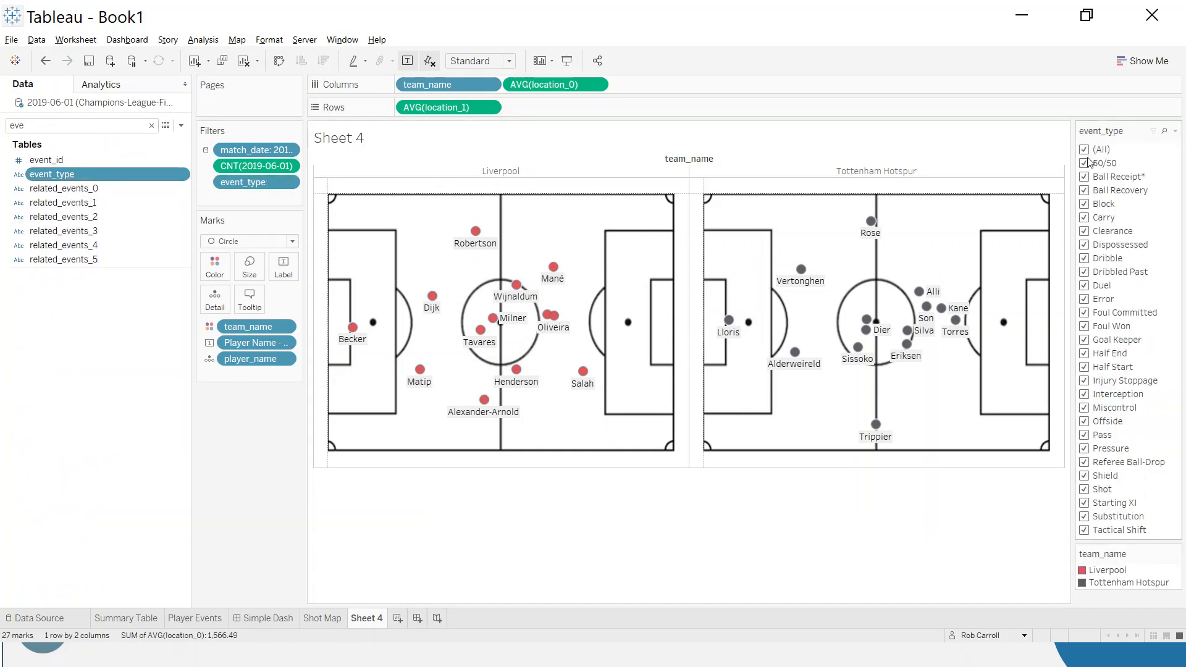
{"action": "left_click", "coordinate": [1084, 149]}
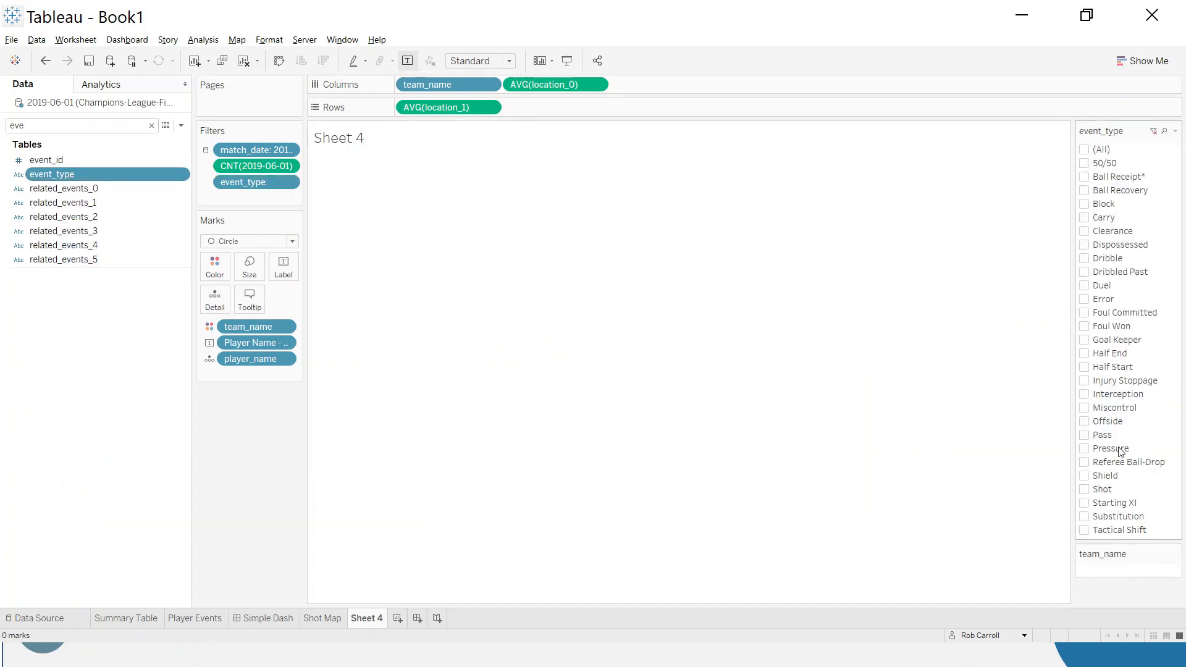
{"action": "left_click", "coordinate": [1085, 435]}
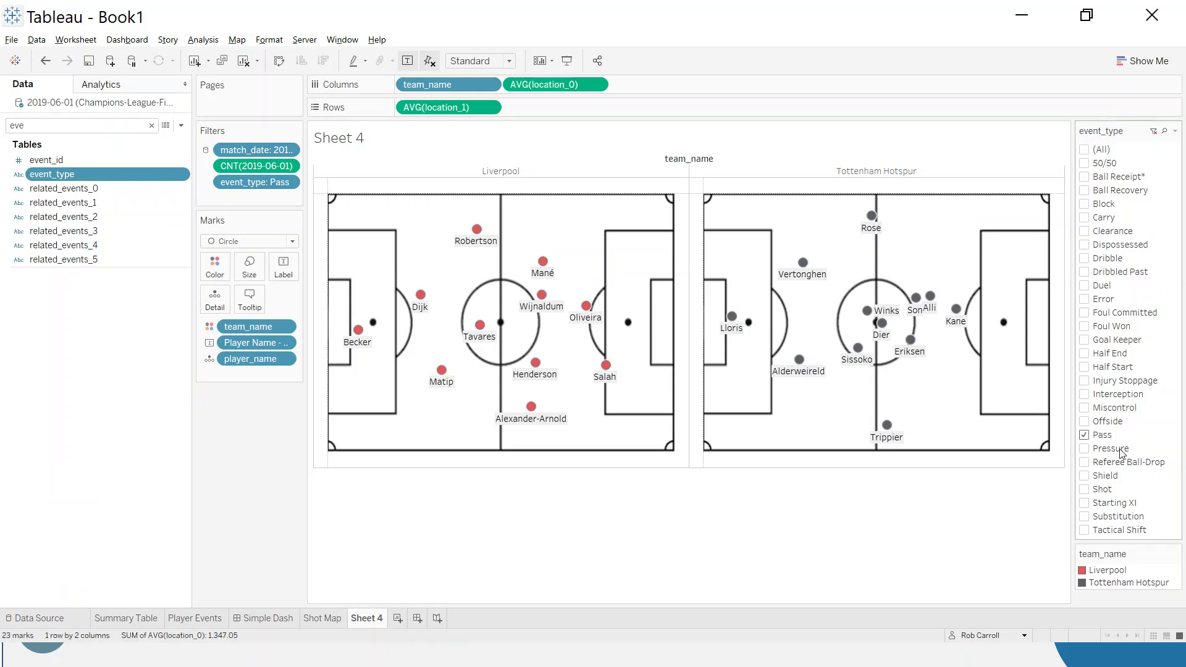
{"action": "mouse_move", "coordinate": [430, 263]}
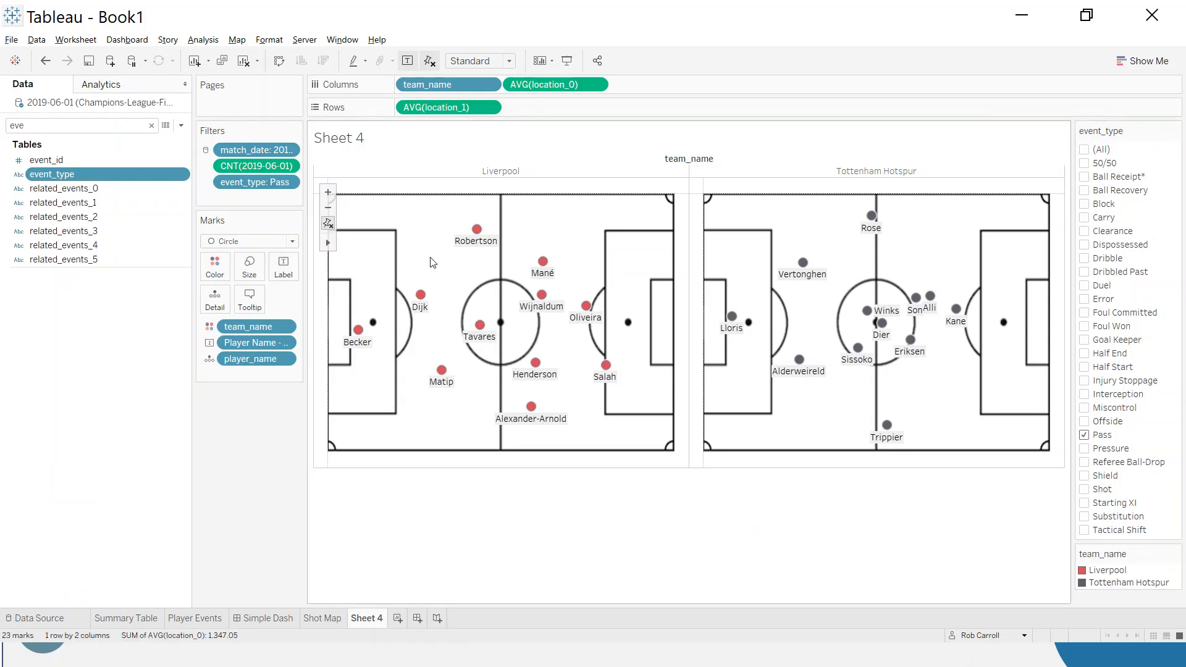
{"action": "mouse_move", "coordinate": [529, 407]}
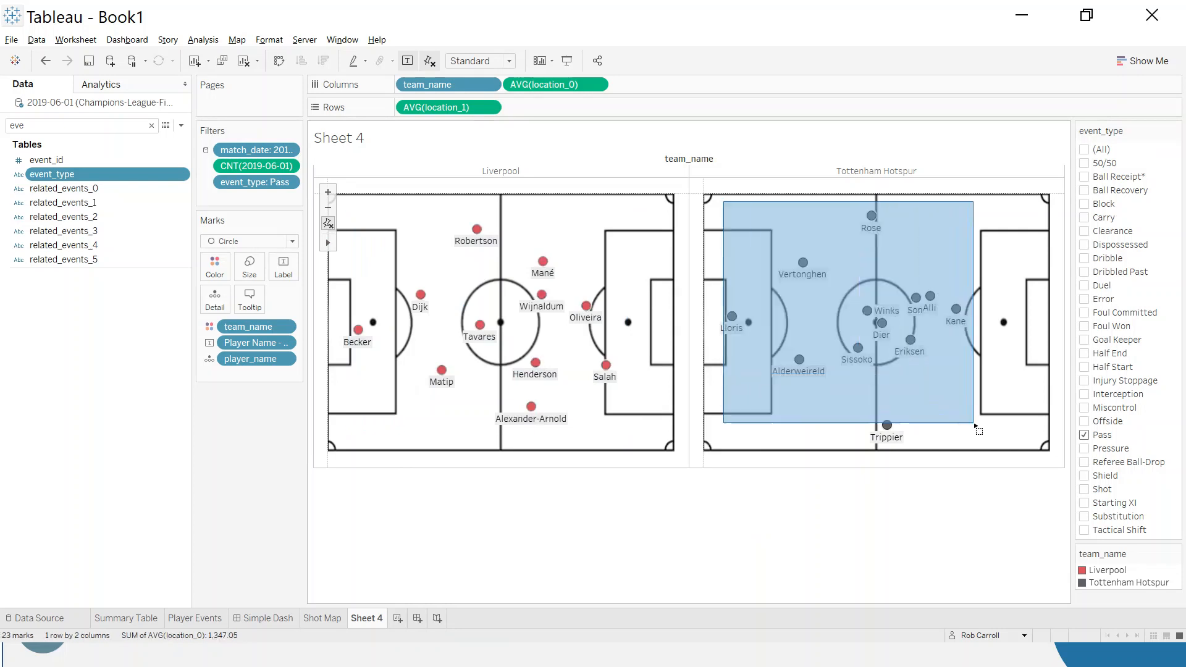
{"action": "mouse_move", "coordinate": [954, 315]}
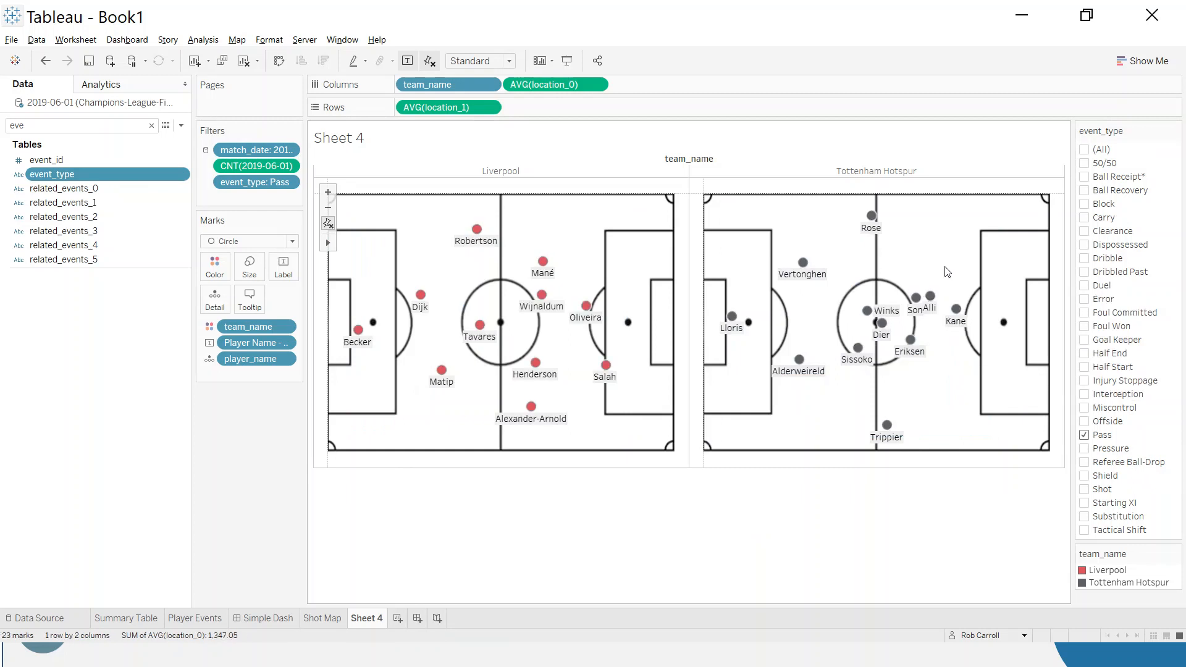
{"action": "mouse_move", "coordinate": [963, 287]}
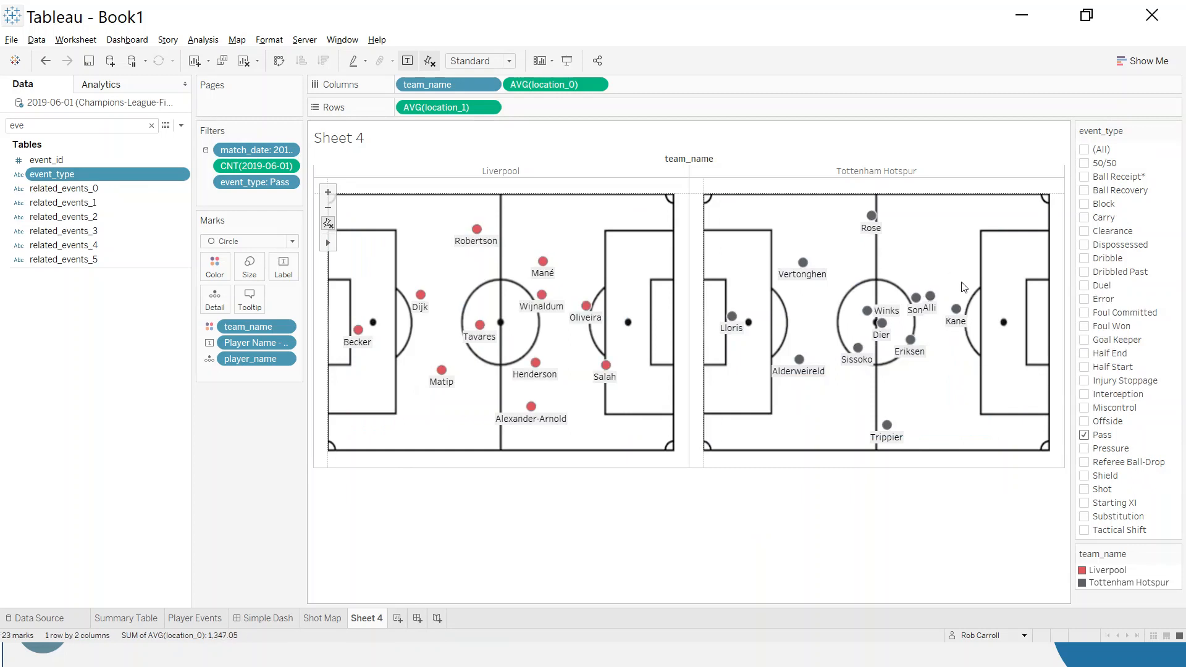
{"action": "mouse_move", "coordinate": [863, 283]}
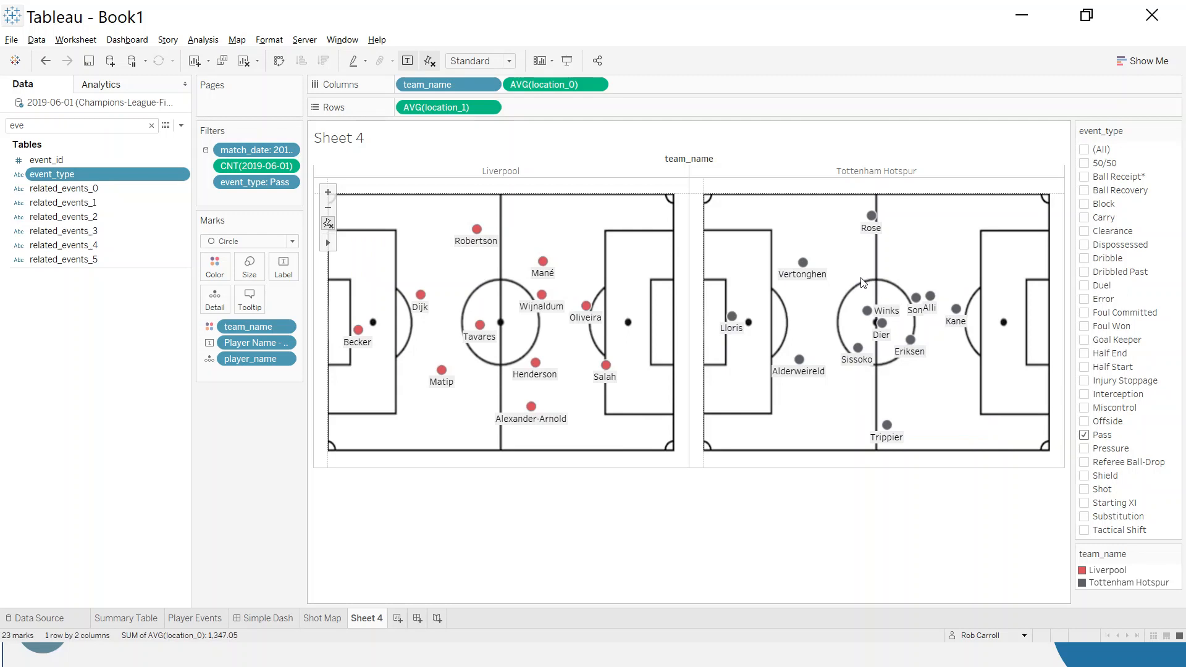
{"action": "left_click_drag", "start_coordinate": [859, 282], "coordinate": [970, 371]}
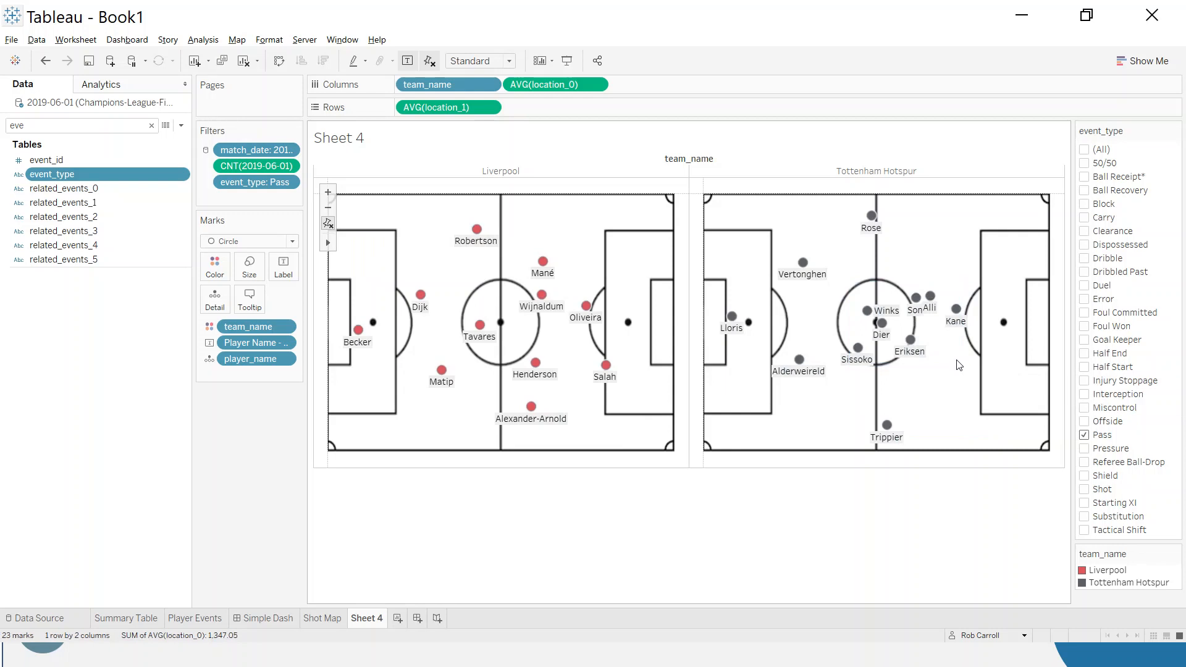
{"action": "left_click", "coordinate": [604, 365]}
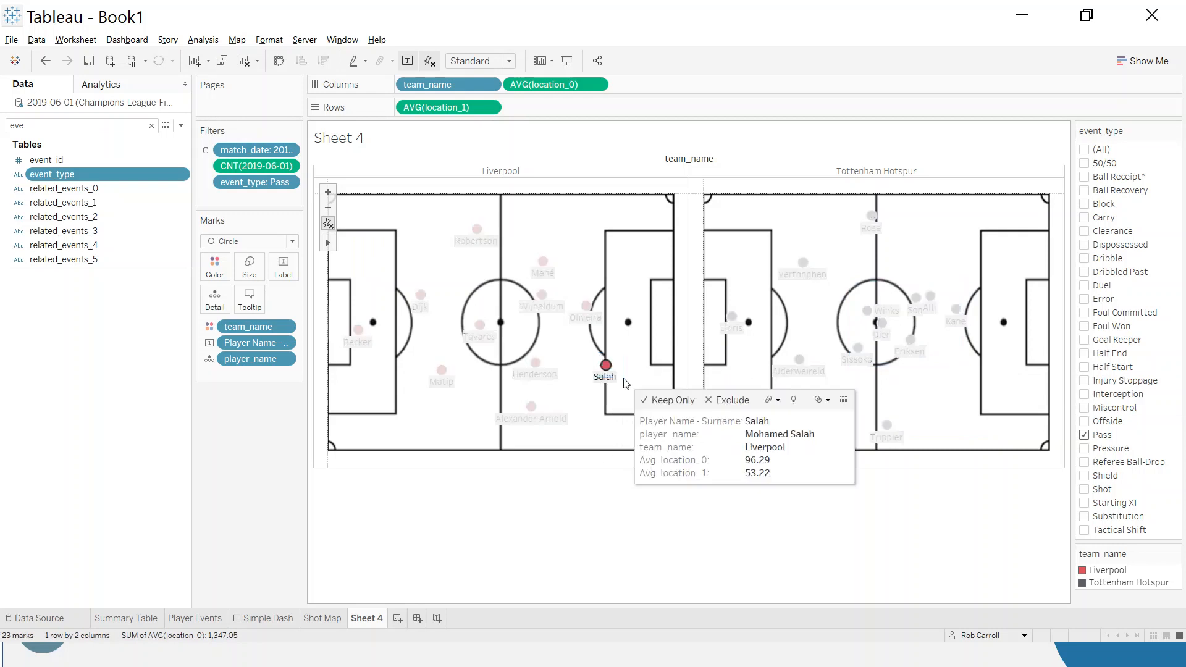
{"action": "left_click", "coordinate": [606, 366]}
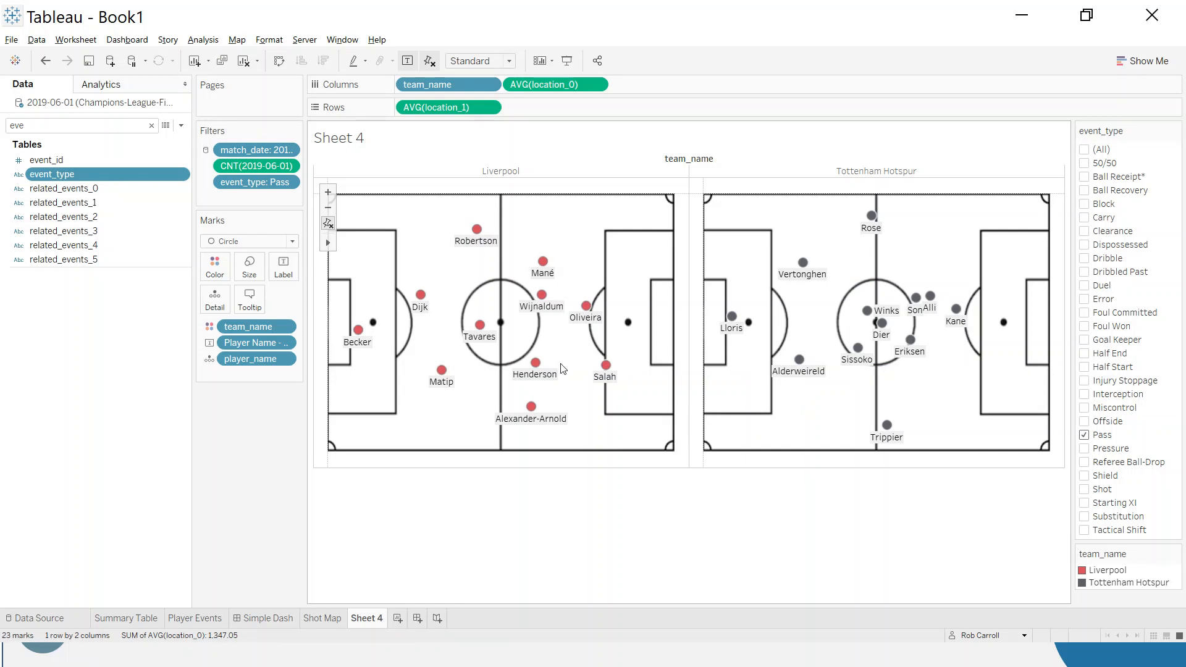
{"action": "mouse_move", "coordinate": [547, 358]}
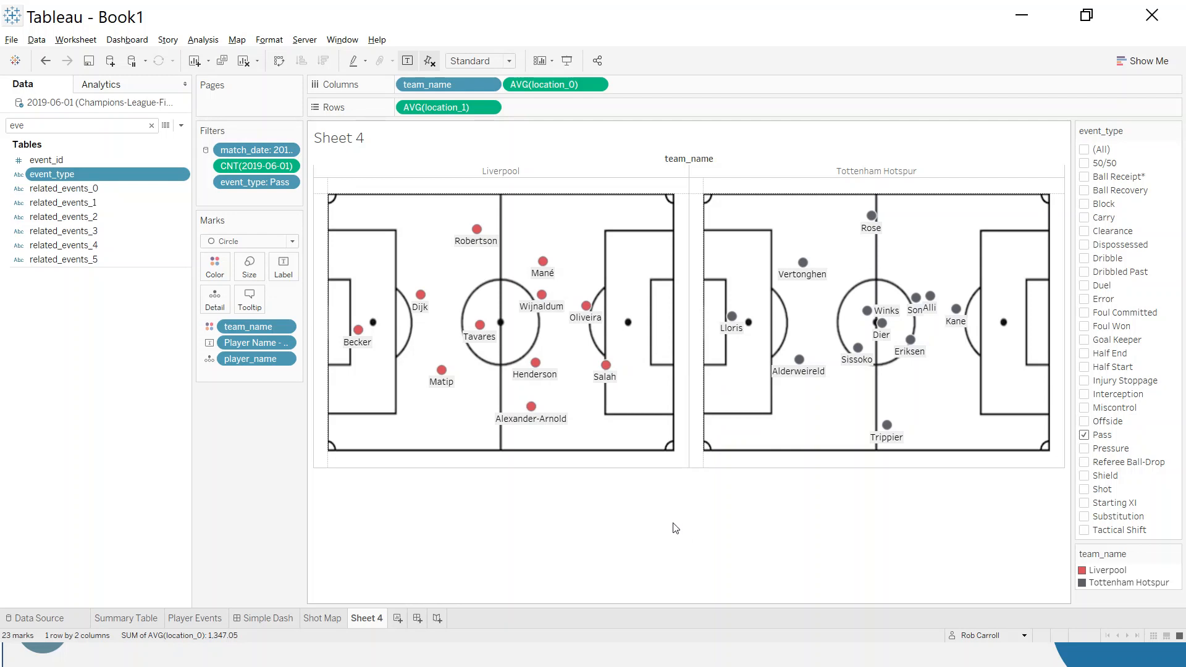
{"action": "mouse_move", "coordinate": [684, 535]}
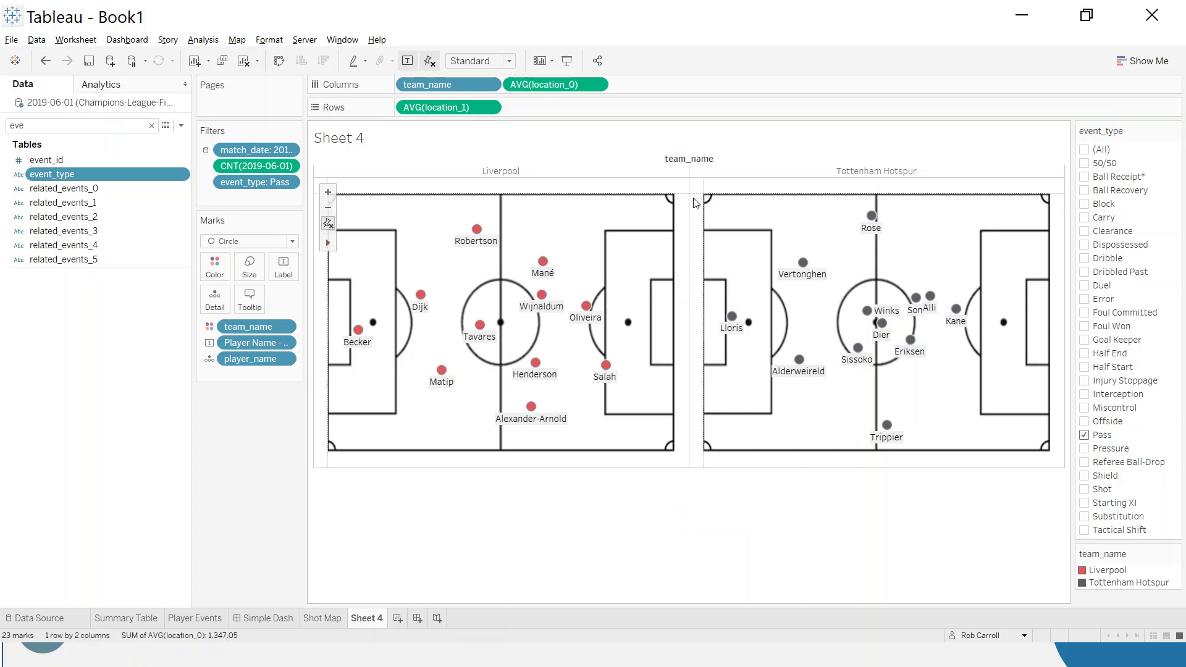
Set Zero Lines to None and remove the row and column divider borders
{"action": "left_click", "coordinate": [268, 39]}
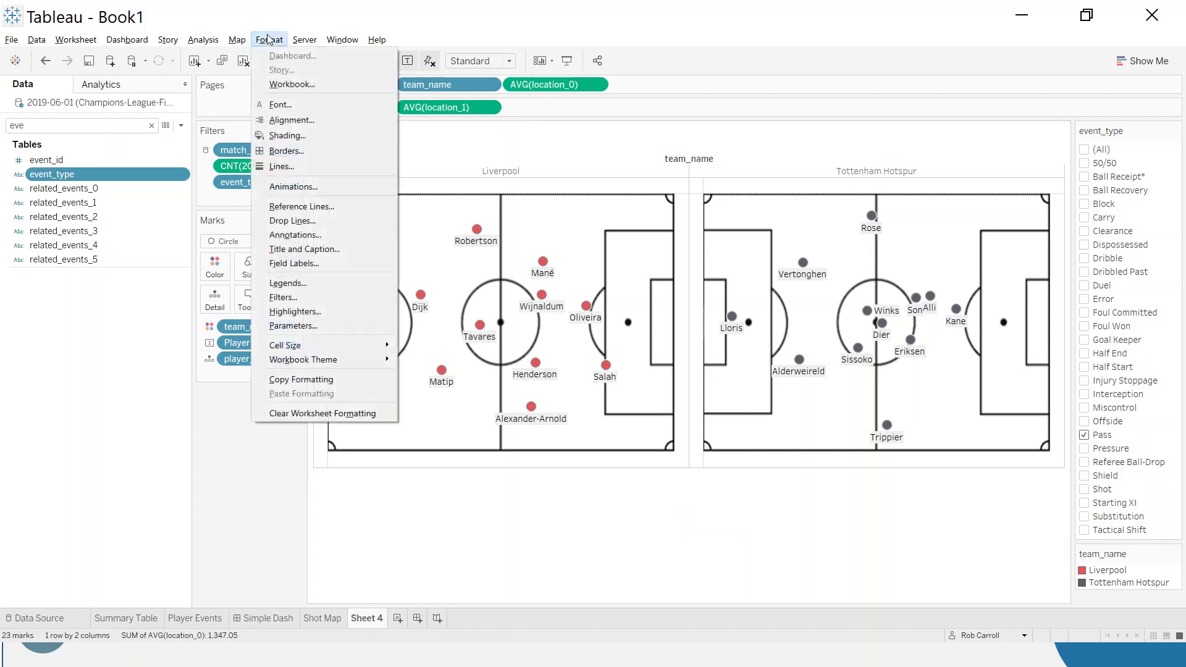
{"action": "left_click", "coordinate": [269, 40]}
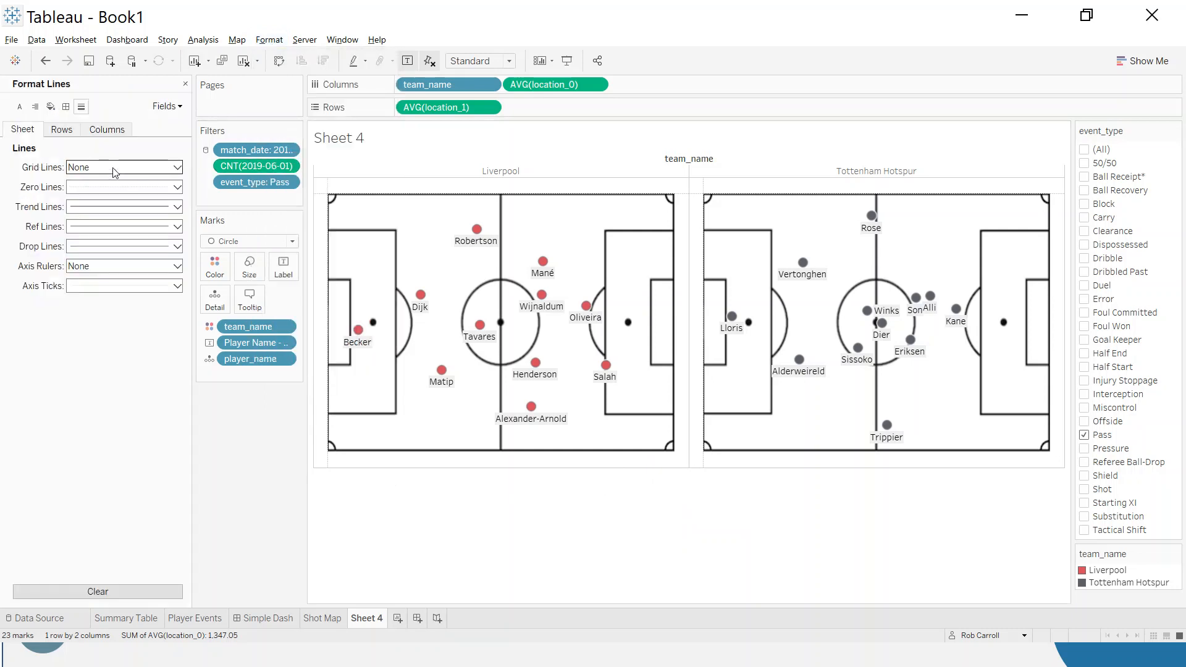
{"action": "left_click", "coordinate": [124, 168]}
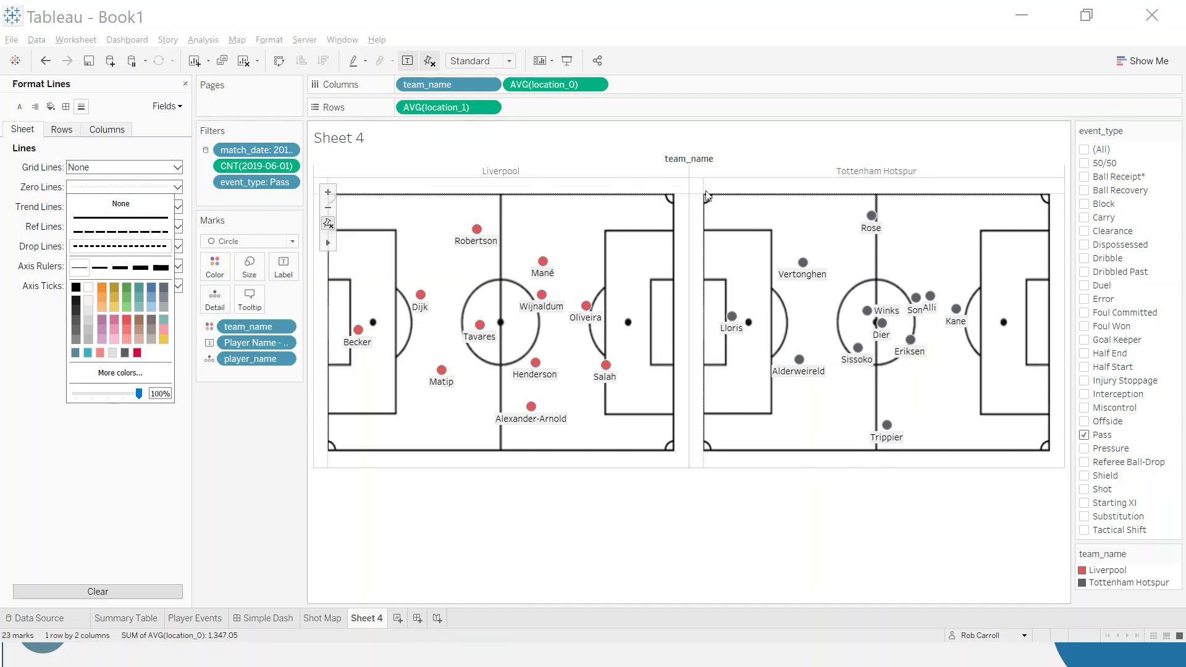
{"action": "left_click", "coordinate": [121, 187]}
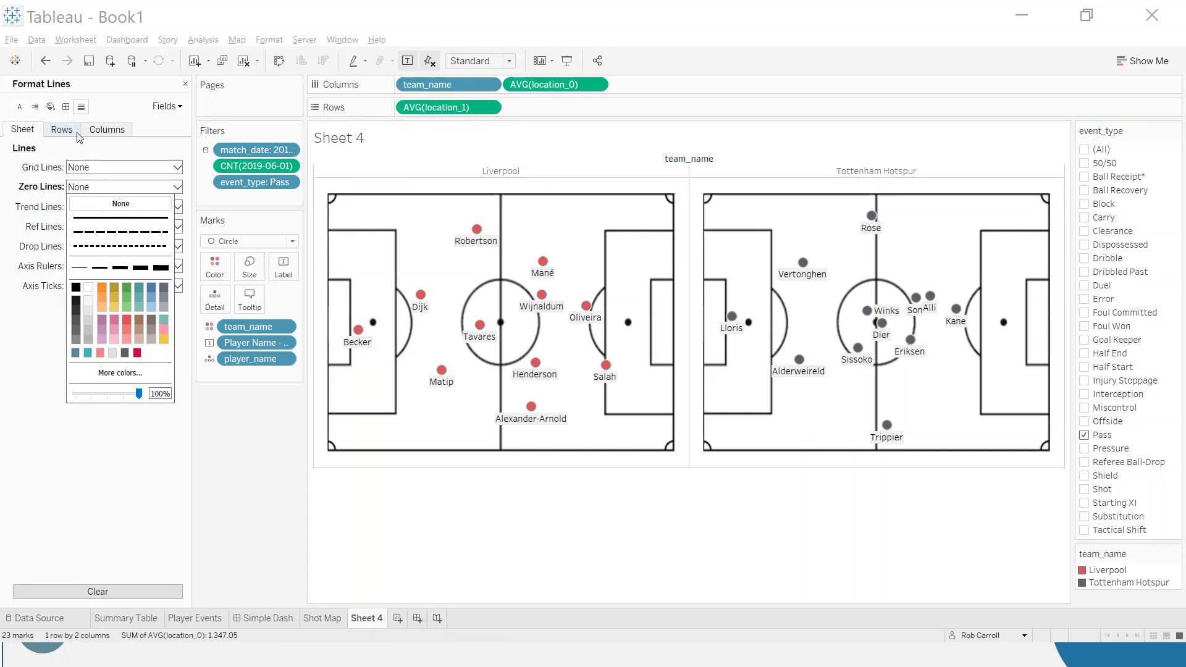
{"action": "left_click", "coordinate": [67, 106]}
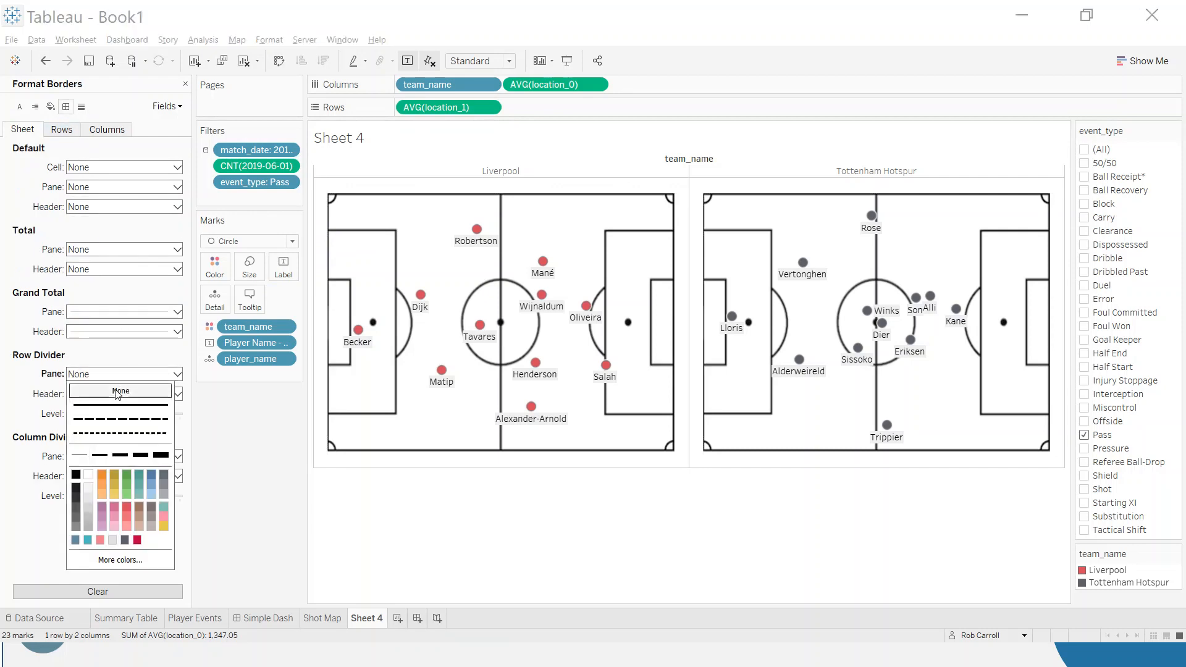
{"action": "left_click", "coordinate": [121, 390]}
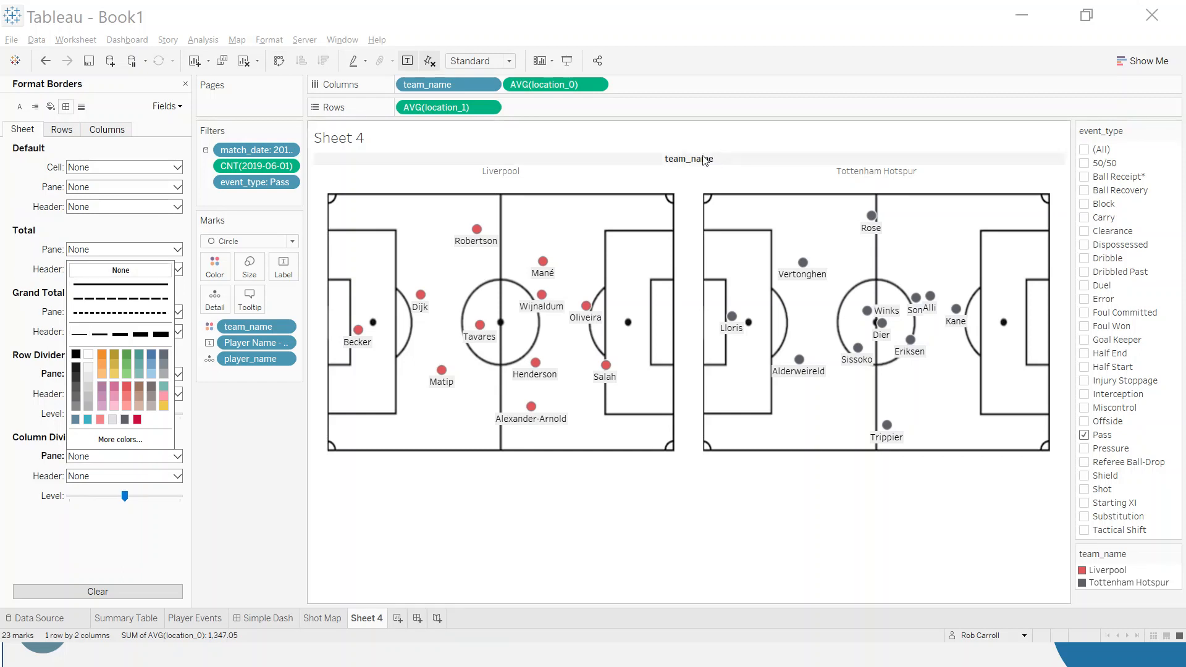
Hide the team_name field label and format team headers in Tableau Bold 16pt
{"action": "right_click", "coordinate": [689, 159]}
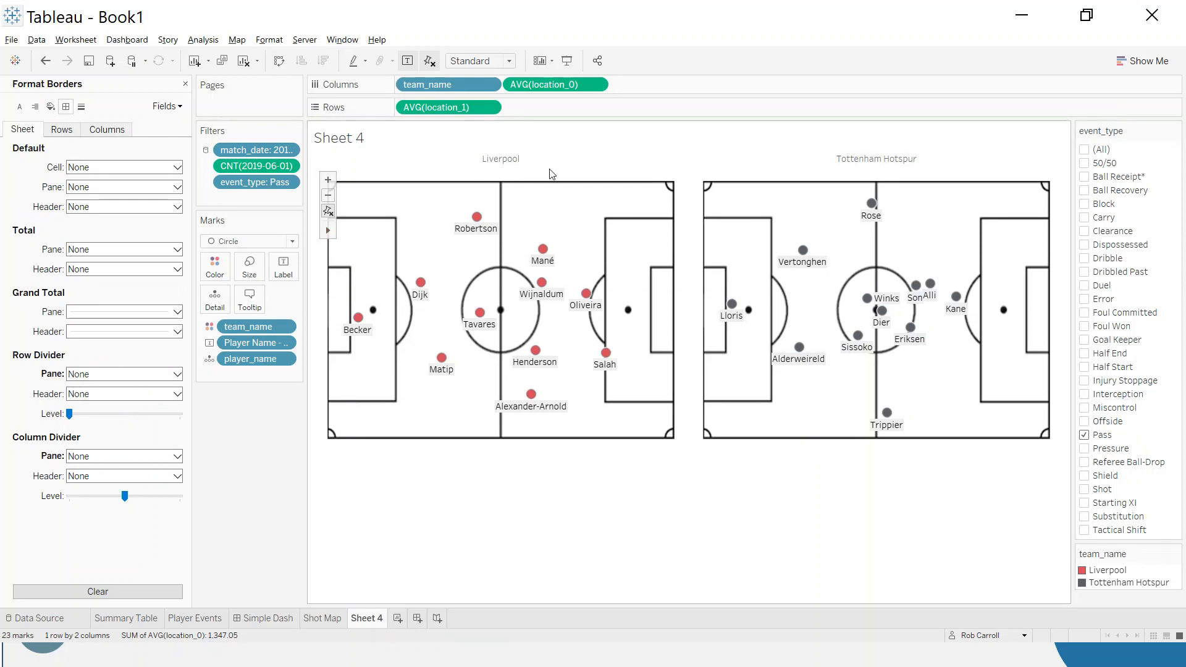
{"action": "left_click", "coordinate": [499, 158]}
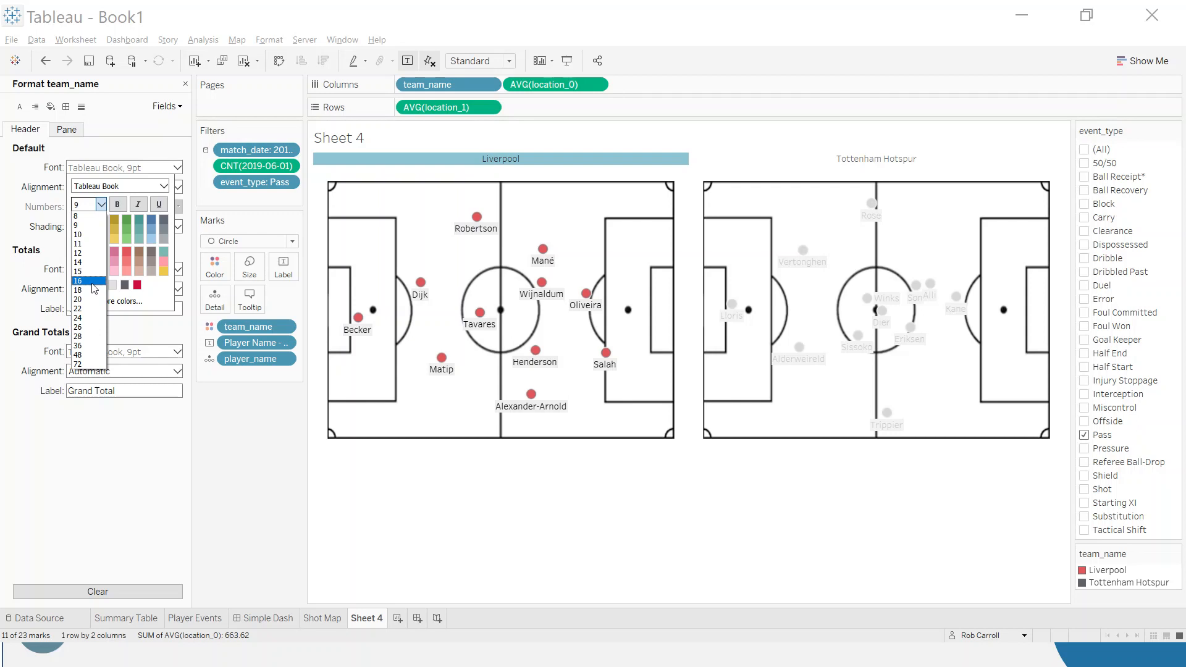
{"action": "left_click", "coordinate": [77, 281]}
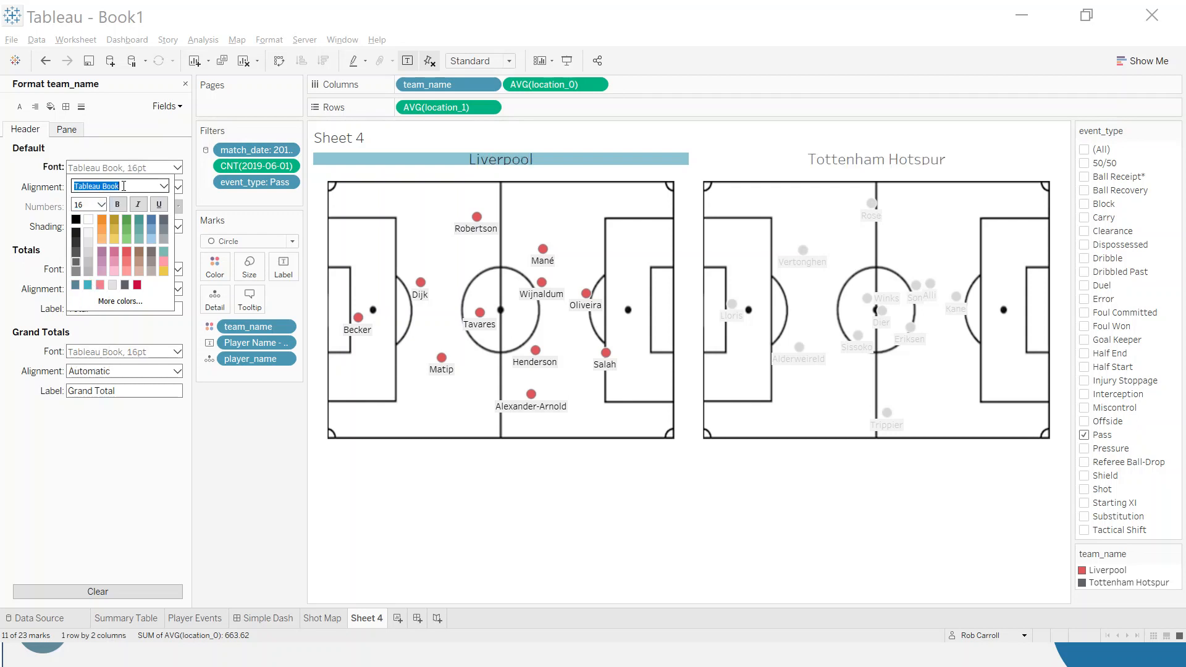
{"action": "left_click", "coordinate": [117, 205]}
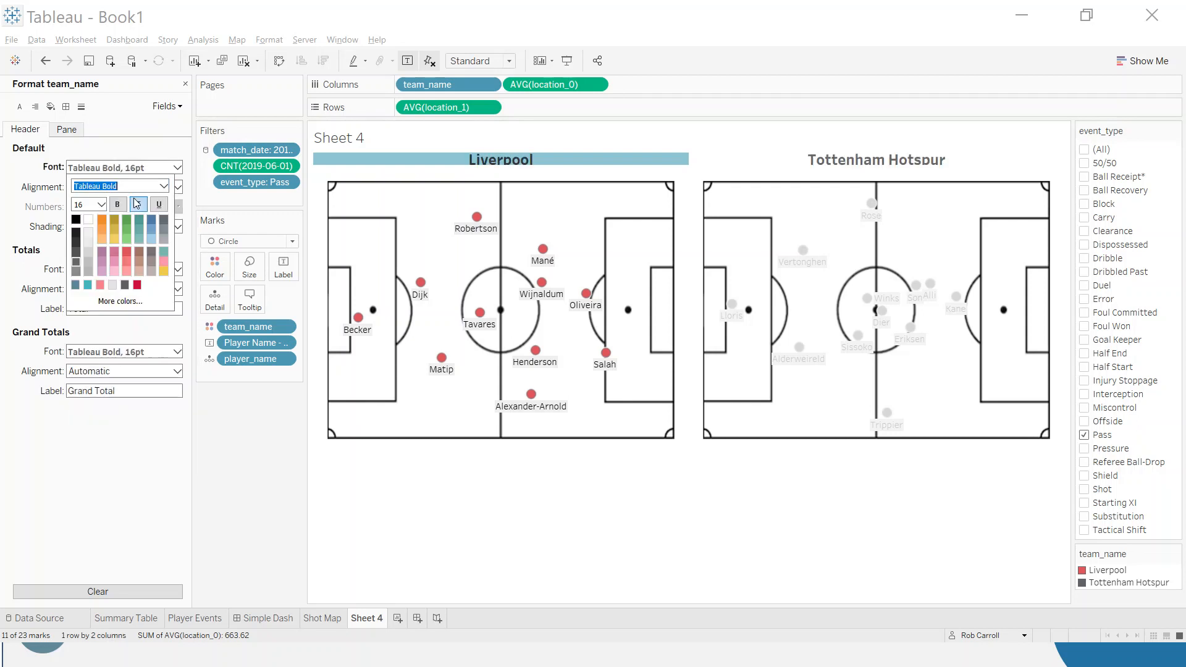
{"action": "left_click", "coordinate": [499, 158]}
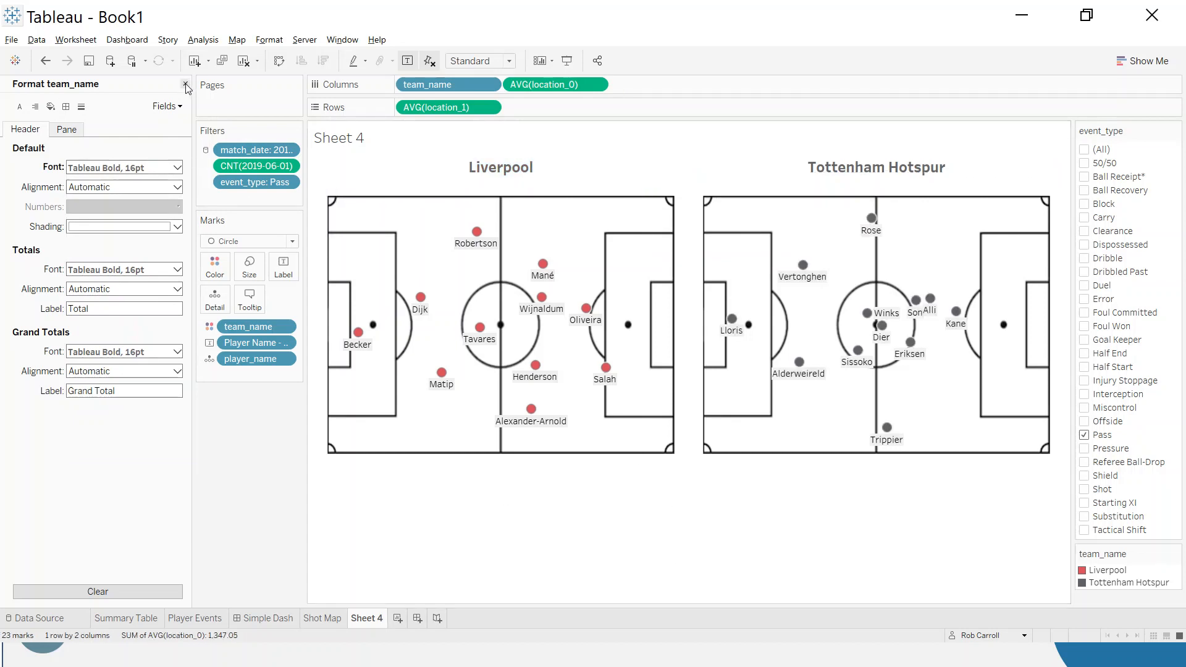
{"action": "left_click", "coordinate": [186, 84]}
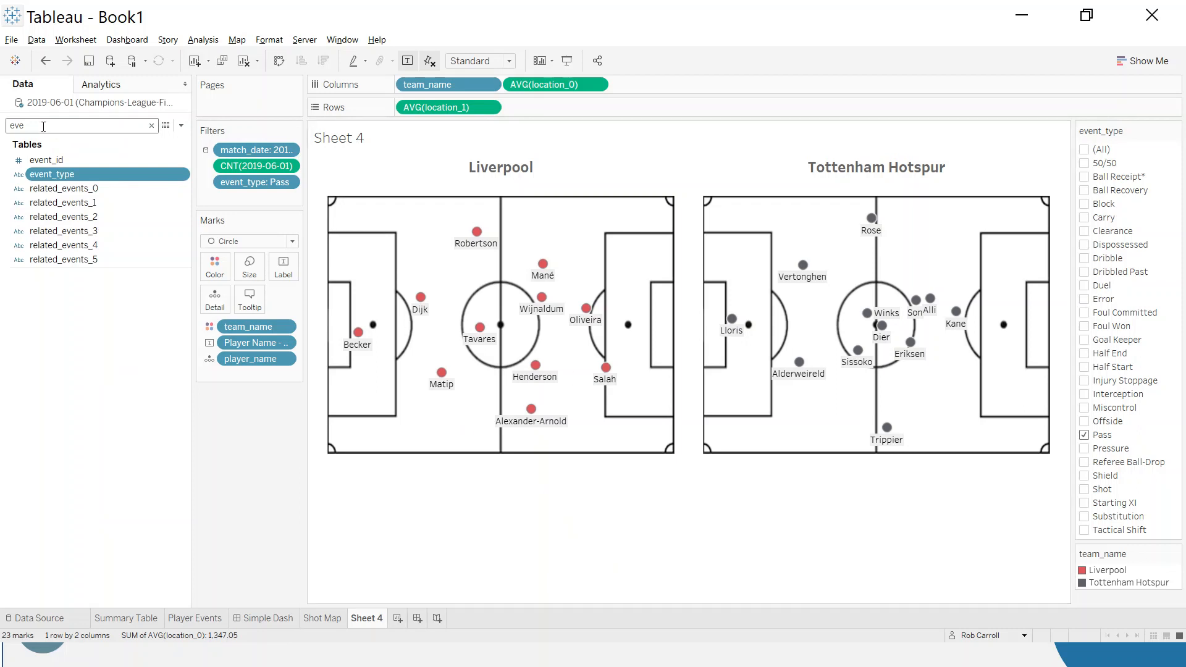
Show a match_date filter list with only 2018-05-26 selected
{"action": "type", "text": "m"}
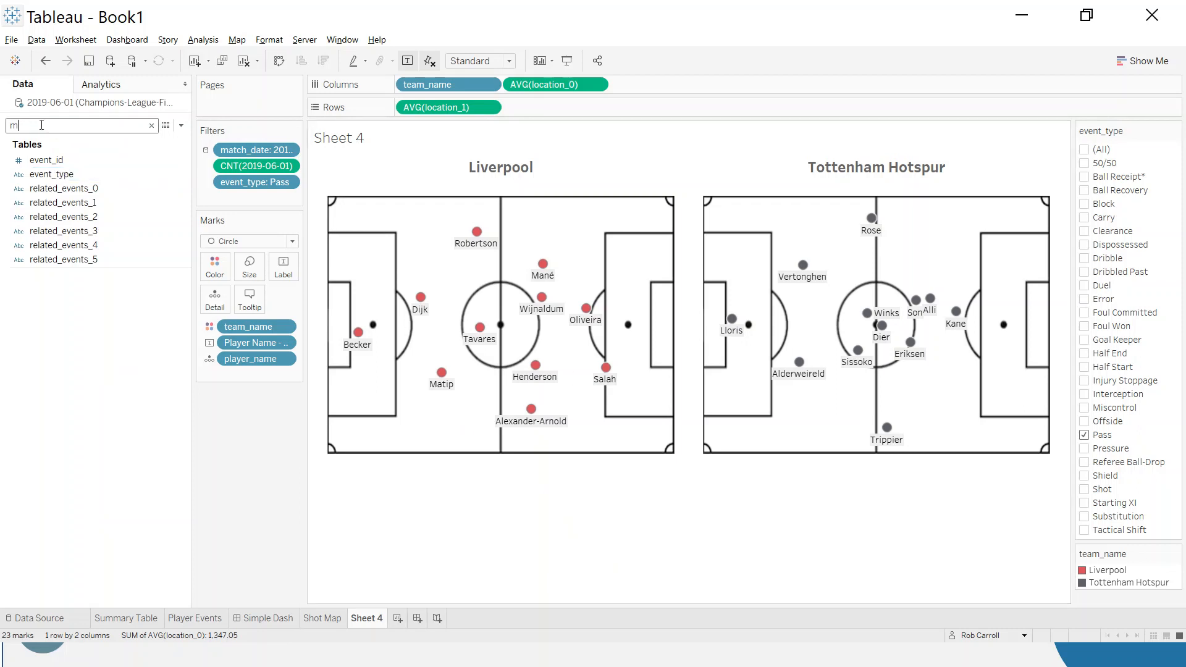
{"action": "type", "text": "atch"}
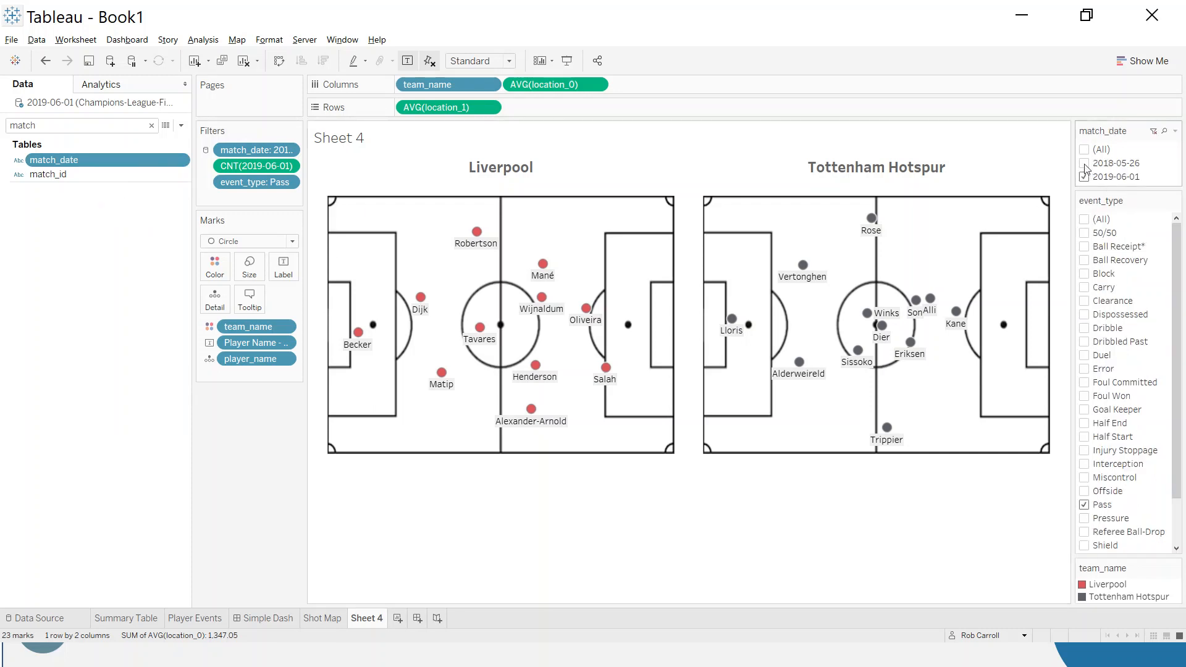
{"action": "left_click", "coordinate": [1084, 163]}
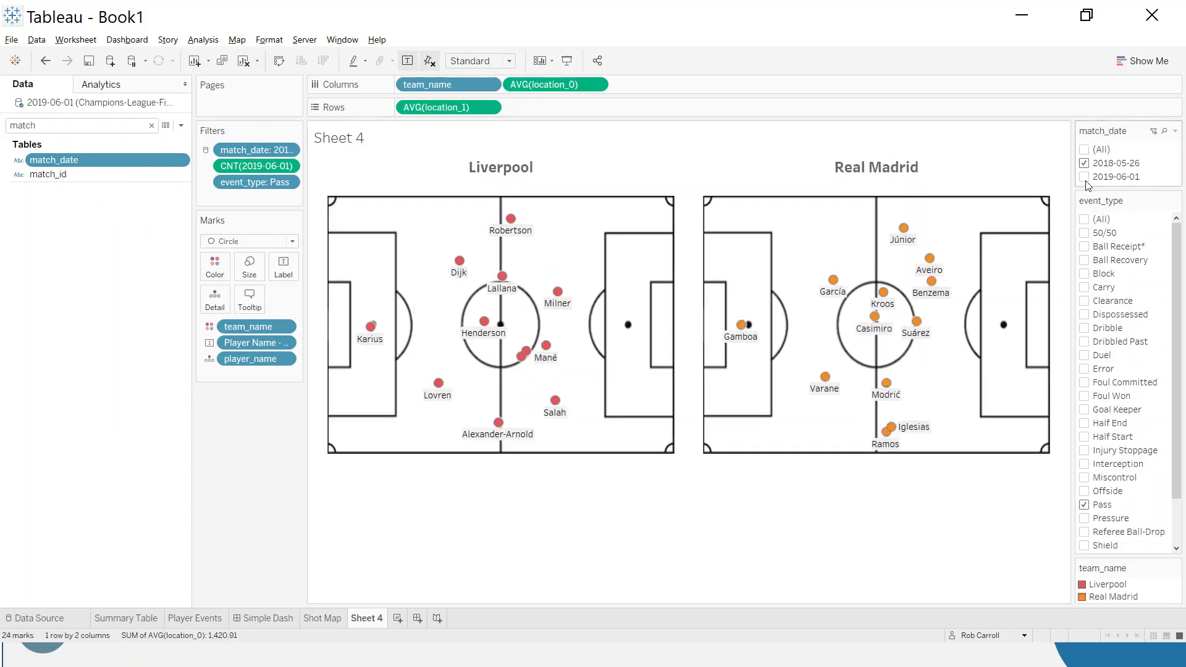
{"action": "left_click", "coordinate": [1083, 164]}
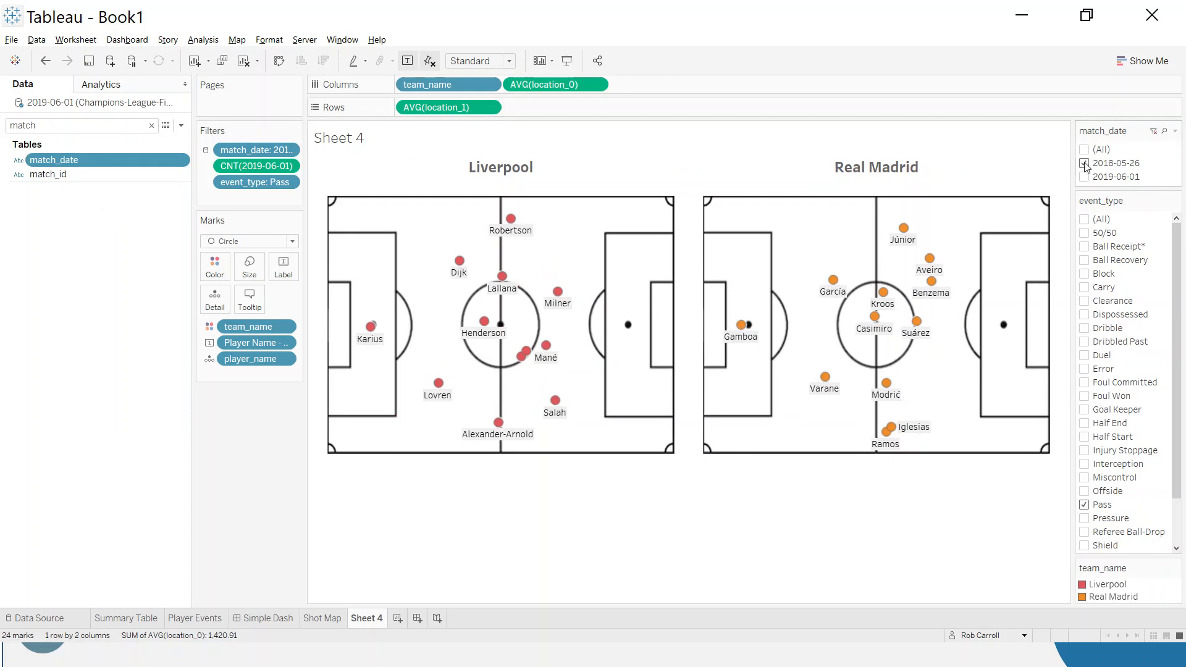
{"action": "left_click", "coordinate": [1084, 162]}
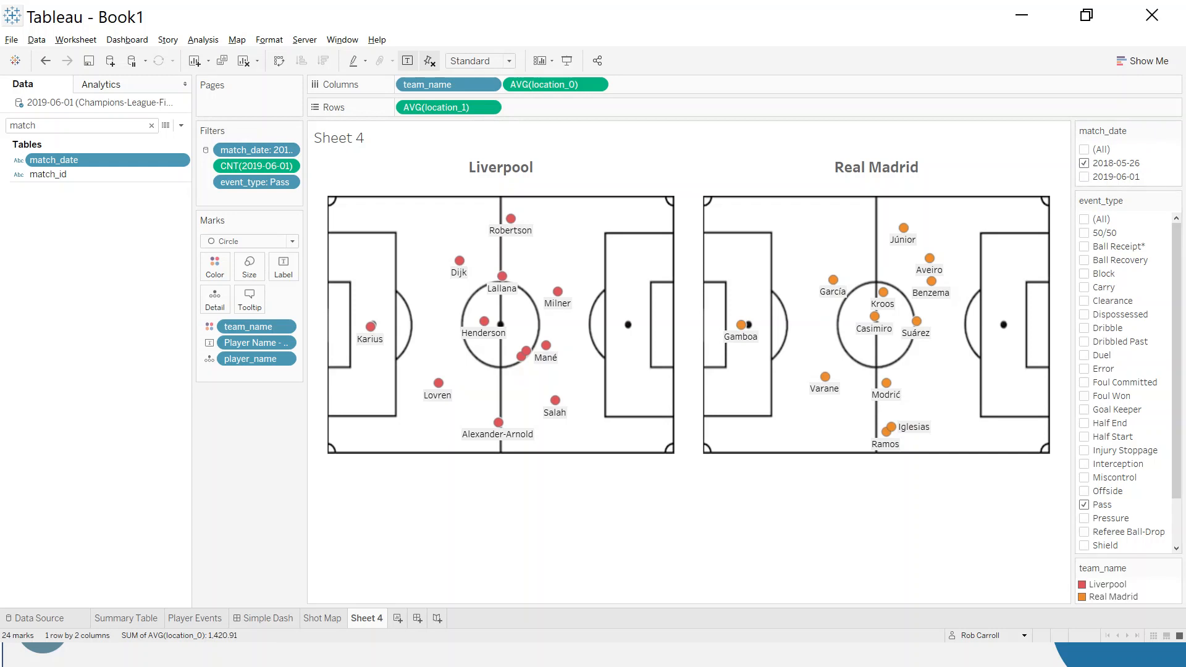
{"action": "mouse_move", "coordinate": [926, 490]}
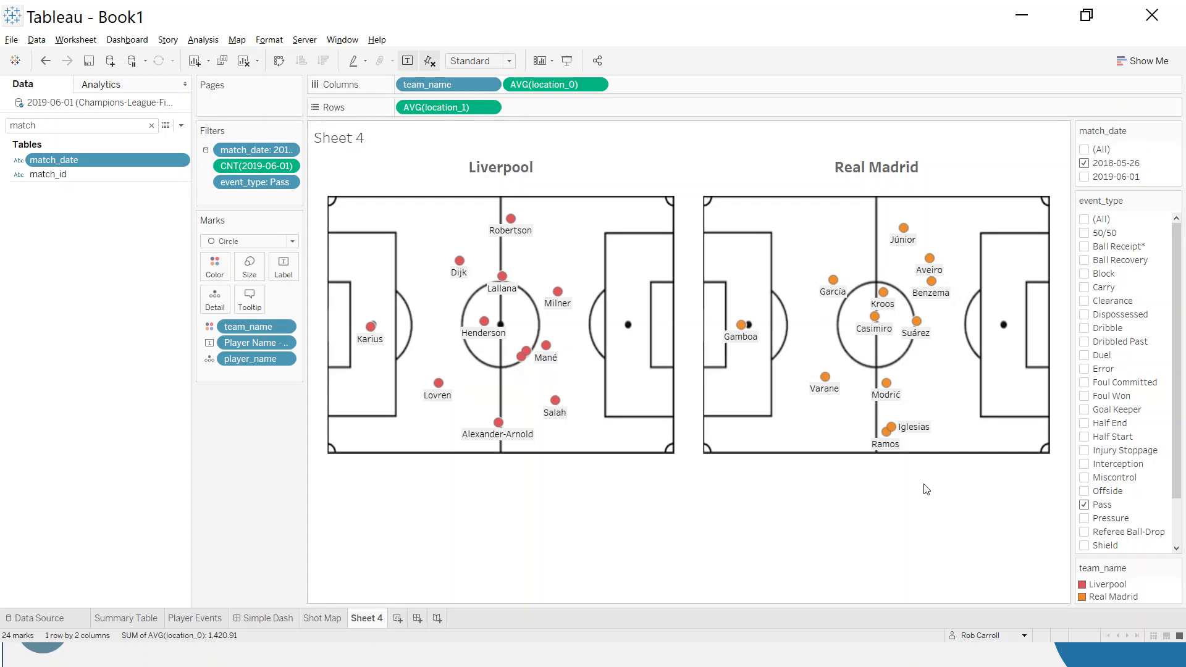